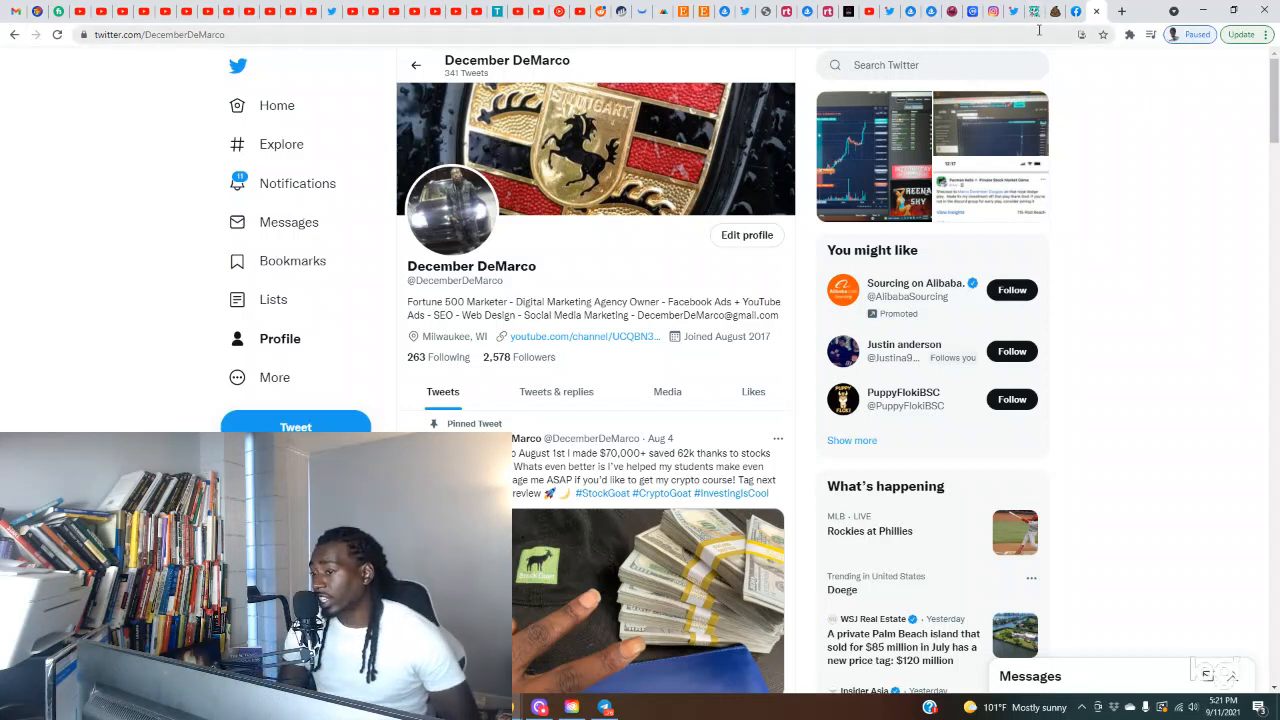
{"action": "mouse_move", "coordinate": [1055, 11]}
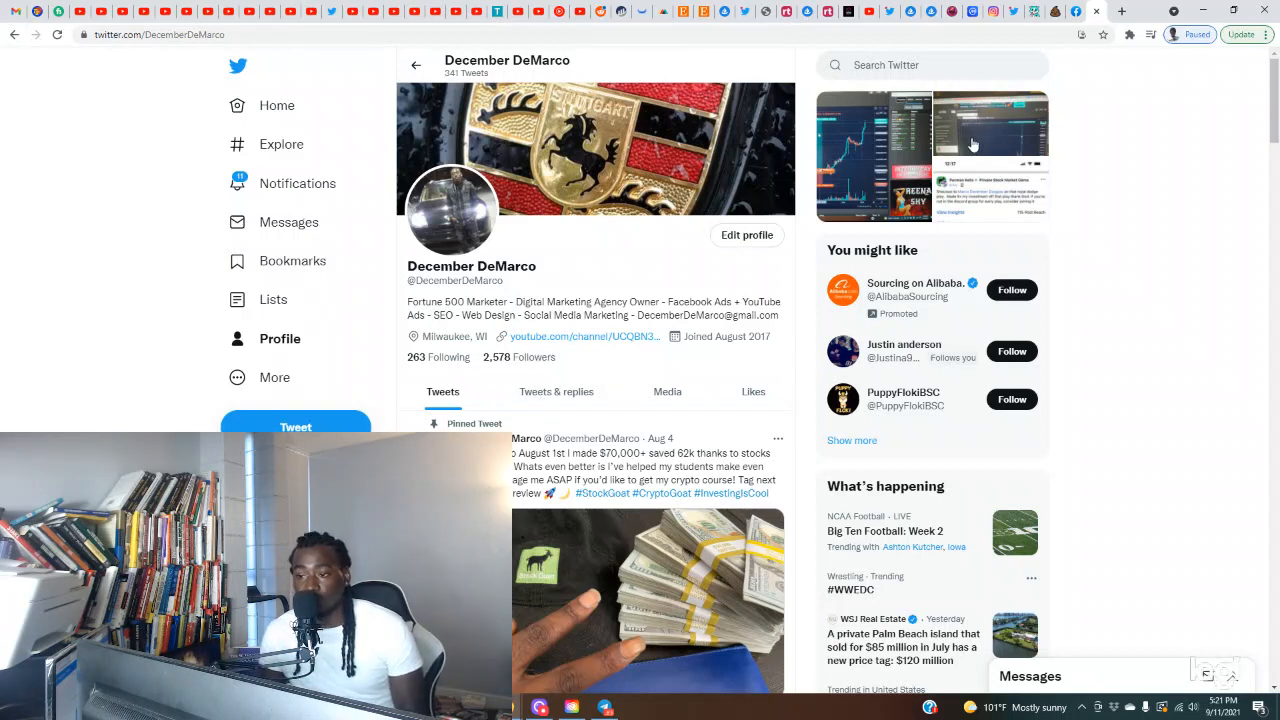
{"action": "mouse_move", "coordinate": [1075, 15]}
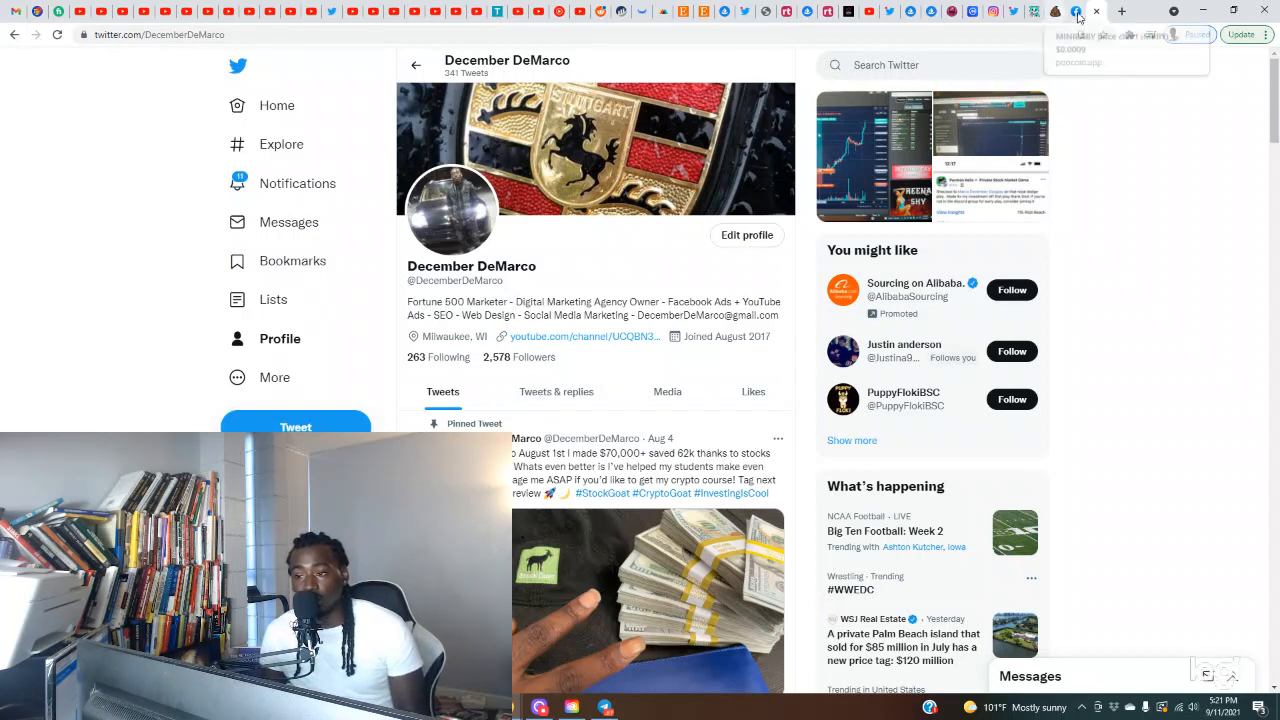
{"action": "mouse_move", "coordinate": [1075, 11]}
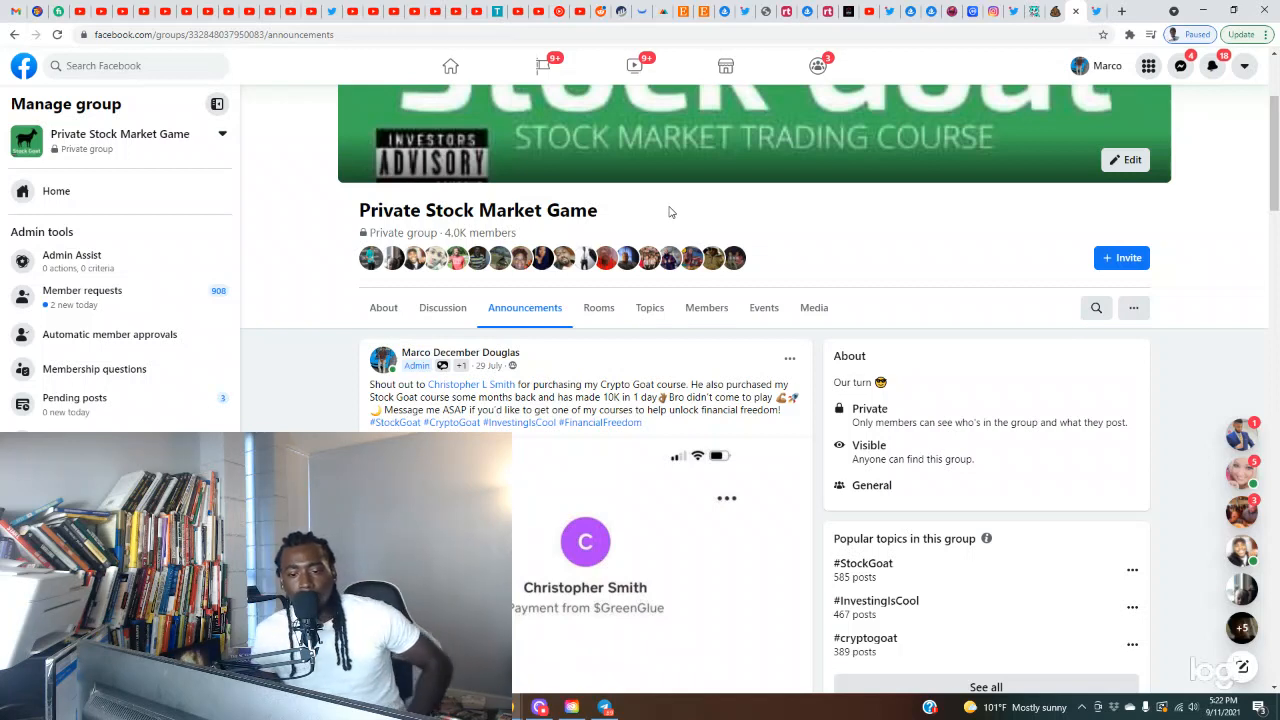
{"action": "mouse_move", "coordinate": [325, 267]}
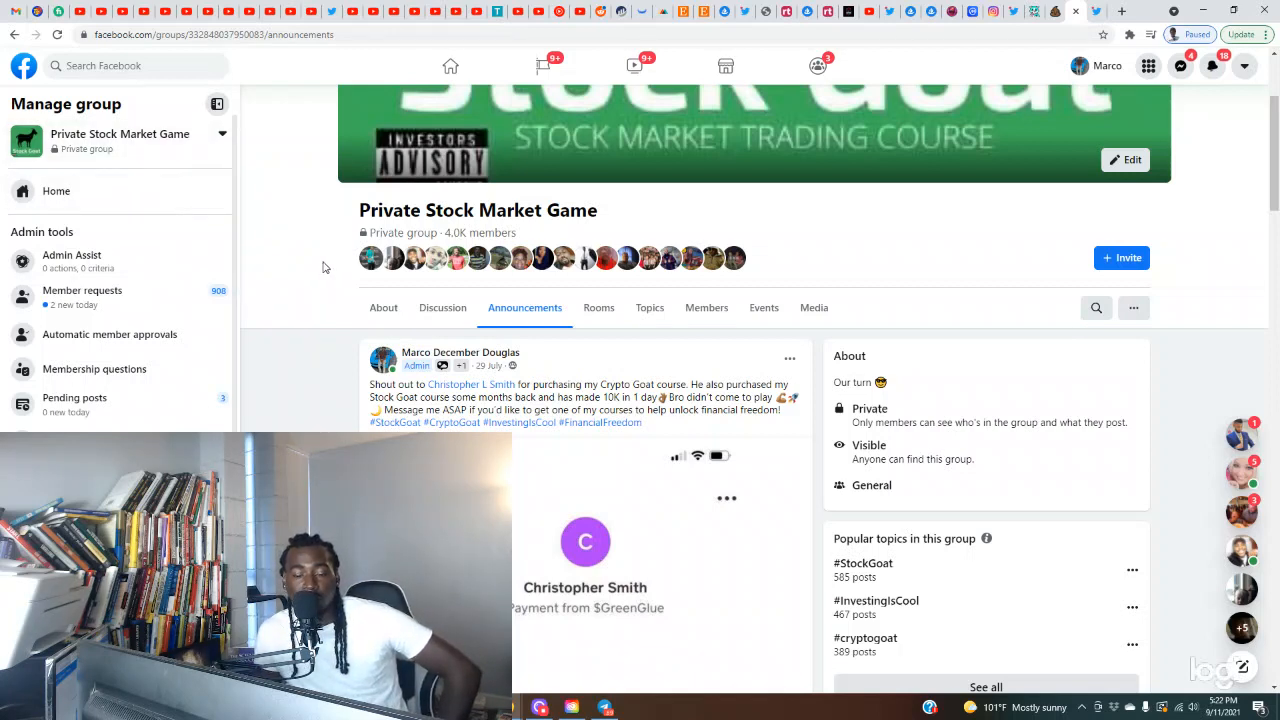
{"action": "mouse_move", "coordinate": [686, 342]}
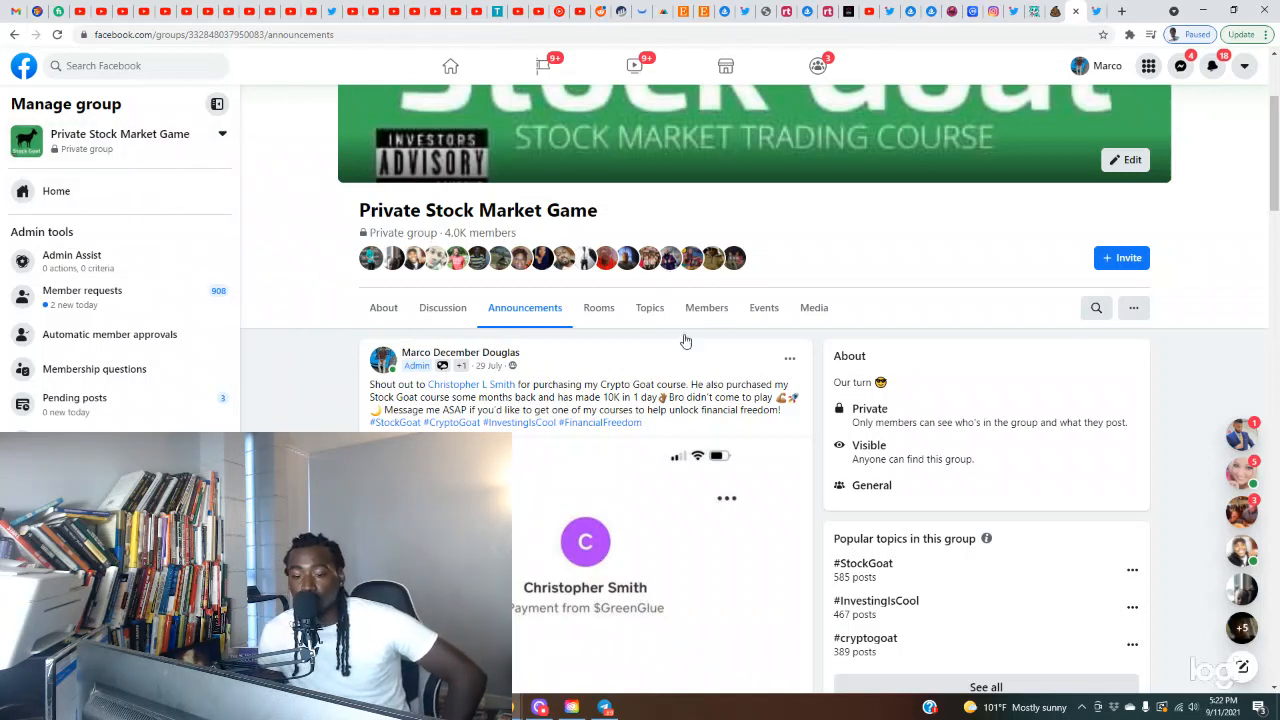
{"action": "mouse_move", "coordinate": [686, 341]}
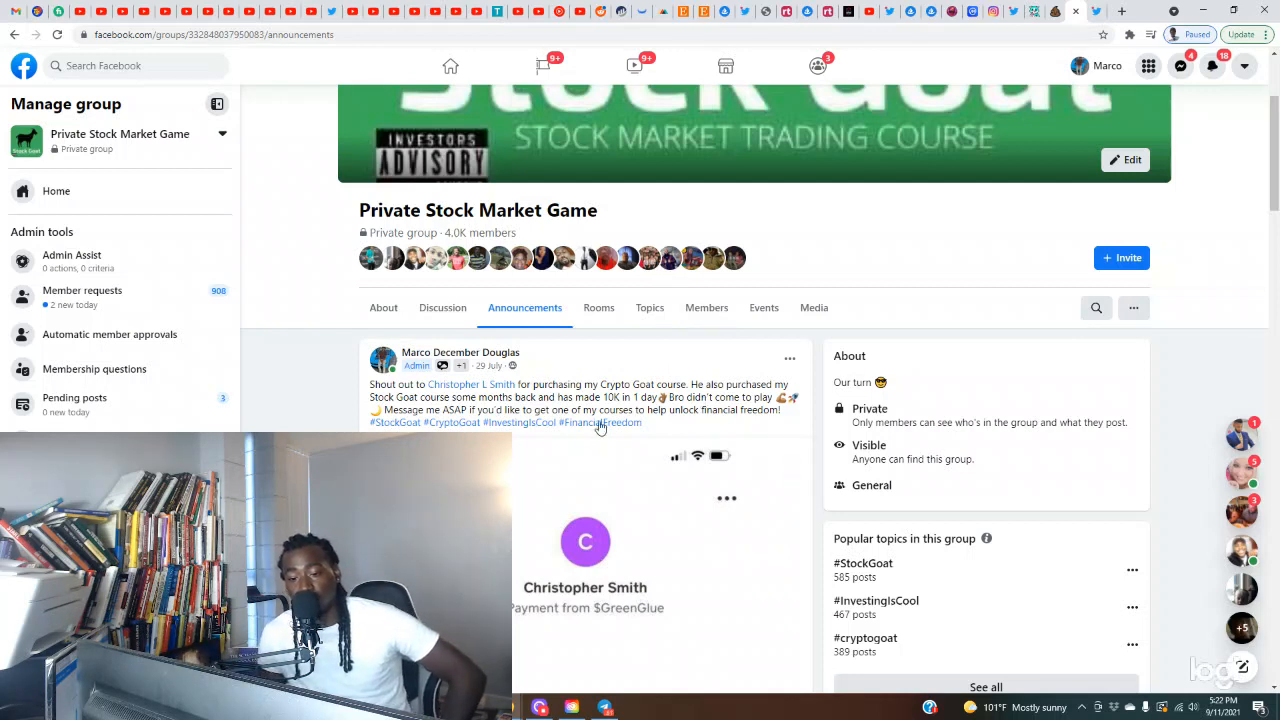
Step: Add the Bollinger Bands indicator, found by searching 'boll', to the PooCoin MBBY/BNB chart
{"action": "scroll", "scroll_direction": "down", "scroll_amount": 3}
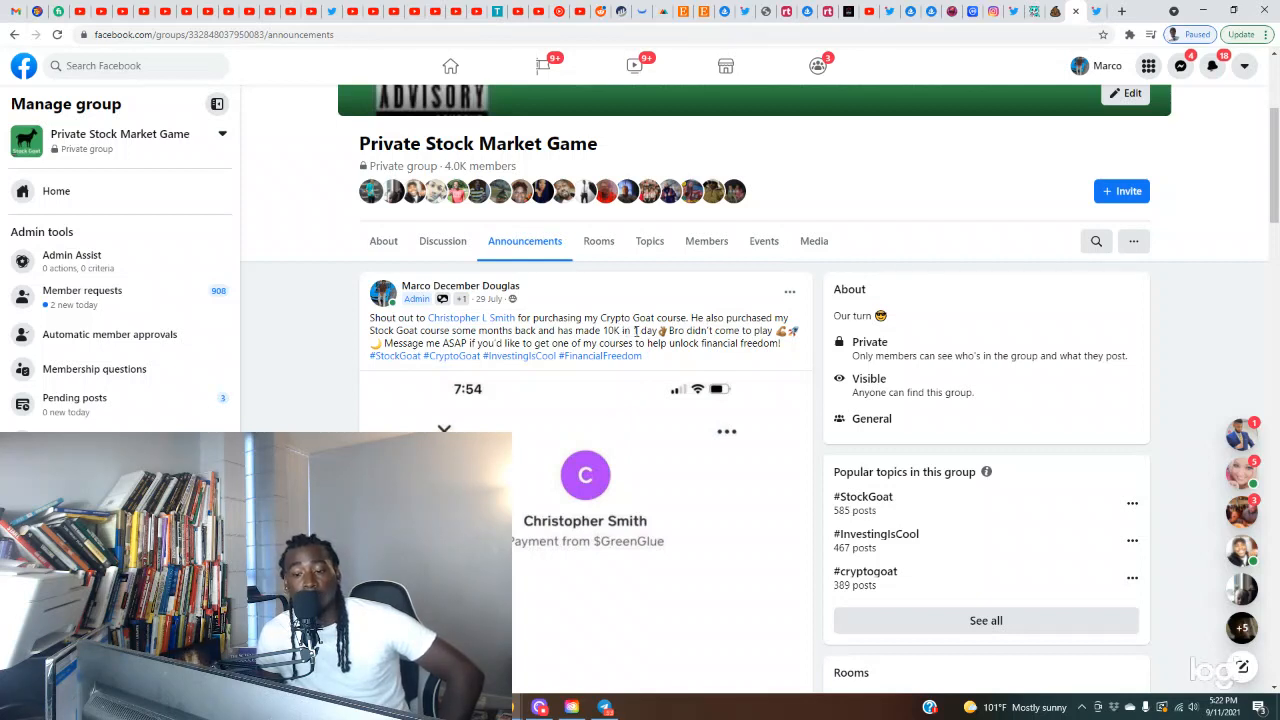
{"action": "mouse_move", "coordinate": [932, 93]}
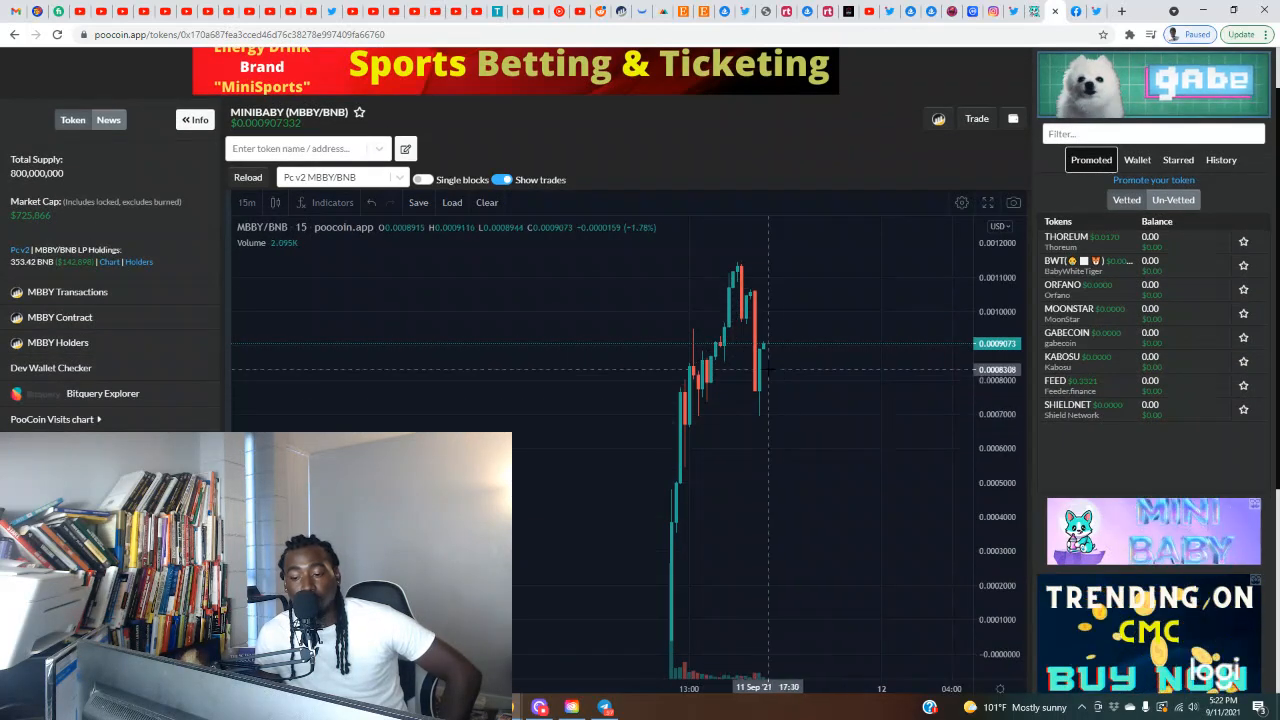
{"action": "mouse_move", "coordinate": [760, 398]}
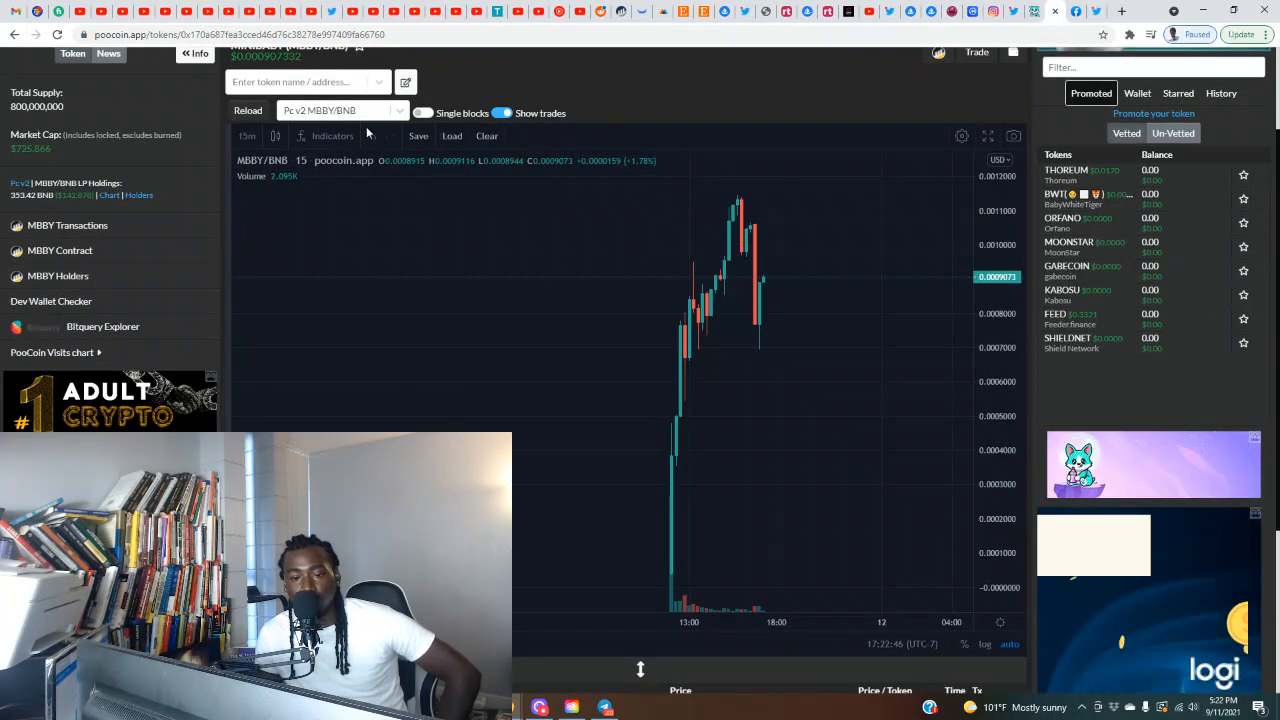
{"action": "mouse_move", "coordinate": [755, 330]}
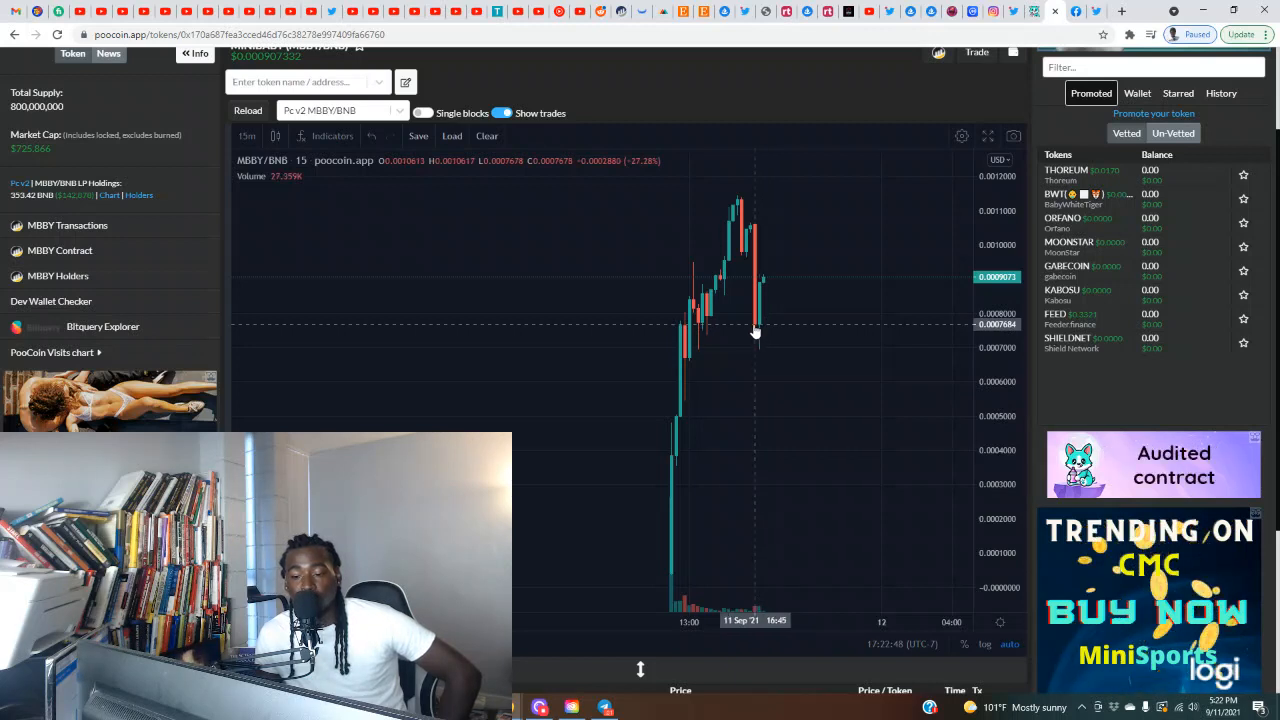
{"action": "mouse_move", "coordinate": [757, 332]}
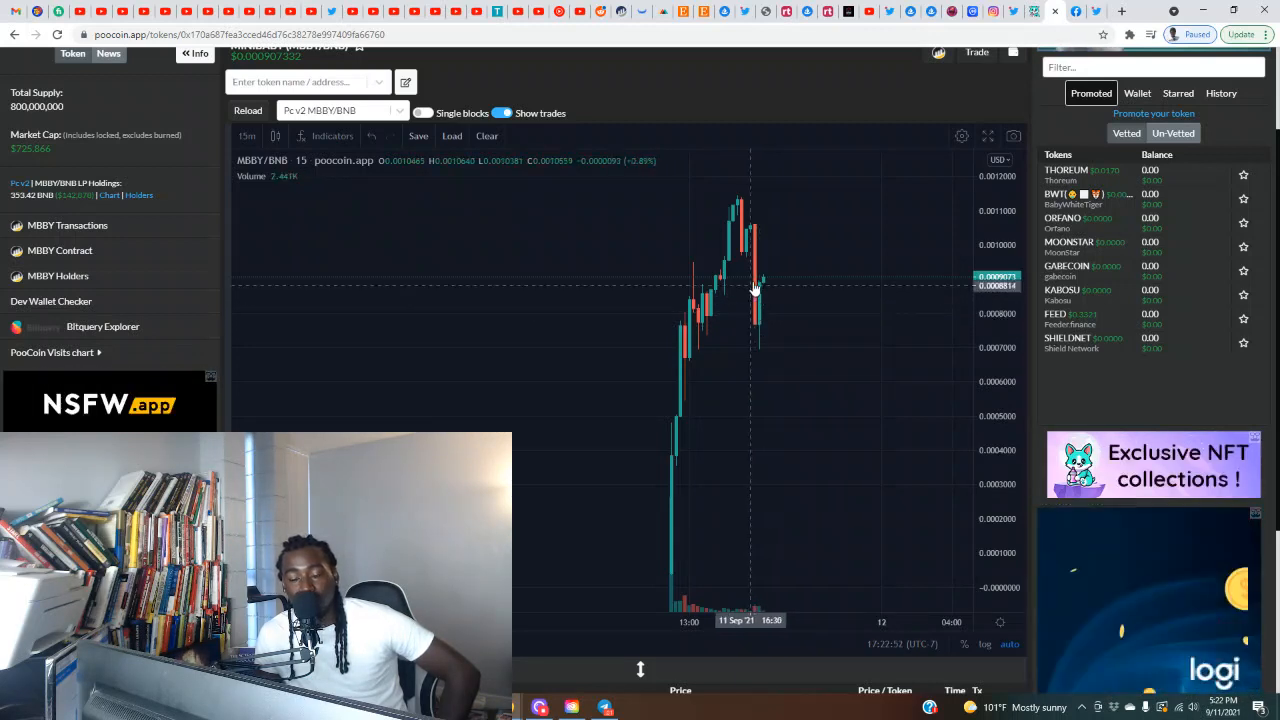
{"action": "left_click", "coordinate": [329, 135]}
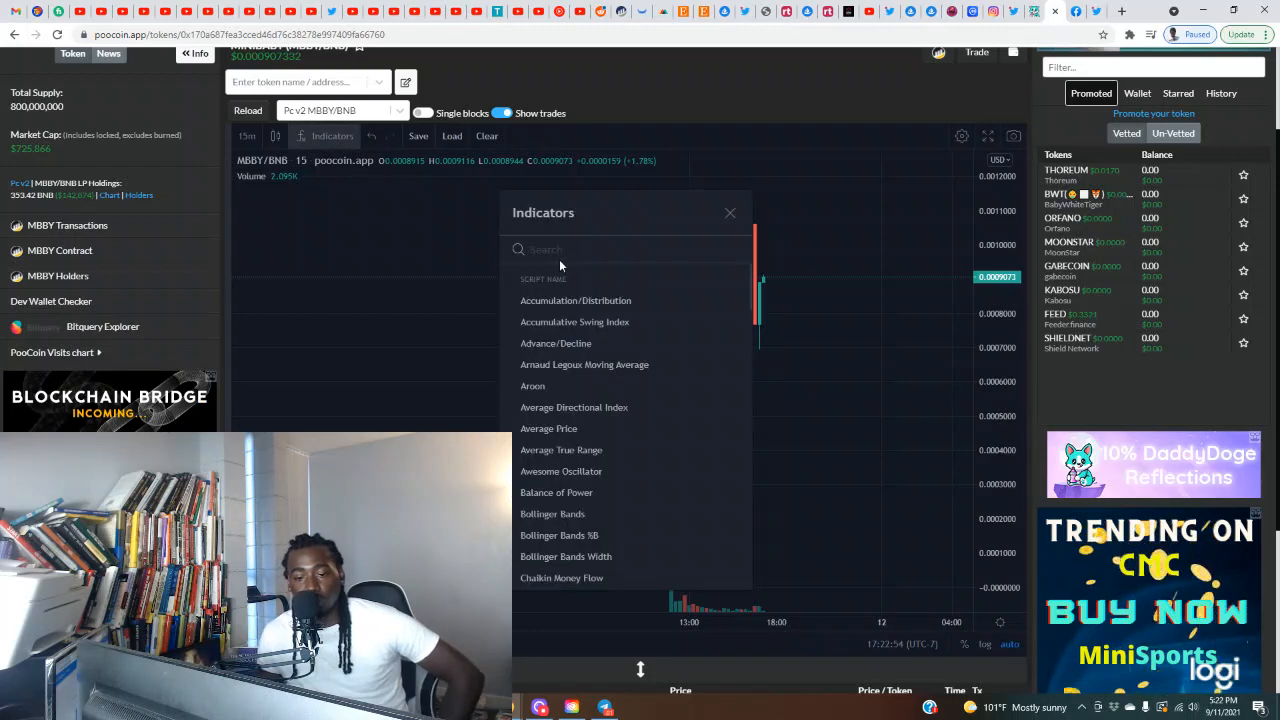
{"action": "type", "text": "b oll"}
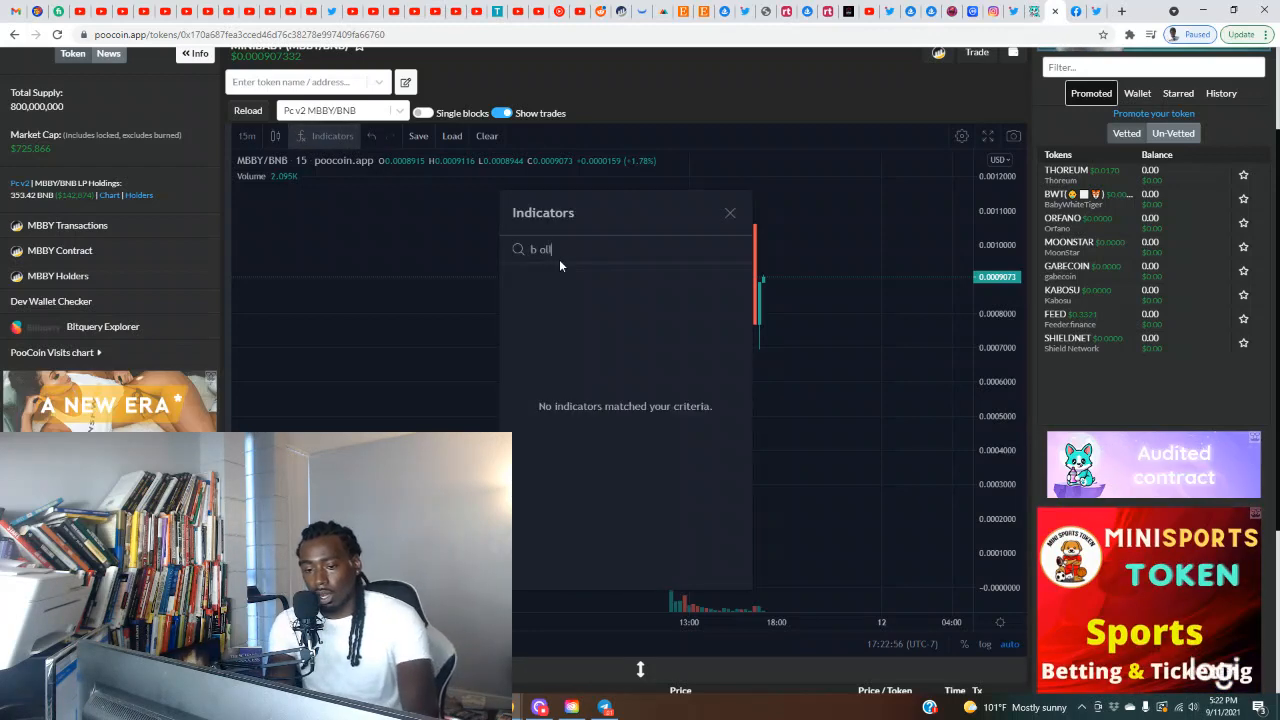
{"action": "type", "text": "oll"}
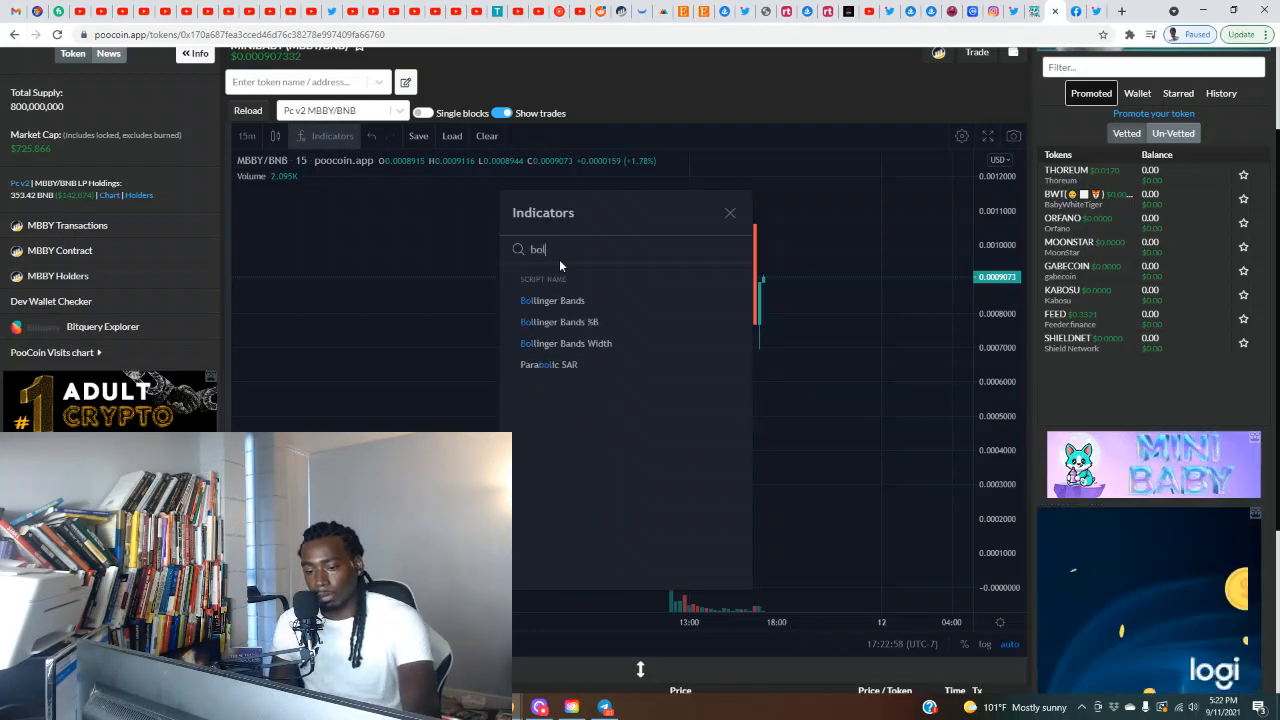
{"action": "left_click", "coordinate": [558, 300]}
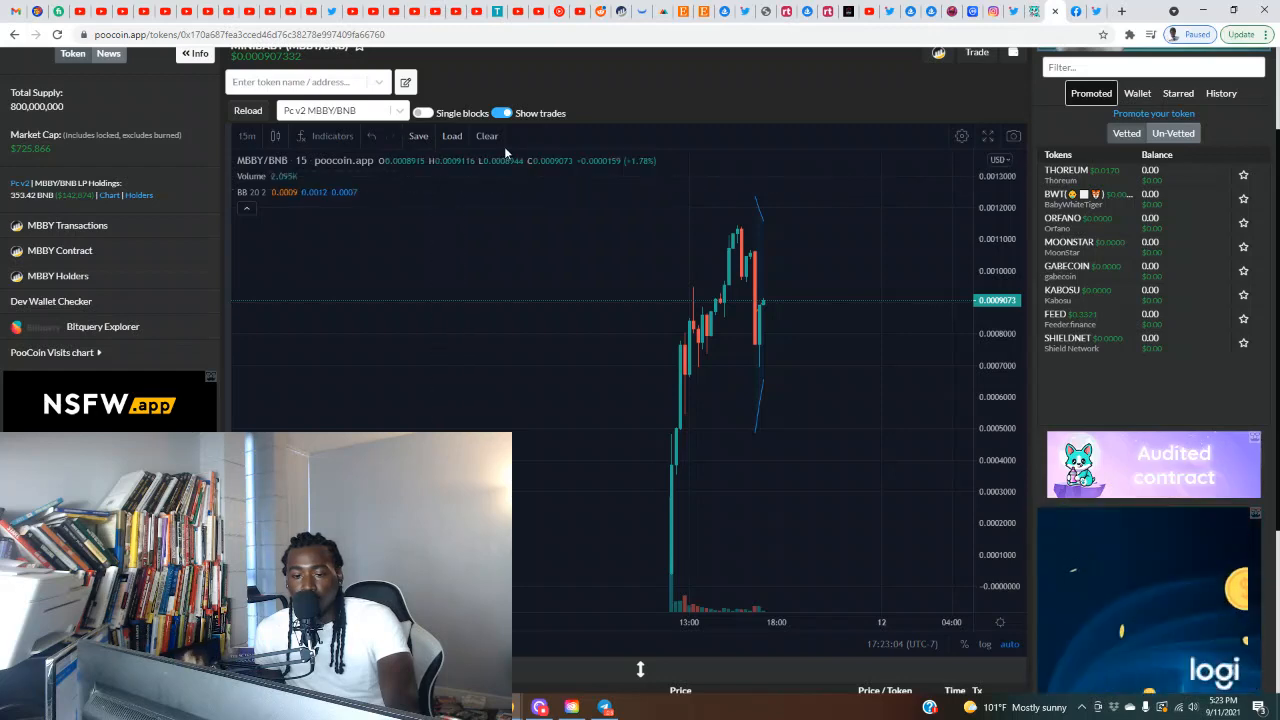
{"action": "scroll", "scroll_direction": "down", "scroll_amount": 3}
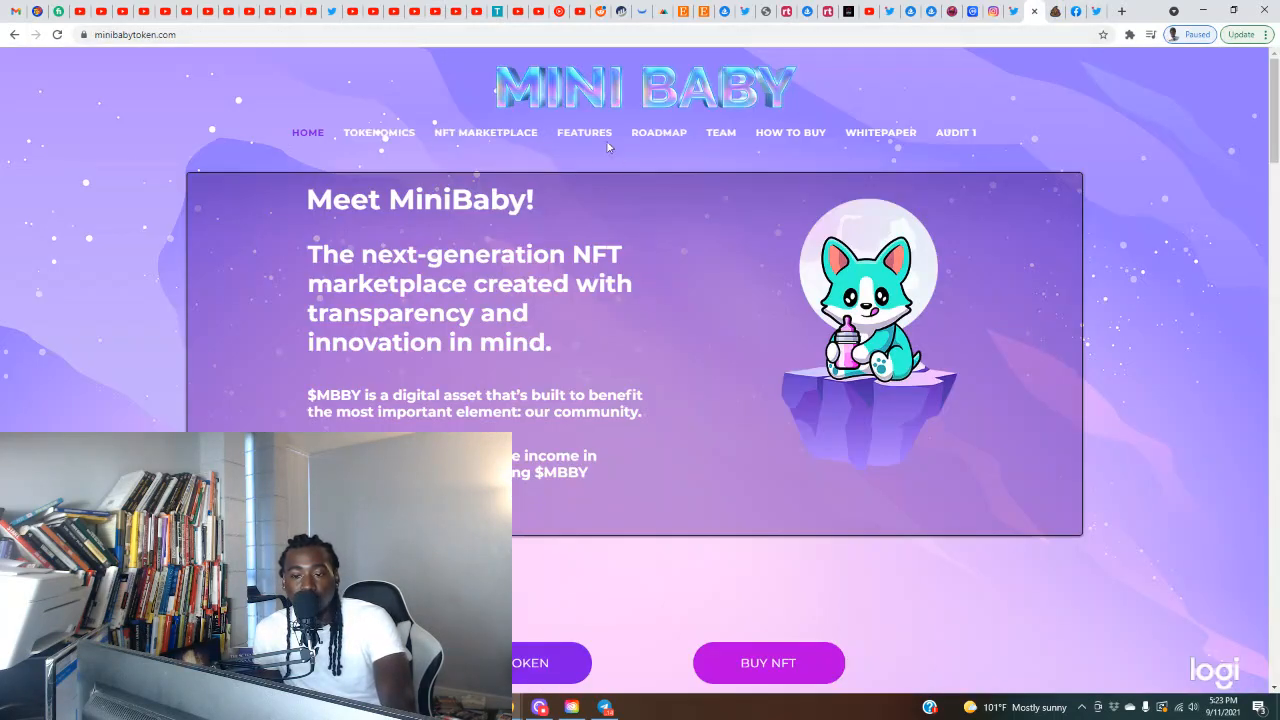
{"action": "mouse_move", "coordinate": [593, 218]}
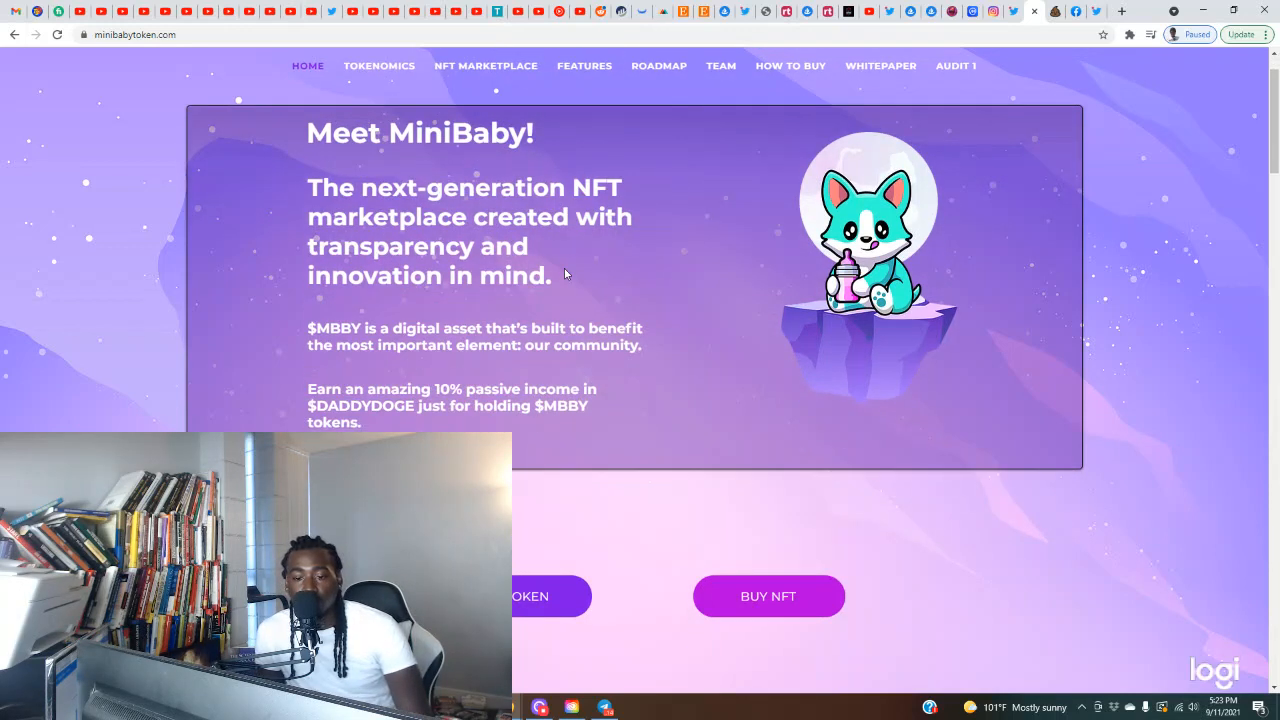
{"action": "mouse_move", "coordinate": [379, 307]}
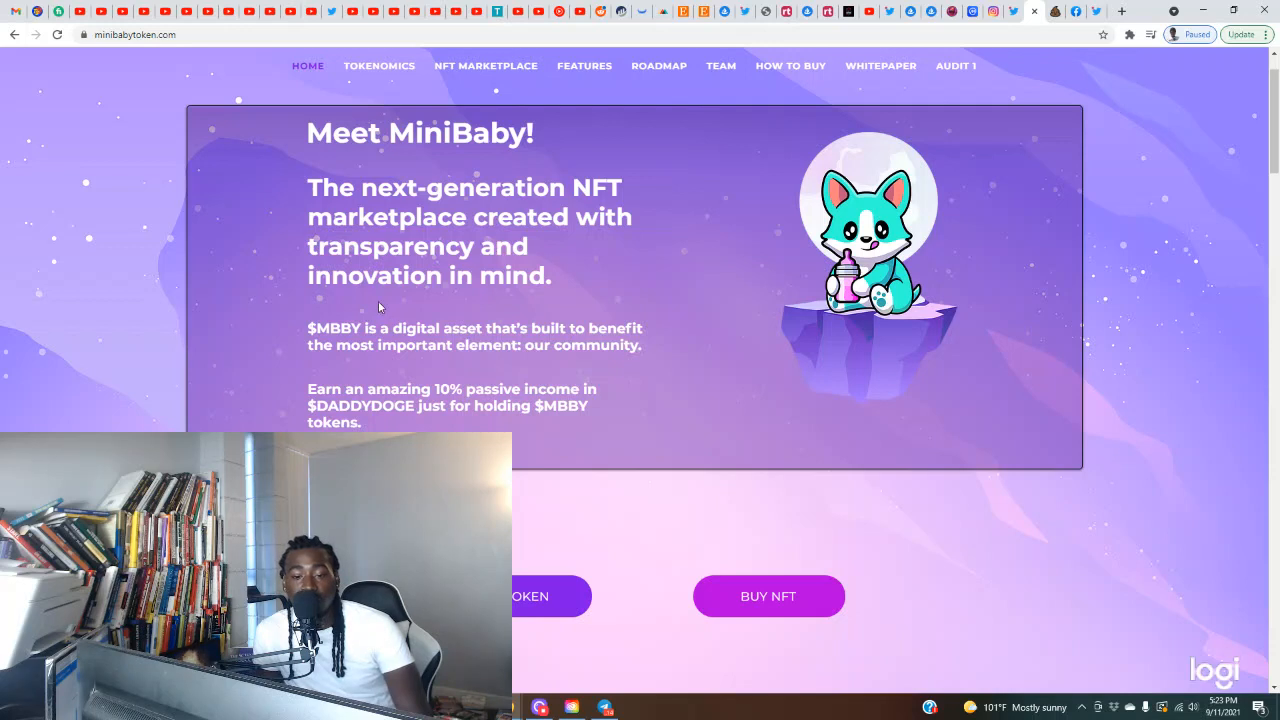
{"action": "scroll", "scroll_direction": "down", "scroll_amount": 3}
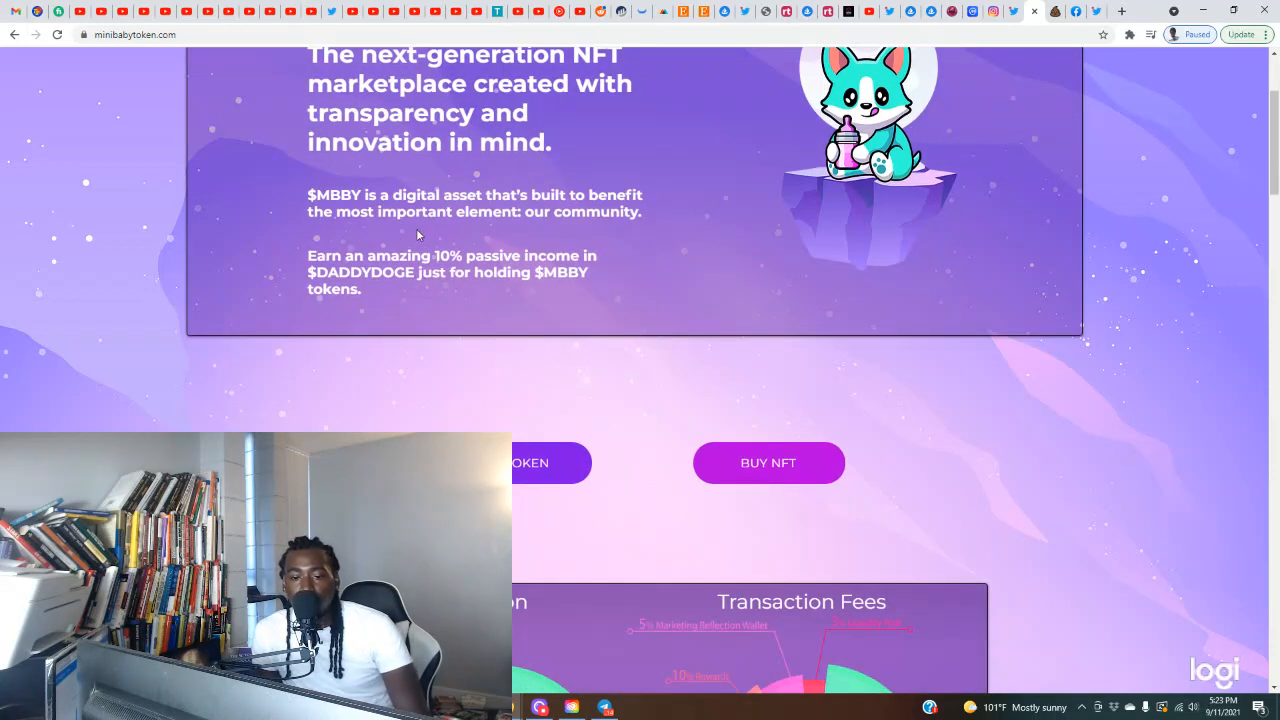
{"action": "mouse_move", "coordinate": [620, 246]}
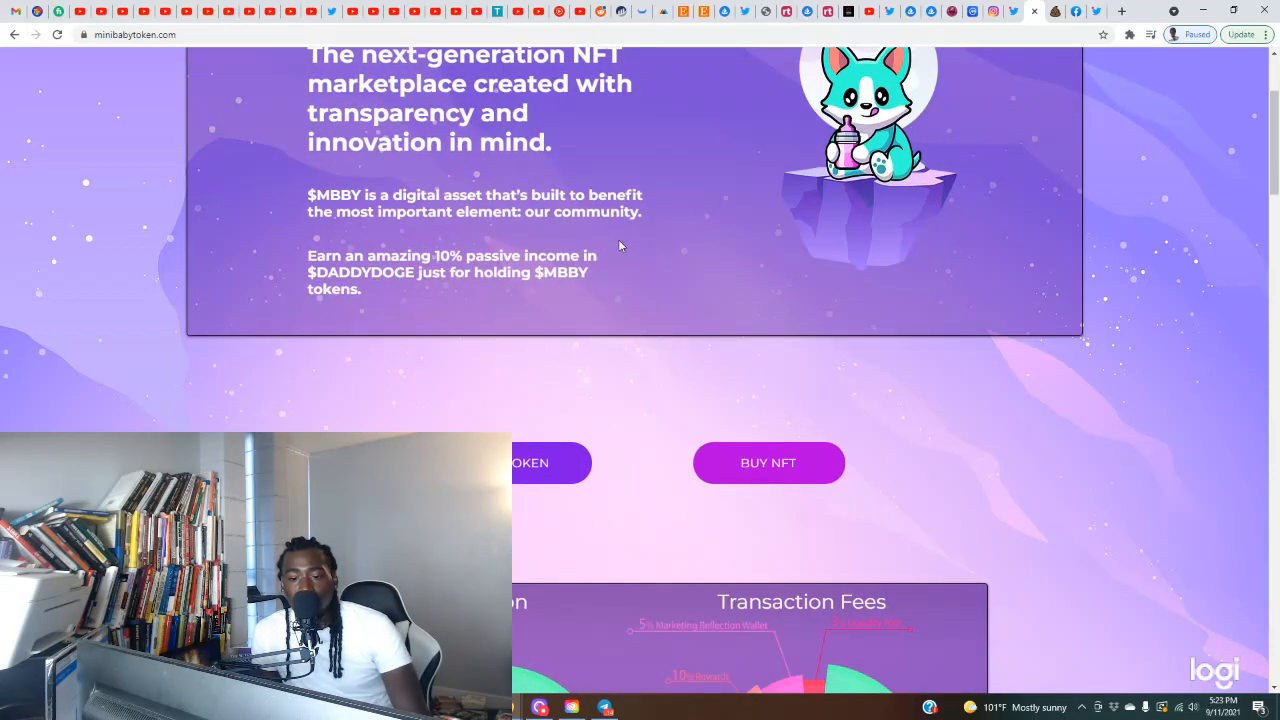
{"action": "mouse_move", "coordinate": [587, 240]}
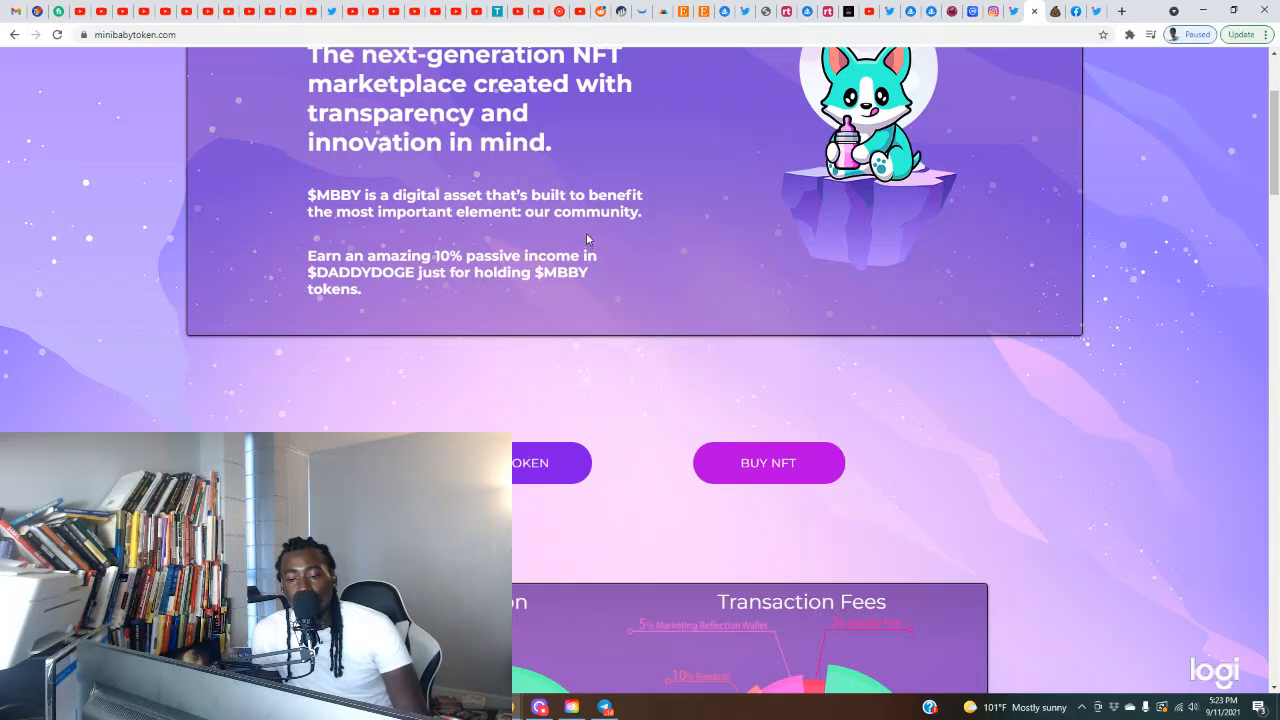
{"action": "scroll", "scroll_direction": "down", "scroll_amount": 3}
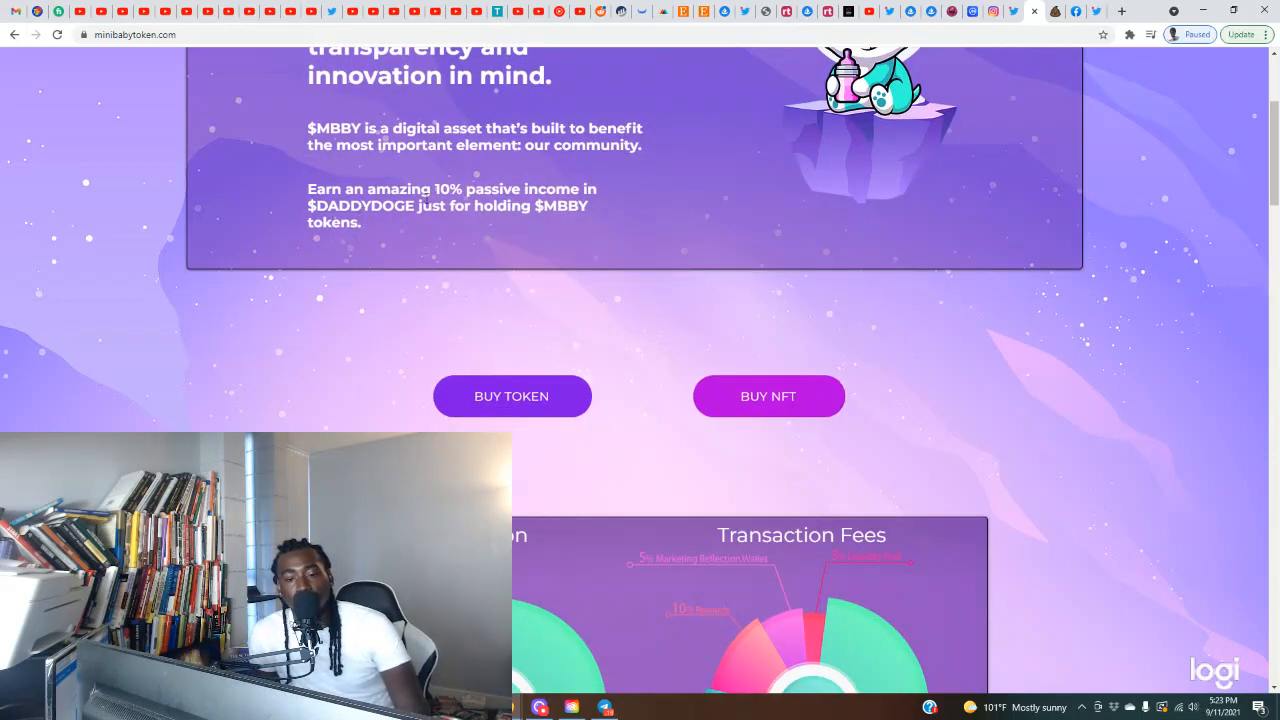
{"action": "scroll", "scroll_direction": "down", "scroll_amount": 3}
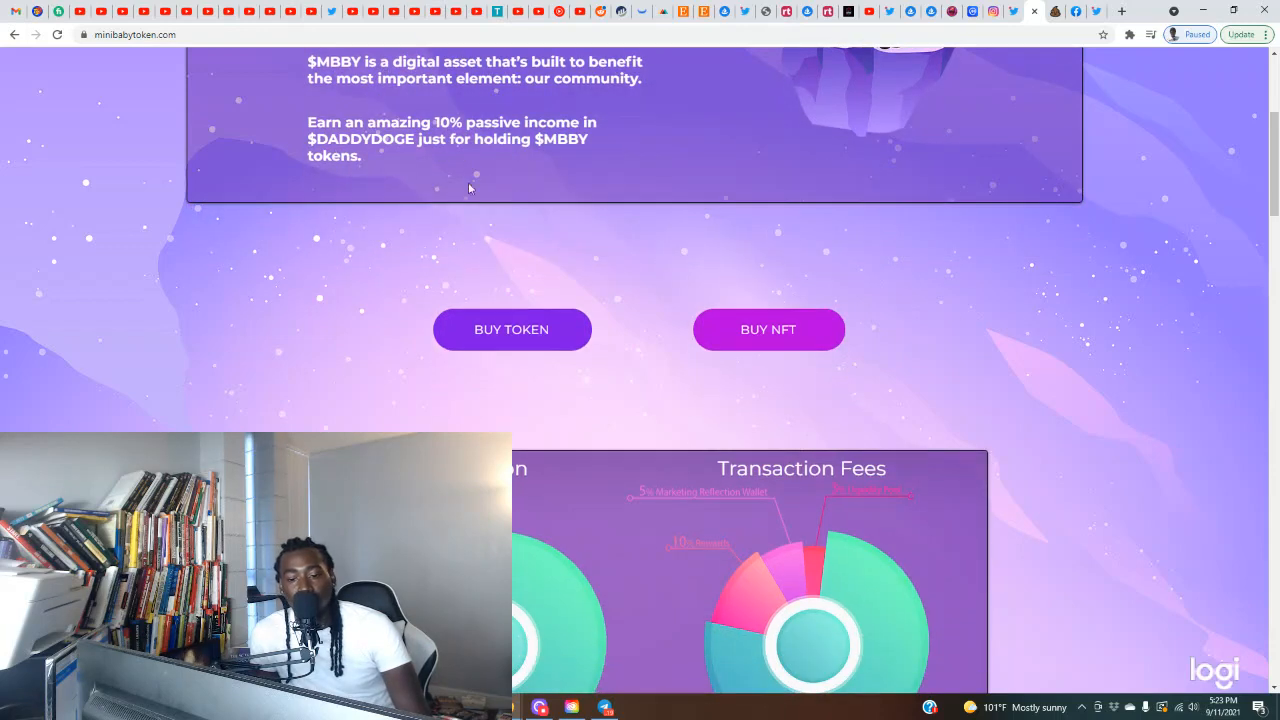
{"action": "scroll", "scroll_direction": "down", "scroll_amount": 3}
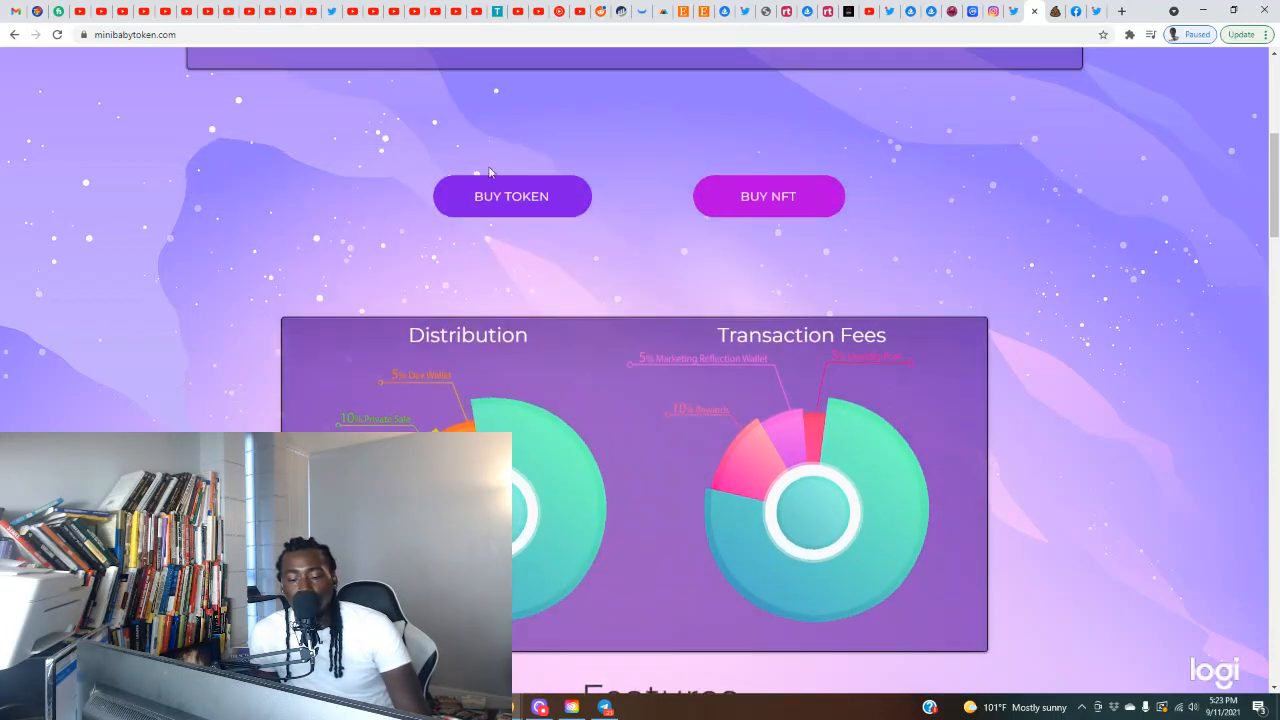
{"action": "scroll", "scroll_direction": "up", "scroll_amount": 3}
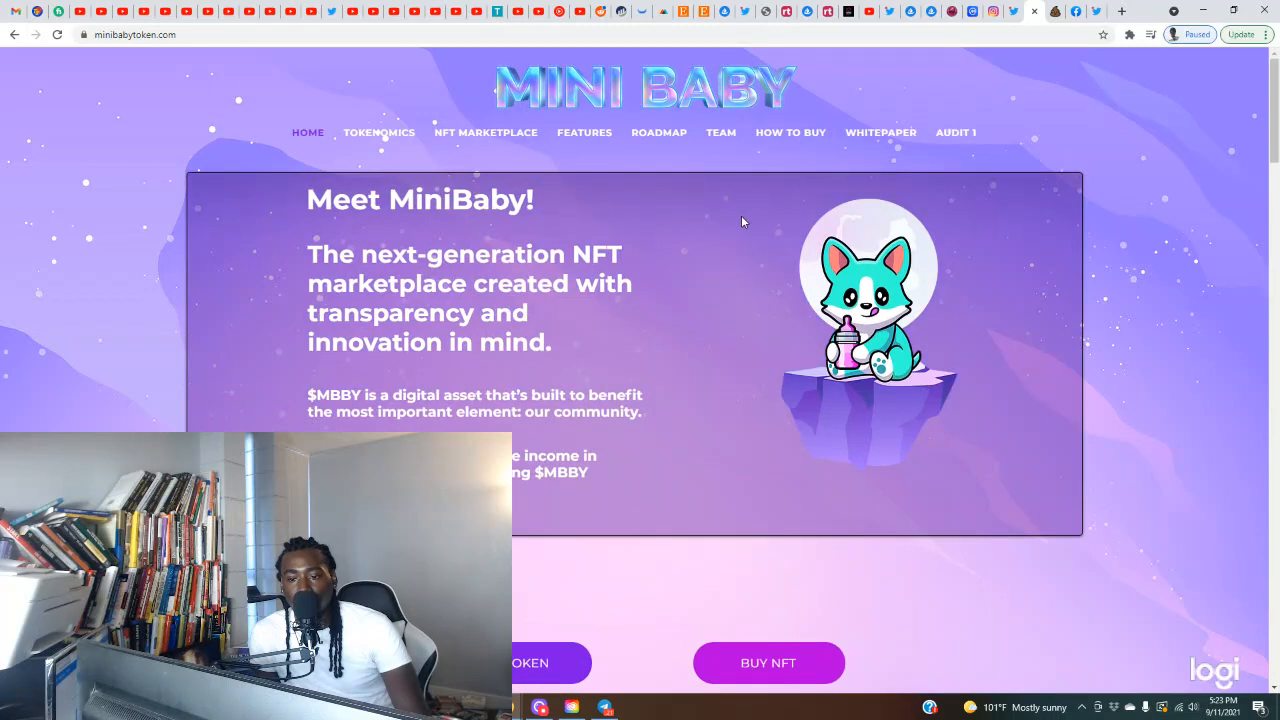
Step: Scroll through the Distribution and Transaction Fees tokenomics charts on minibabytoken.com
{"action": "scroll", "scroll_direction": "down", "scroll_amount": 3}
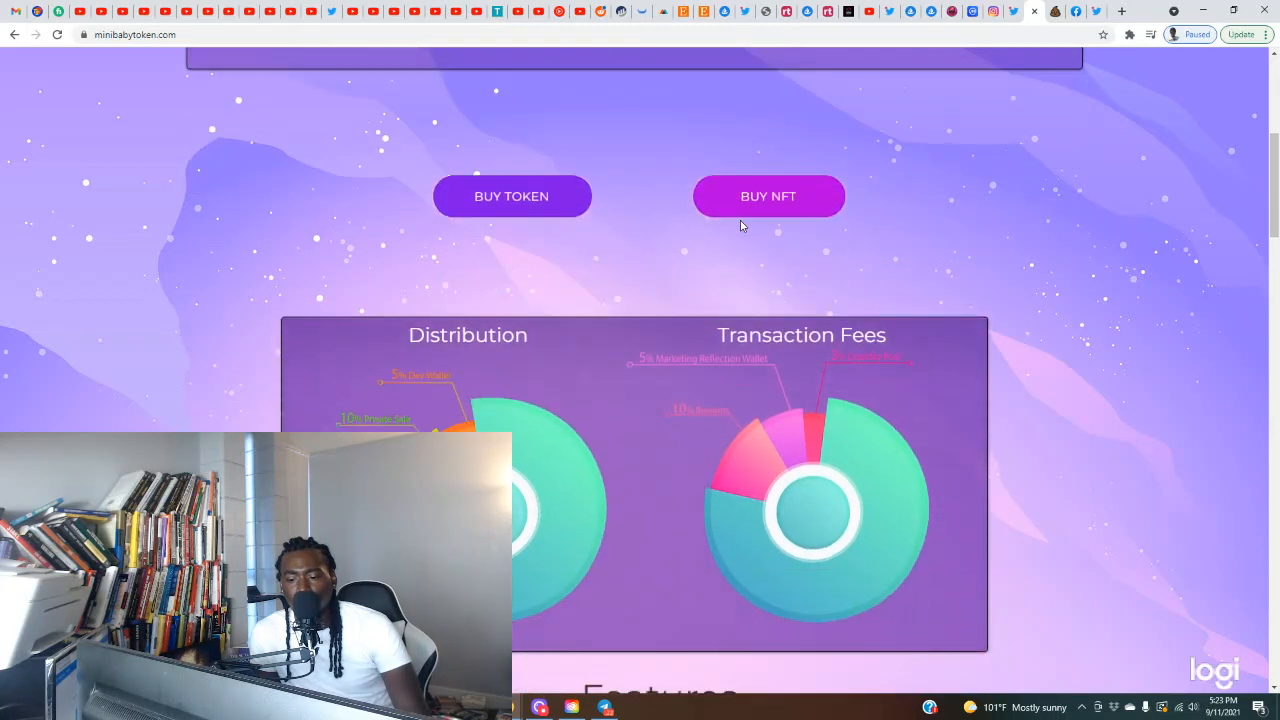
{"action": "scroll", "scroll_direction": "down", "scroll_amount": 3}
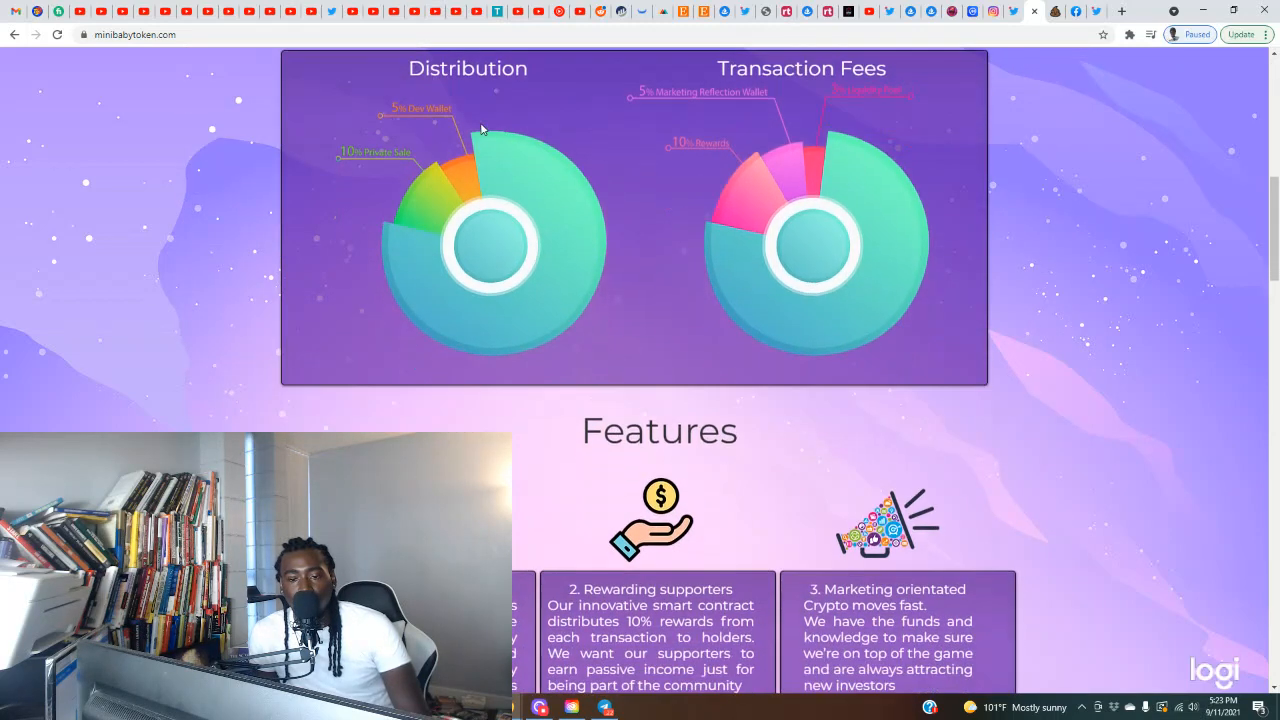
{"action": "scroll", "scroll_direction": "up", "scroll_amount": 3}
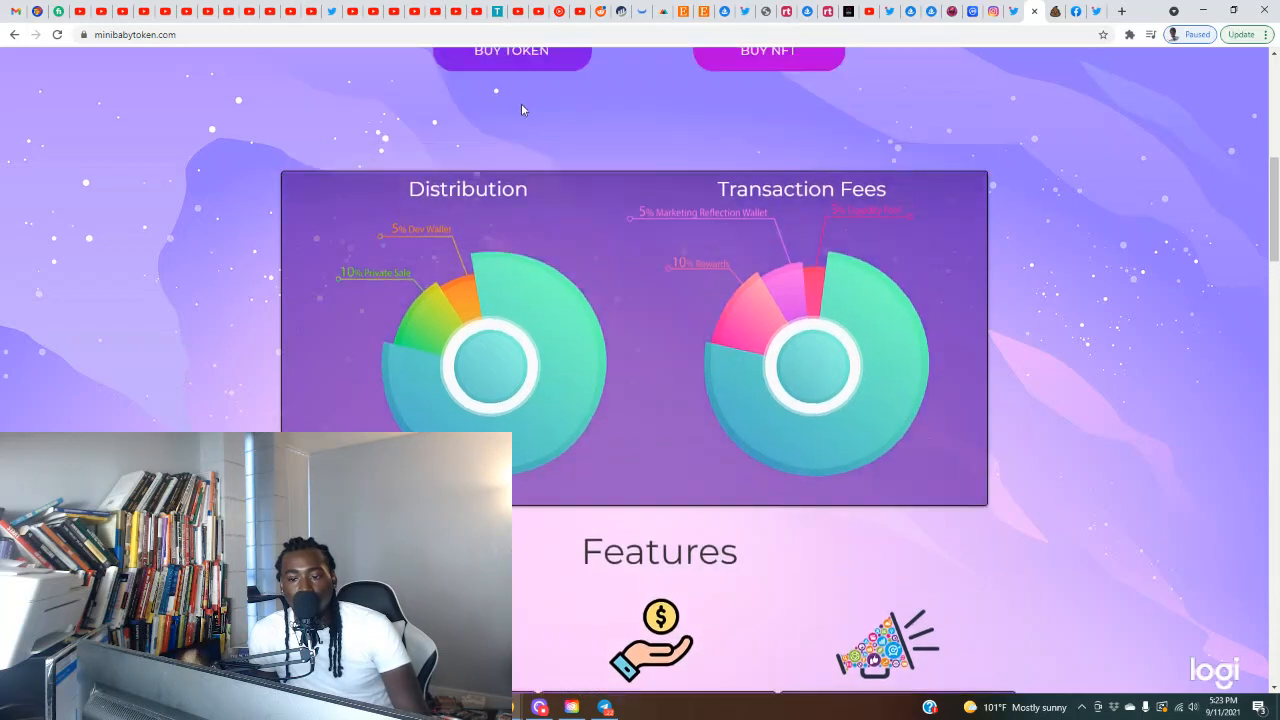
{"action": "scroll", "scroll_direction": "down", "scroll_amount": 3}
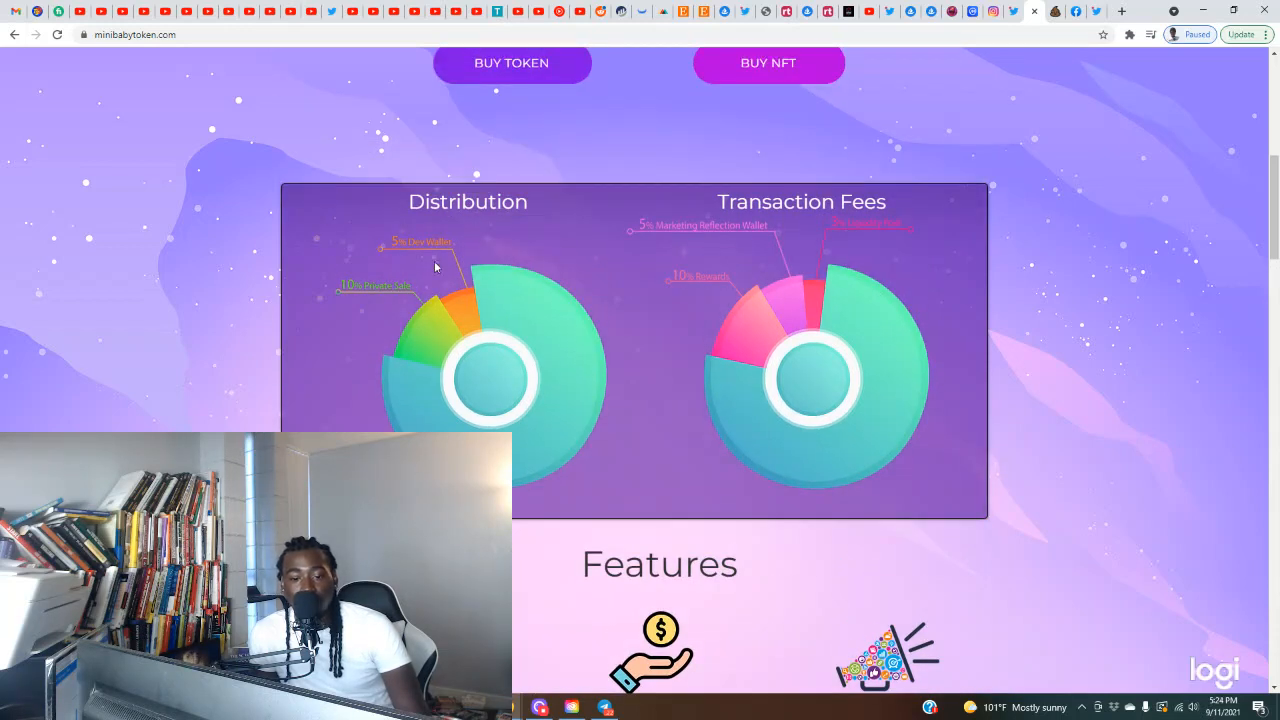
{"action": "mouse_move", "coordinate": [420, 359]}
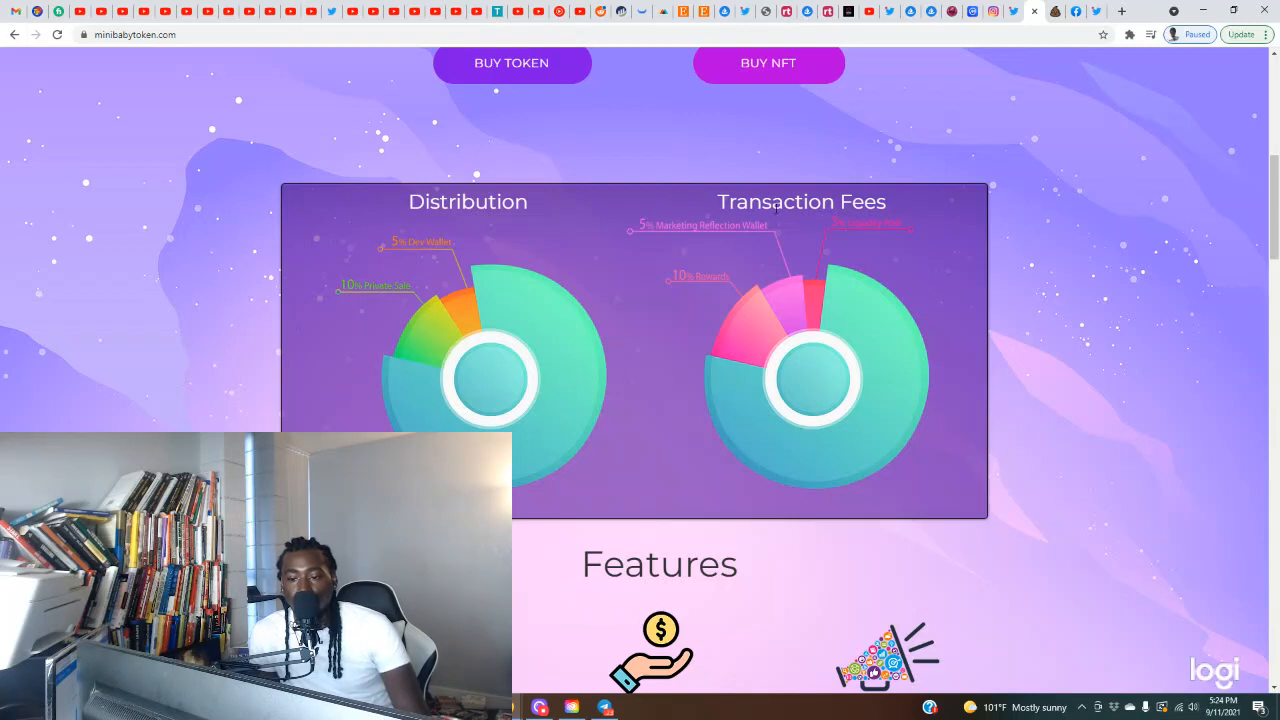
{"action": "mouse_move", "coordinate": [730, 238]}
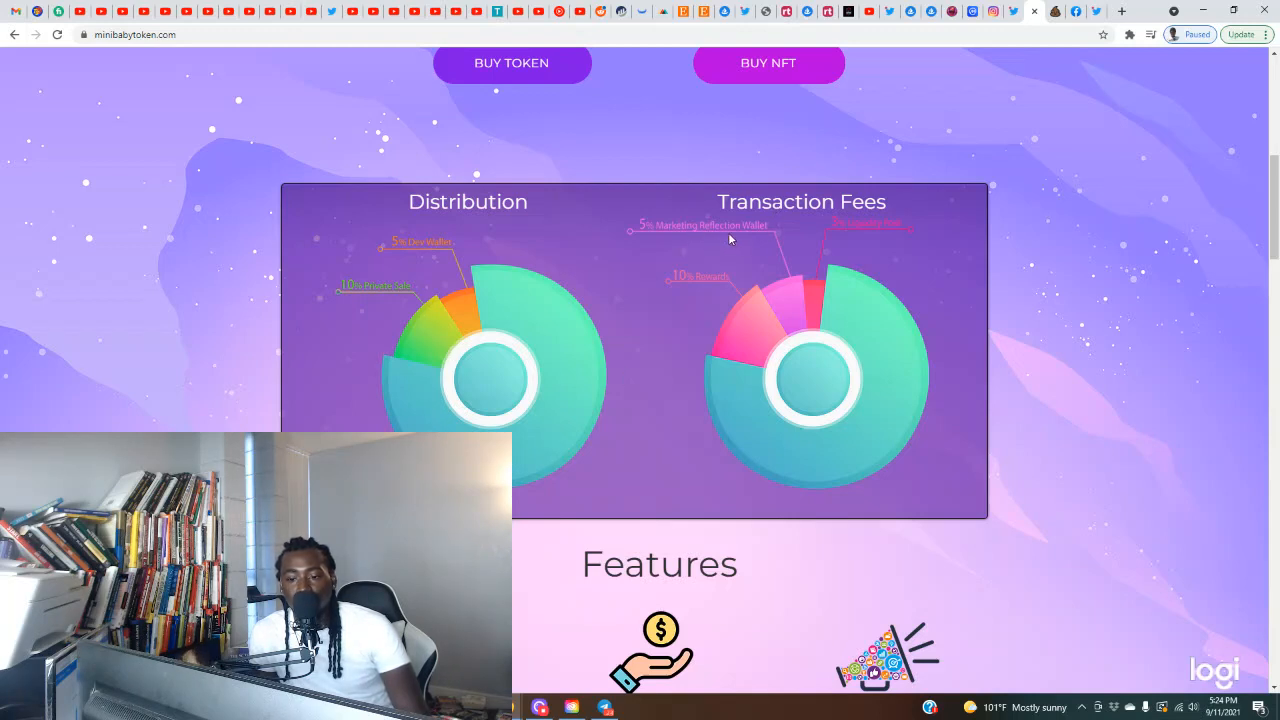
{"action": "mouse_move", "coordinate": [760, 238]}
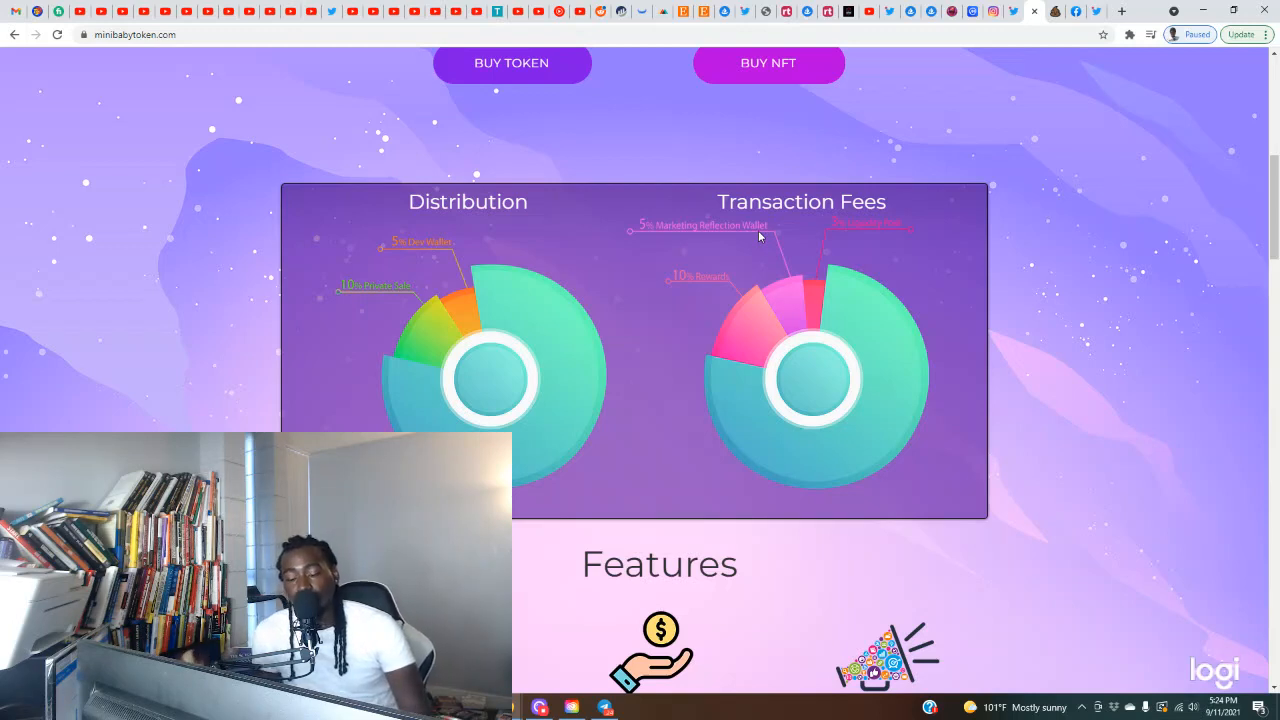
{"action": "mouse_move", "coordinate": [722, 187]}
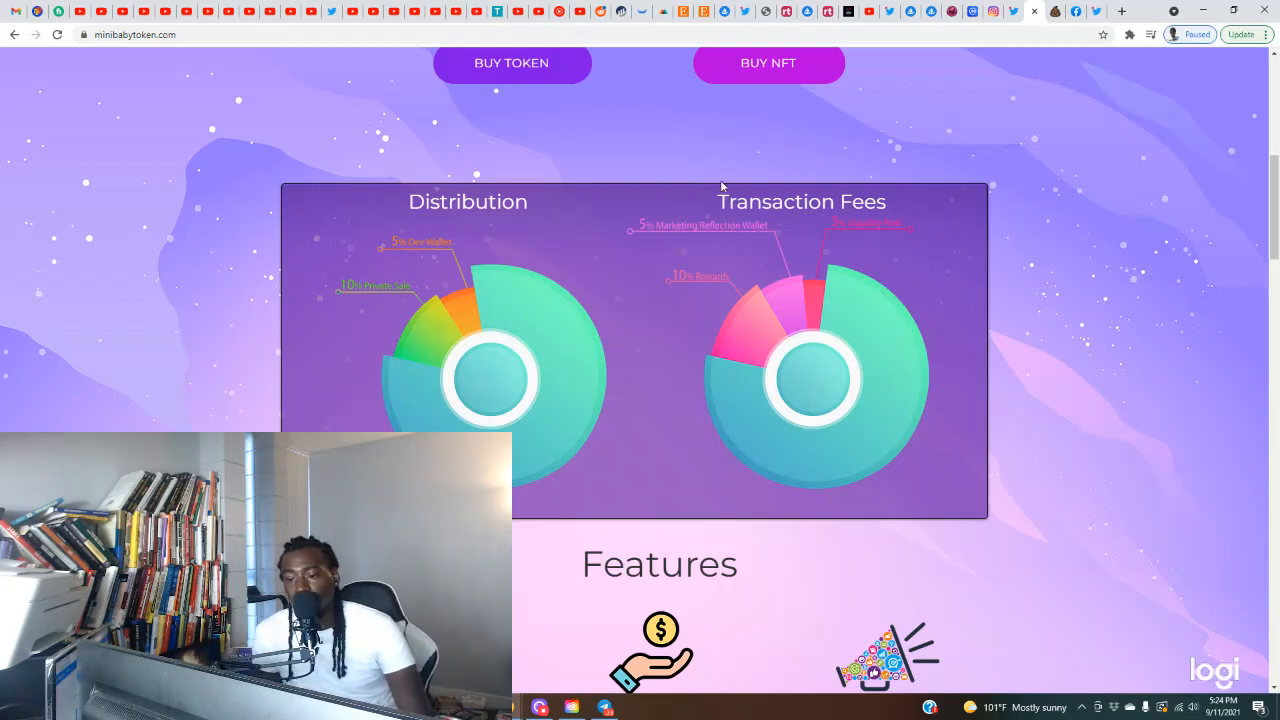
{"action": "mouse_move", "coordinate": [878, 240]}
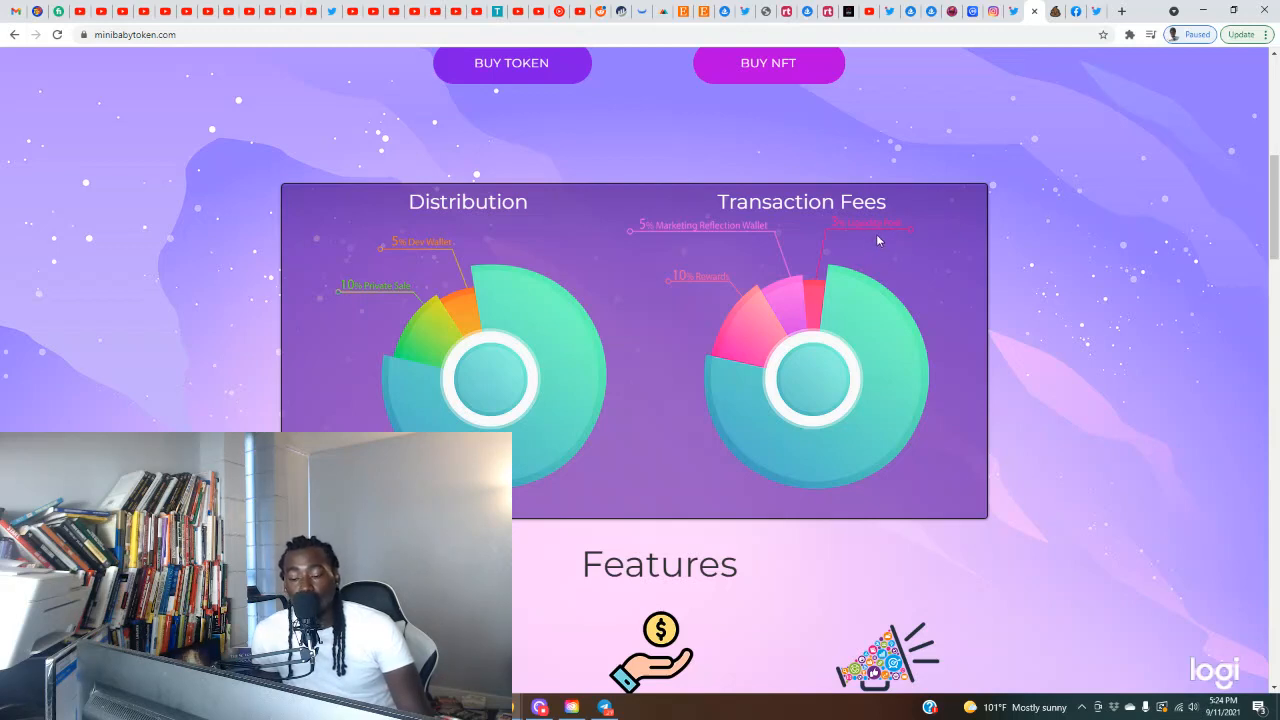
{"action": "mouse_move", "coordinate": [687, 290]}
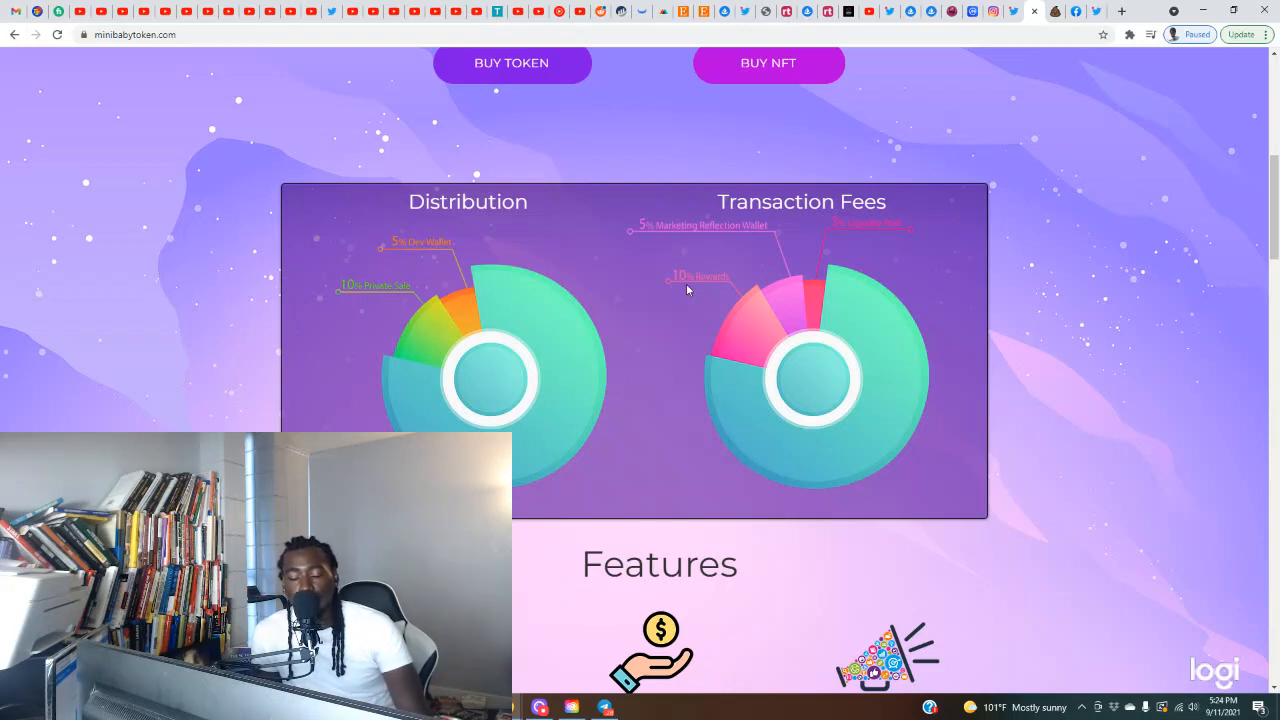
{"action": "mouse_move", "coordinate": [672, 291]}
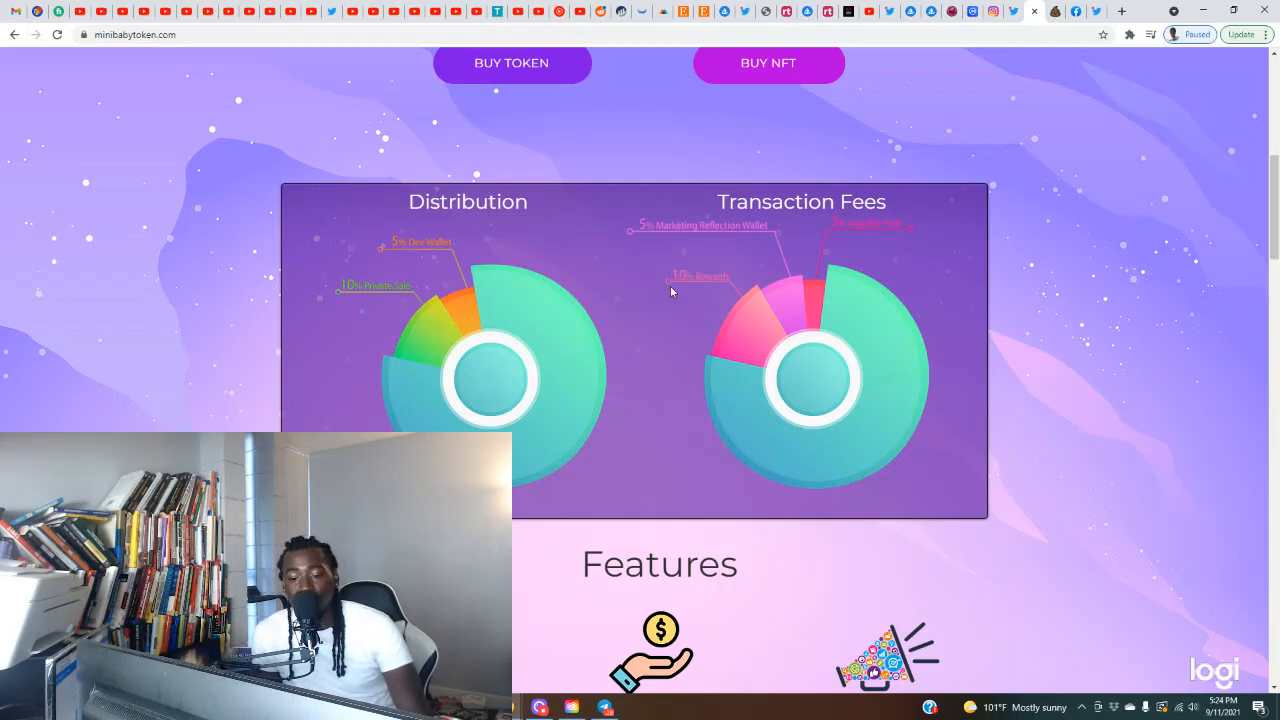
{"action": "scroll", "scroll_direction": "down", "scroll_amount": 3}
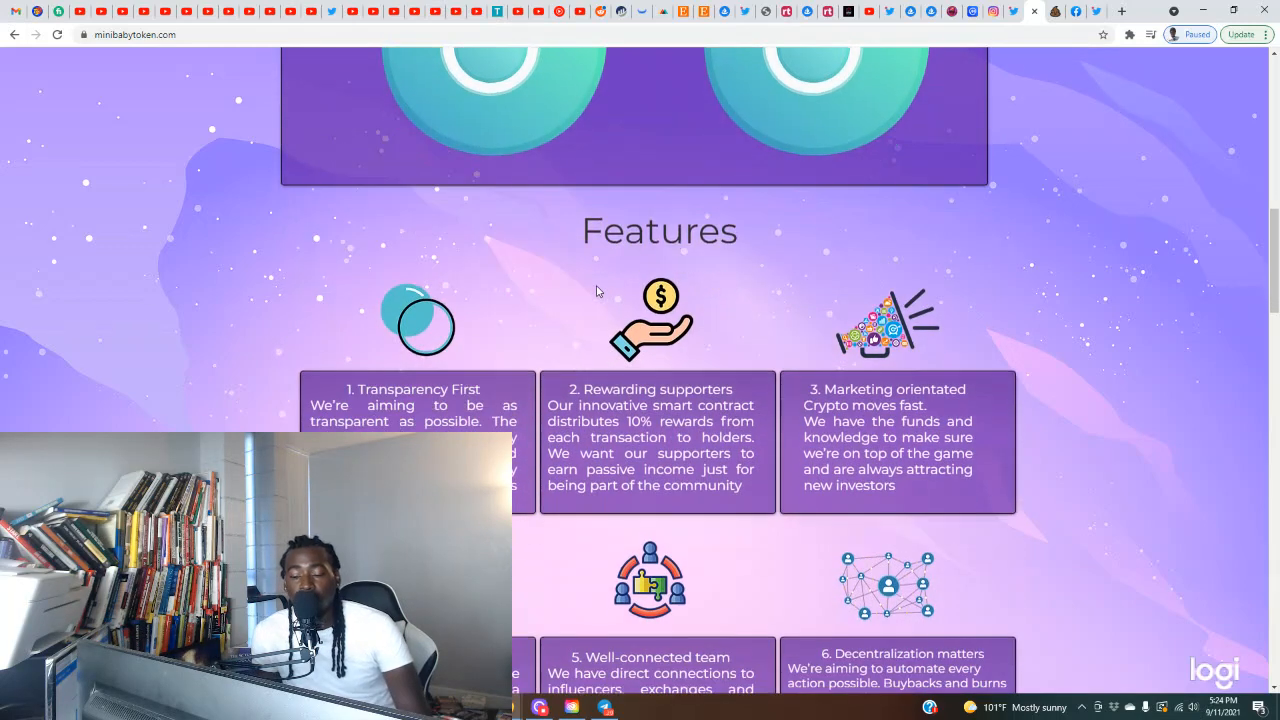
{"action": "scroll", "scroll_direction": "up", "scroll_amount": 3}
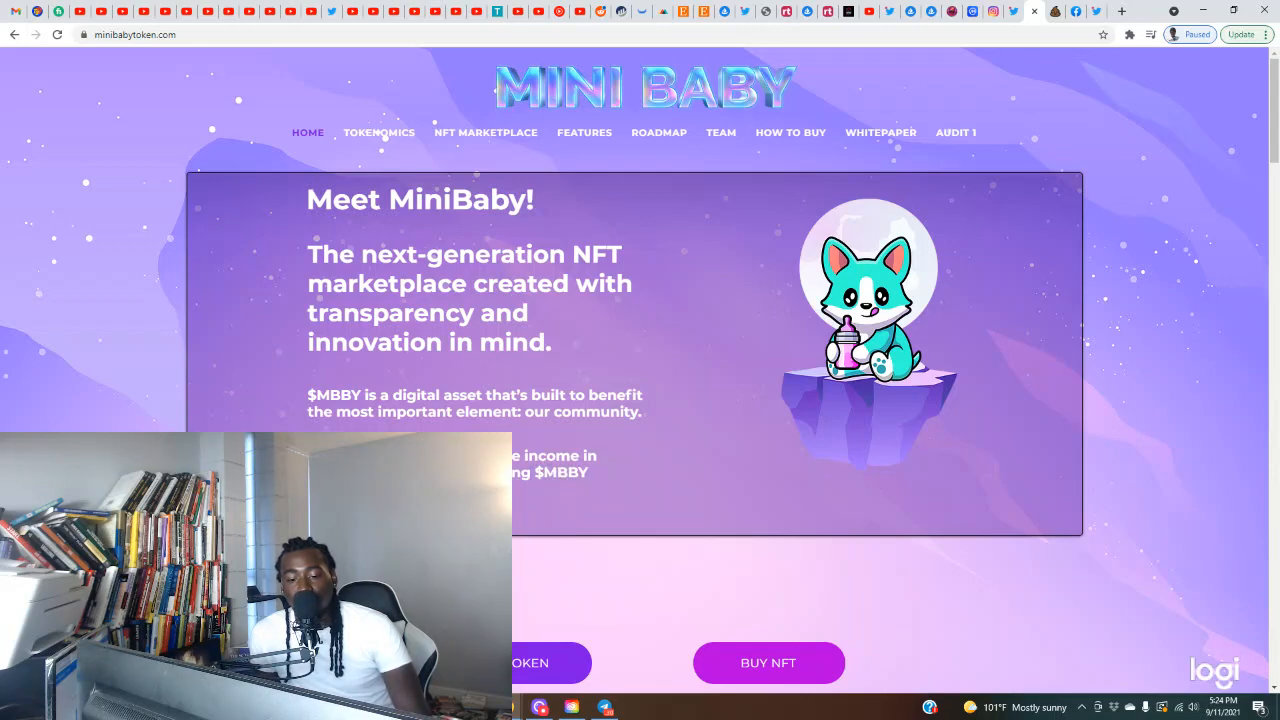
{"action": "scroll", "scroll_direction": "down", "scroll_amount": 3}
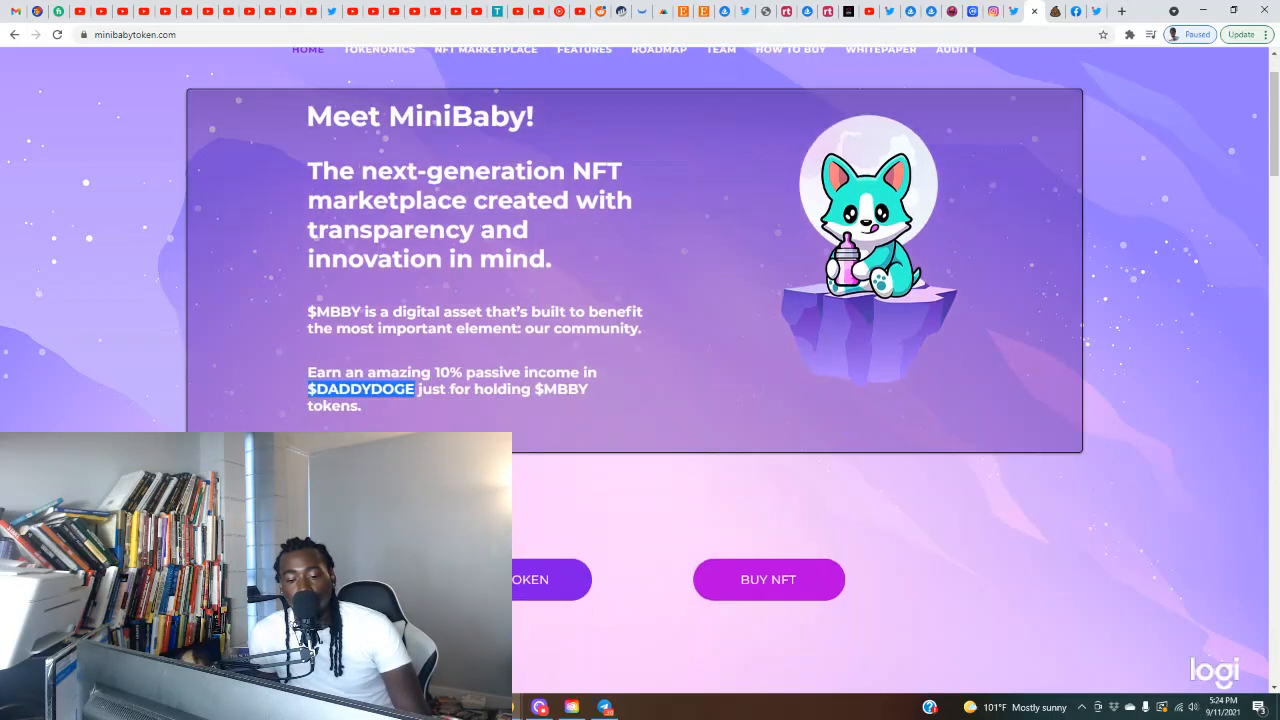
{"action": "scroll", "scroll_direction": "down", "scroll_amount": 3}
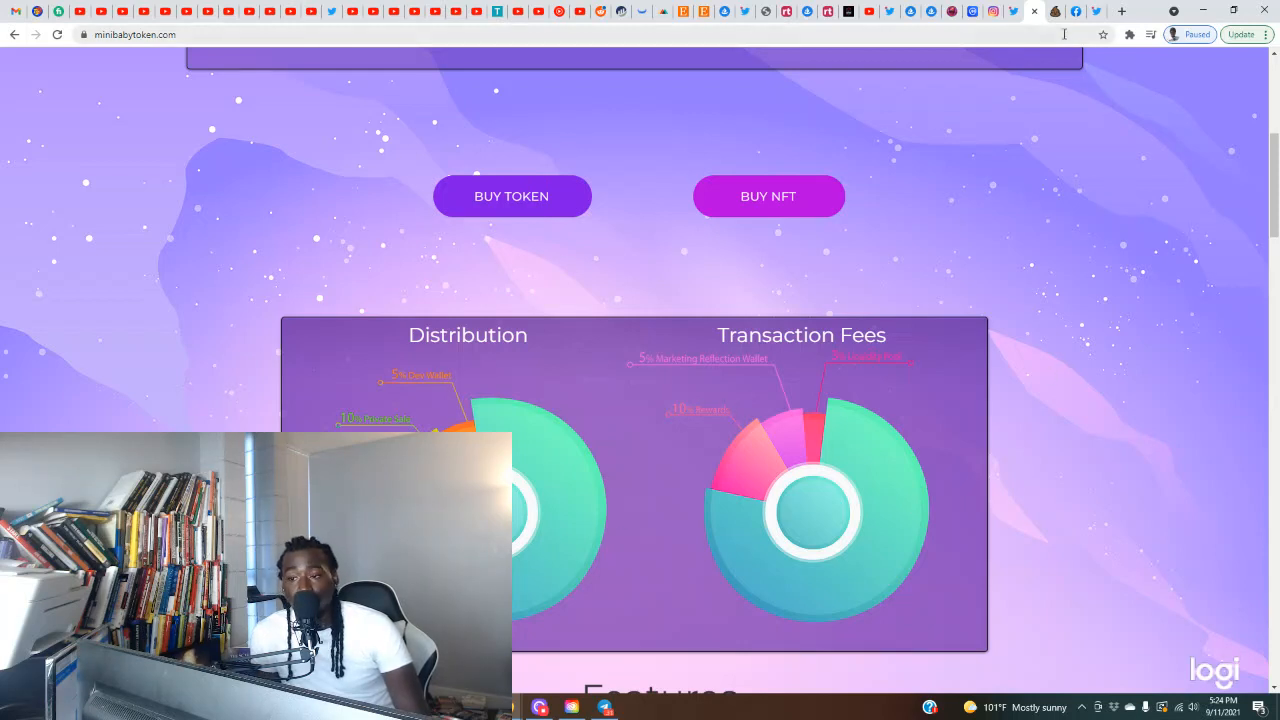
{"action": "scroll", "scroll_direction": "down", "scroll_amount": 3}
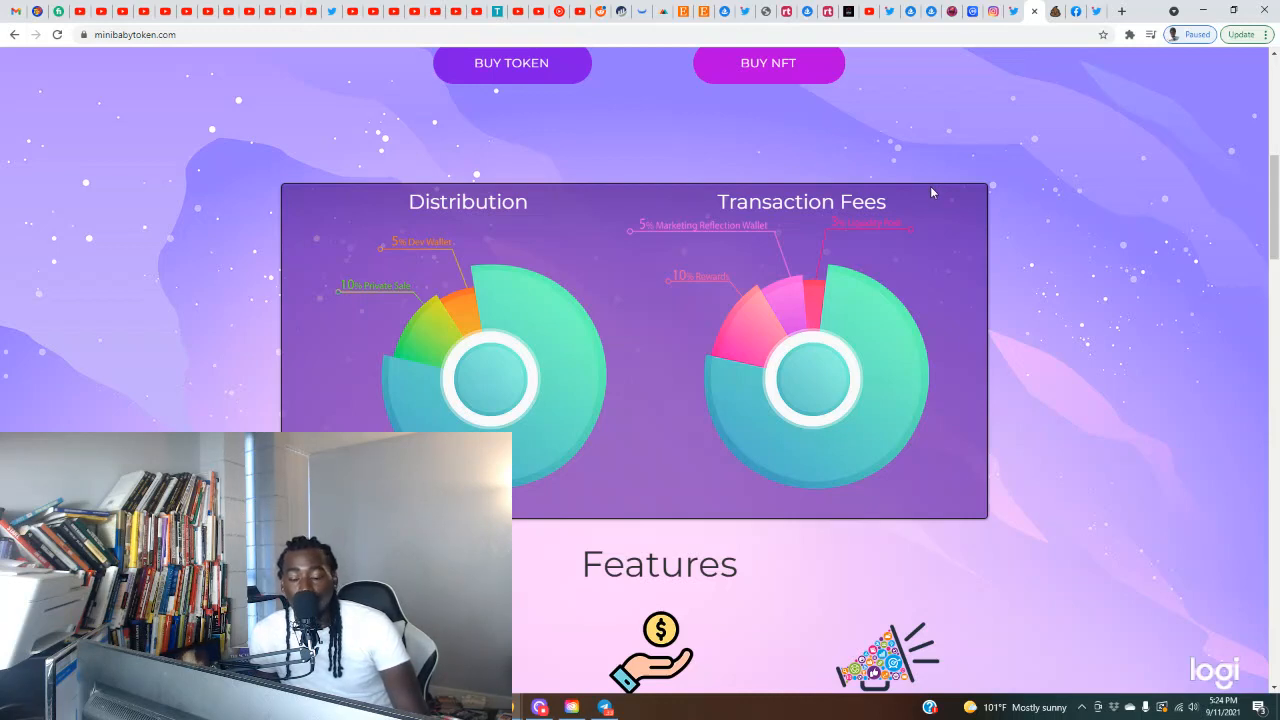
{"action": "mouse_move", "coordinate": [913, 252]}
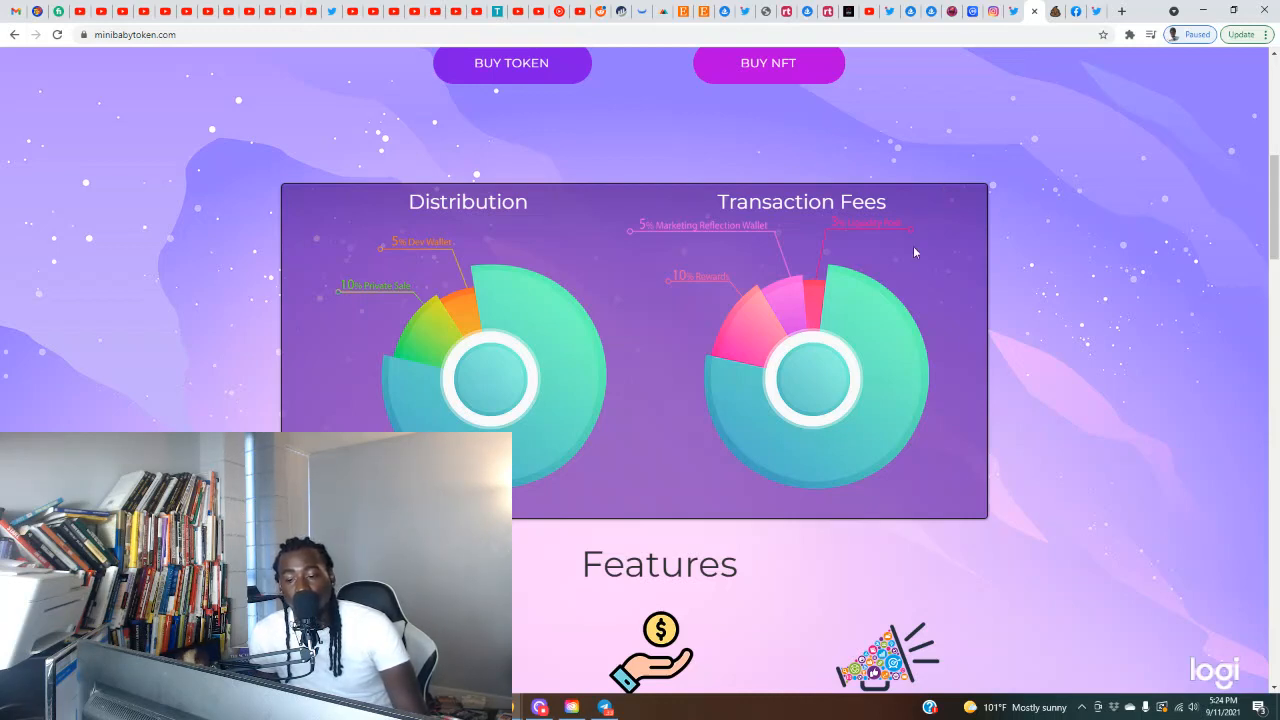
Step: Continue scrolling through the six Features cards down to the Roadmap heading
{"action": "scroll", "scroll_direction": "down", "scroll_amount": 3}
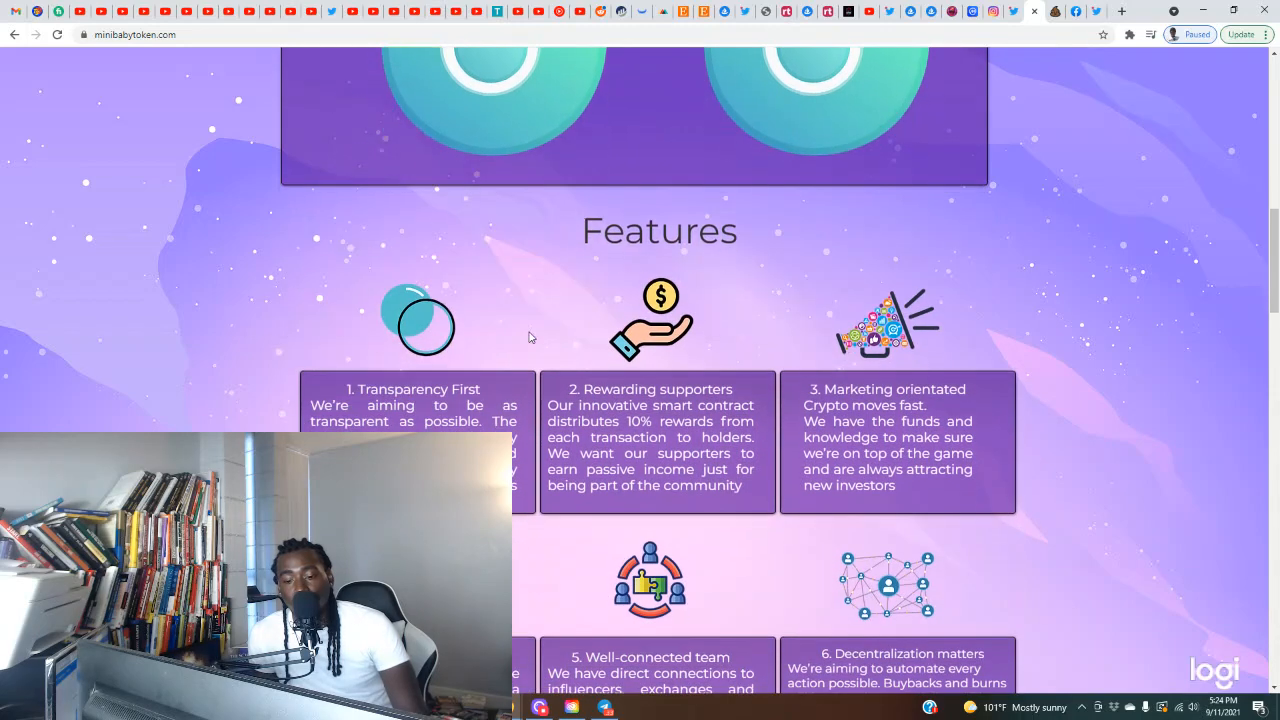
{"action": "scroll", "scroll_direction": "down", "scroll_amount": 3}
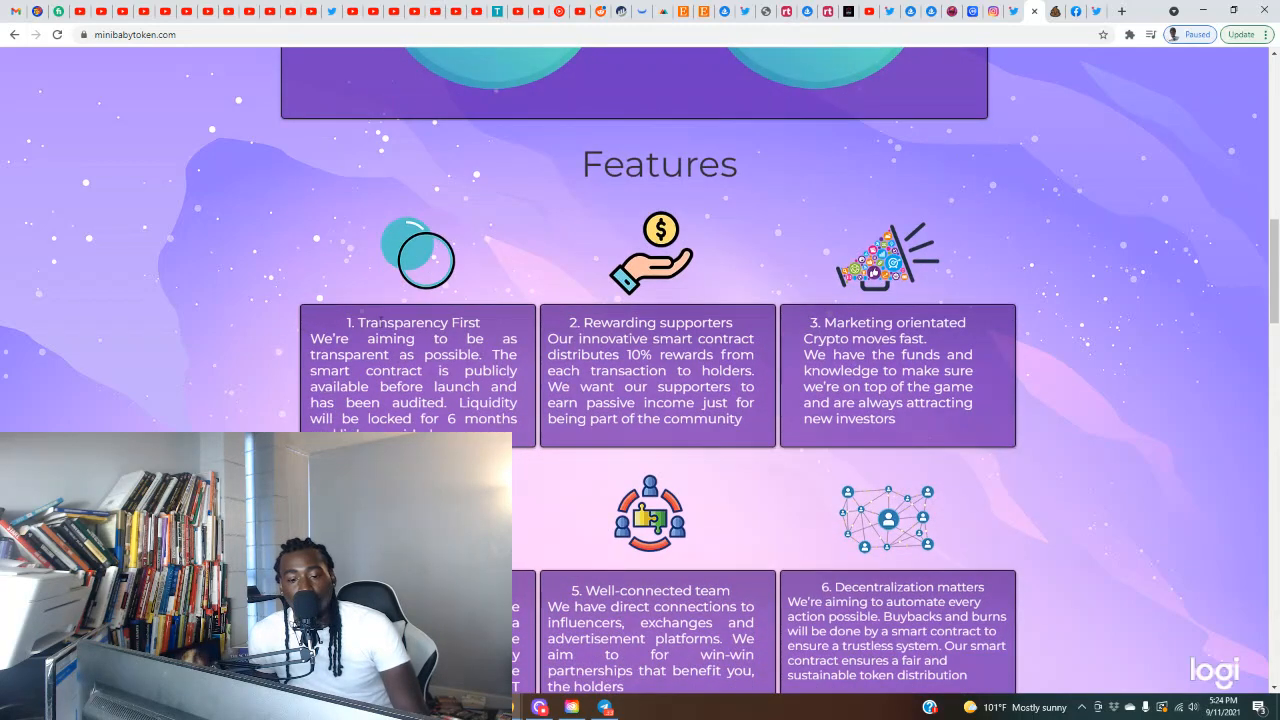
{"action": "scroll", "scroll_direction": "down", "scroll_amount": 3}
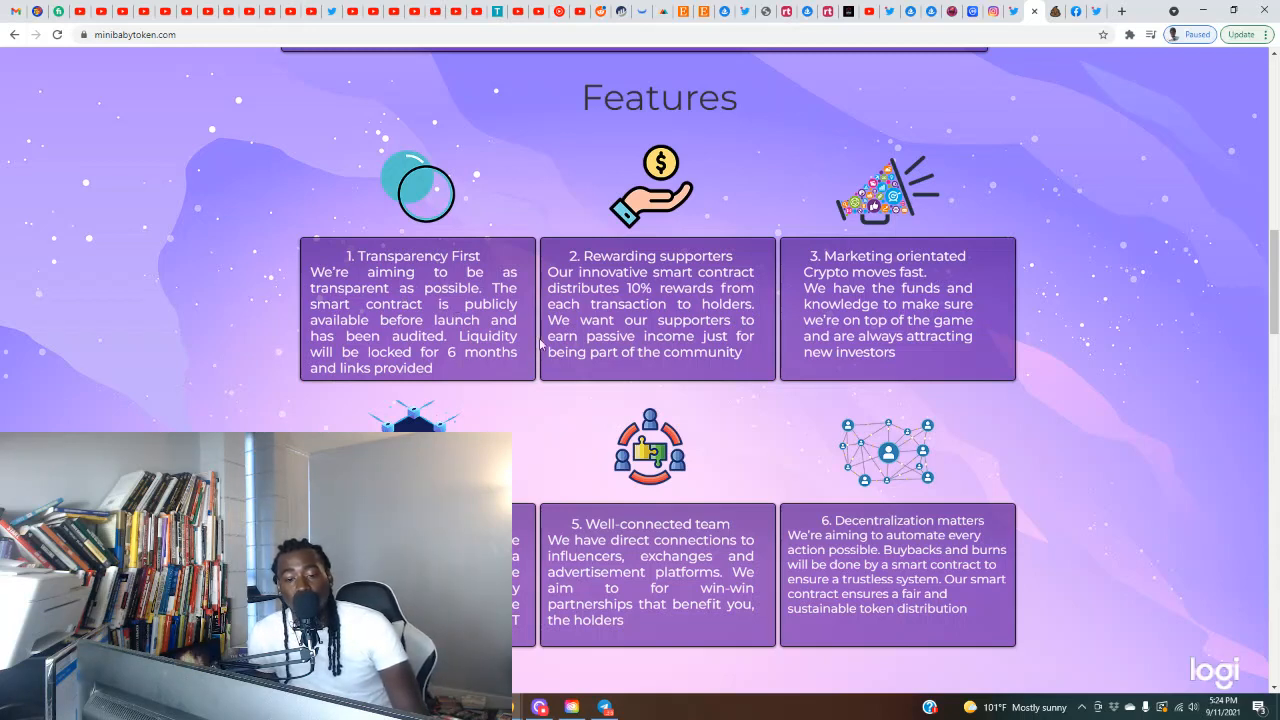
{"action": "scroll", "scroll_direction": "down", "scroll_amount": 3}
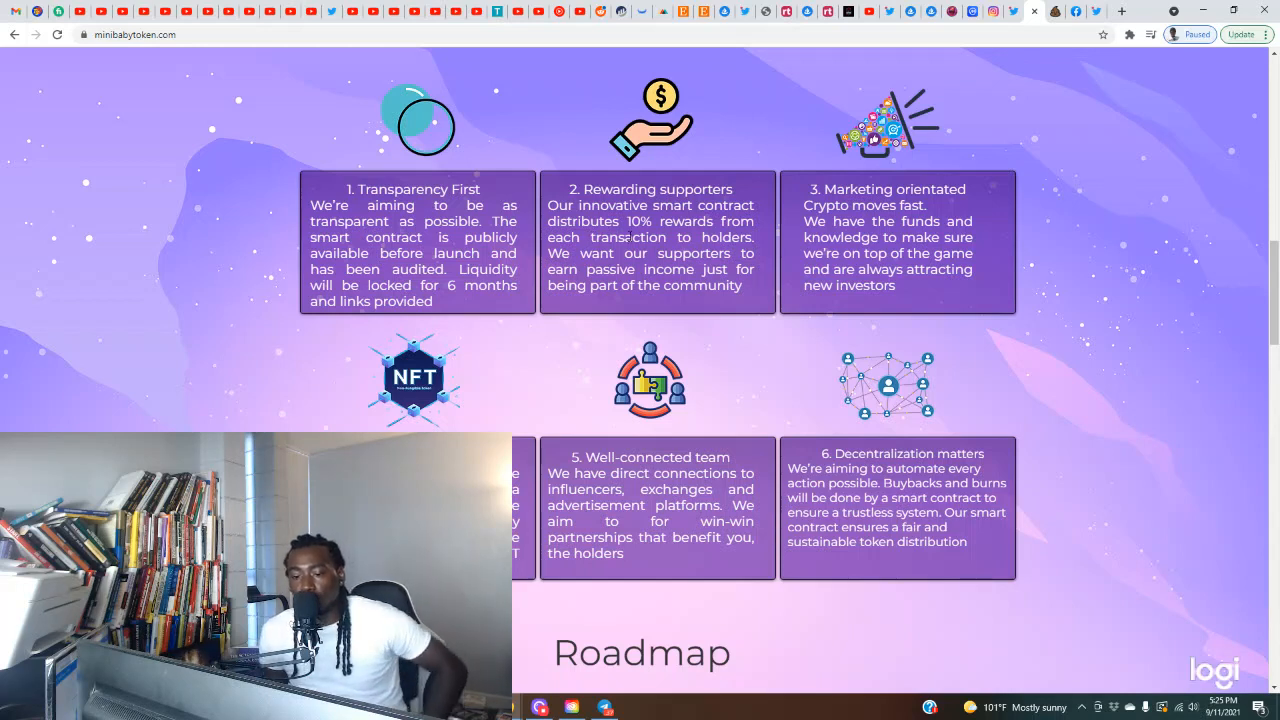
{"action": "mouse_move", "coordinate": [727, 346]}
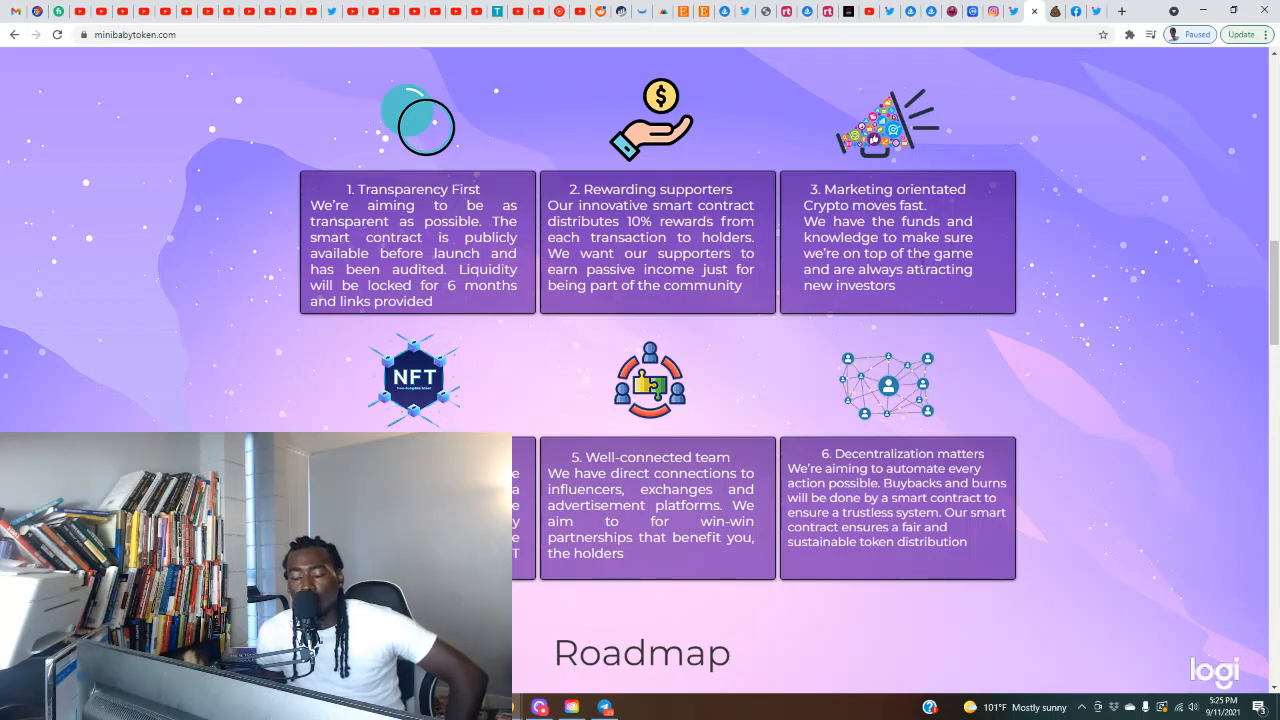
{"action": "scroll", "scroll_direction": "down", "scroll_amount": 3}
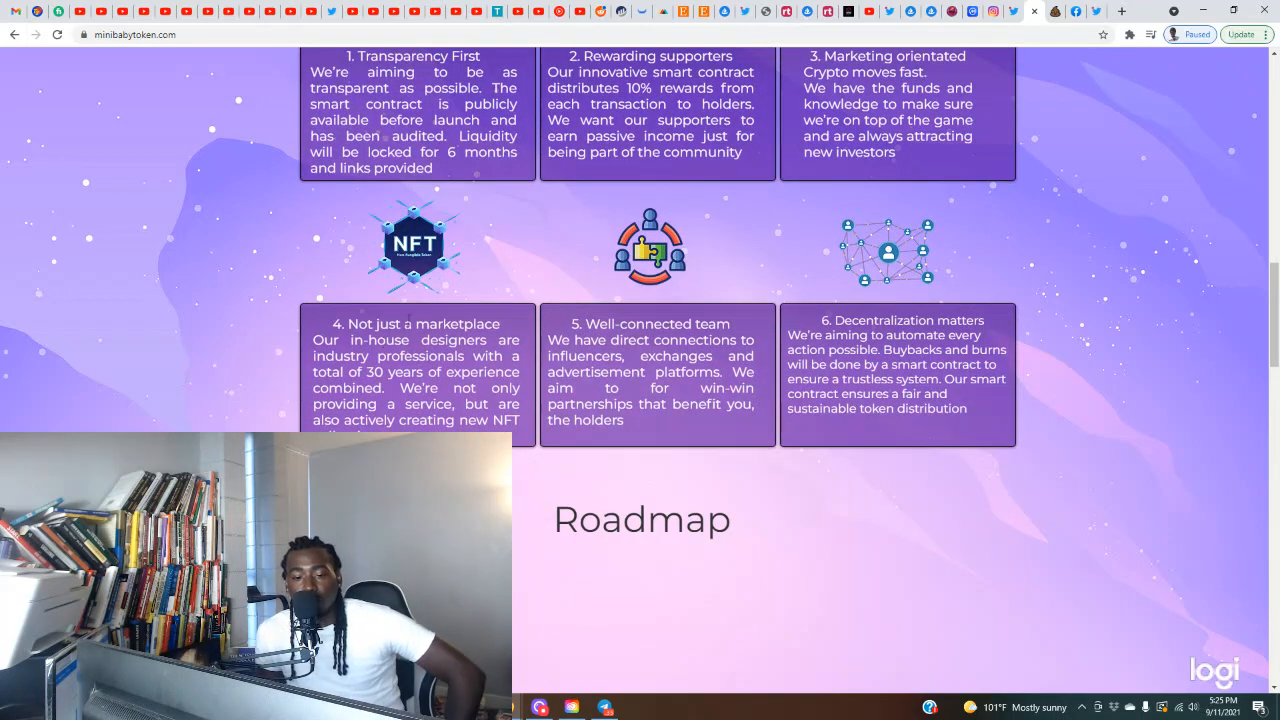
{"action": "scroll", "scroll_direction": "down", "scroll_amount": 3}
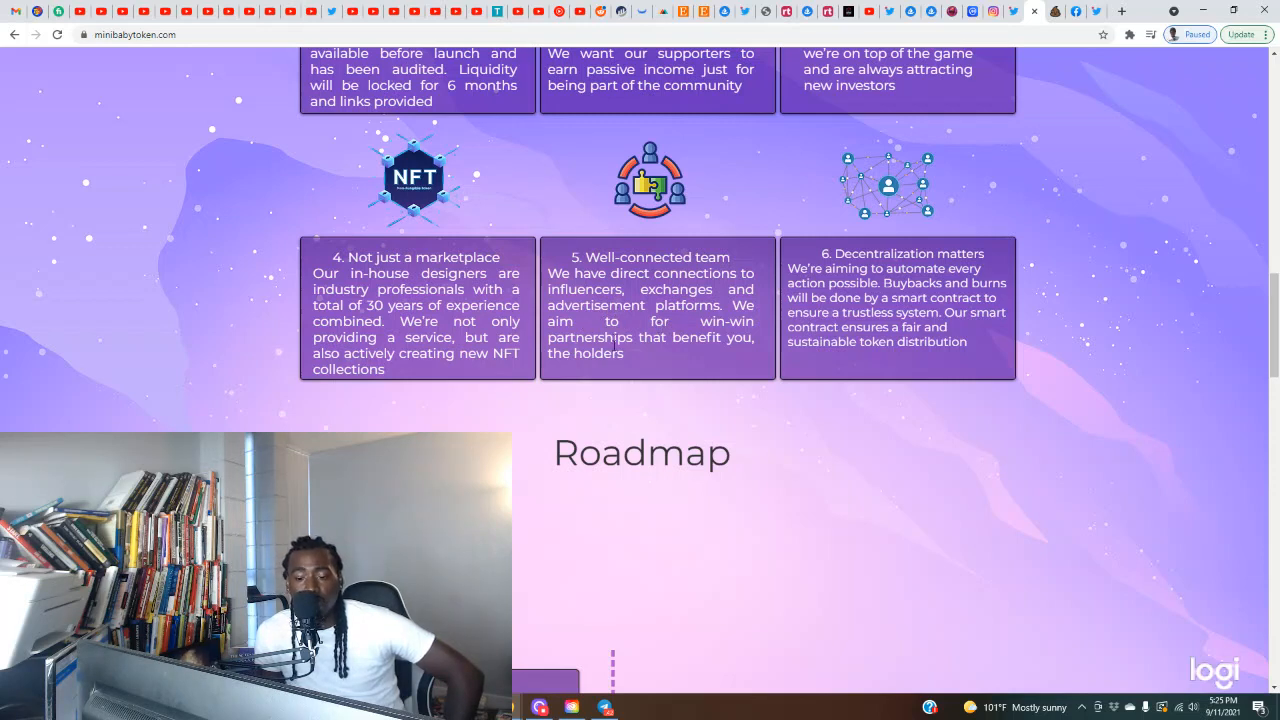
{"action": "mouse_move", "coordinate": [680, 357]}
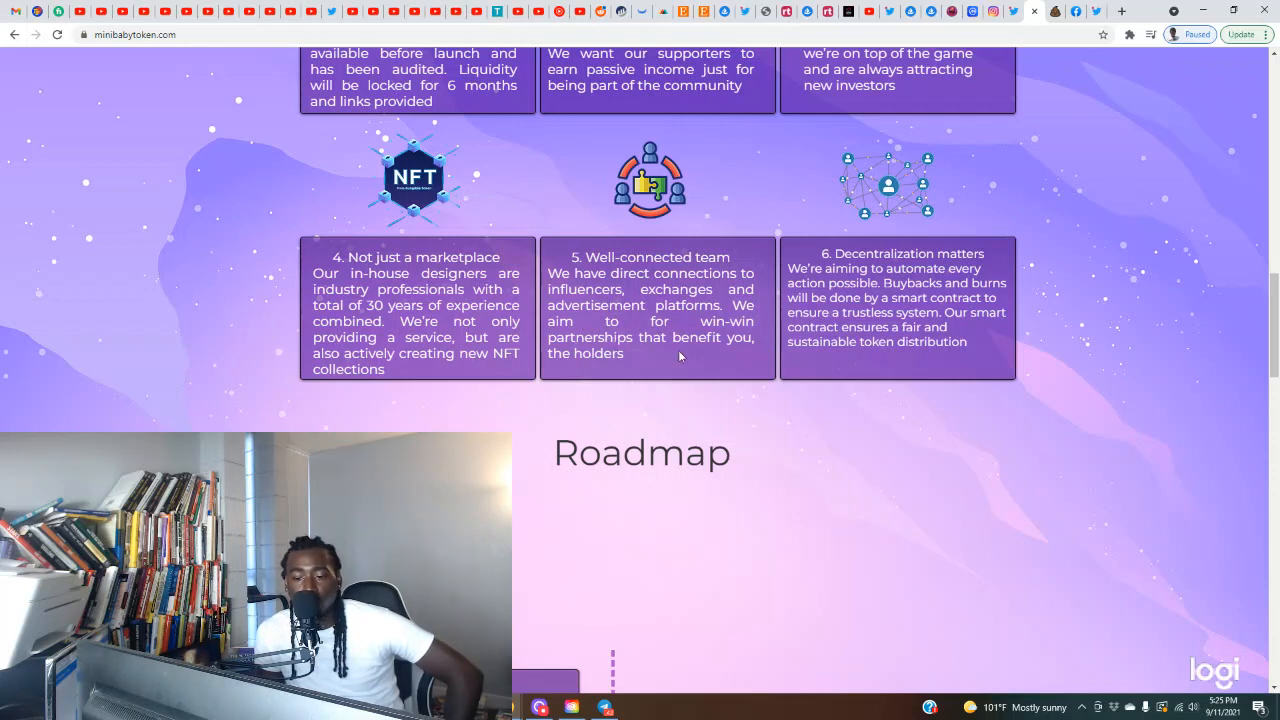
{"action": "scroll", "scroll_direction": "down", "scroll_amount": 3}
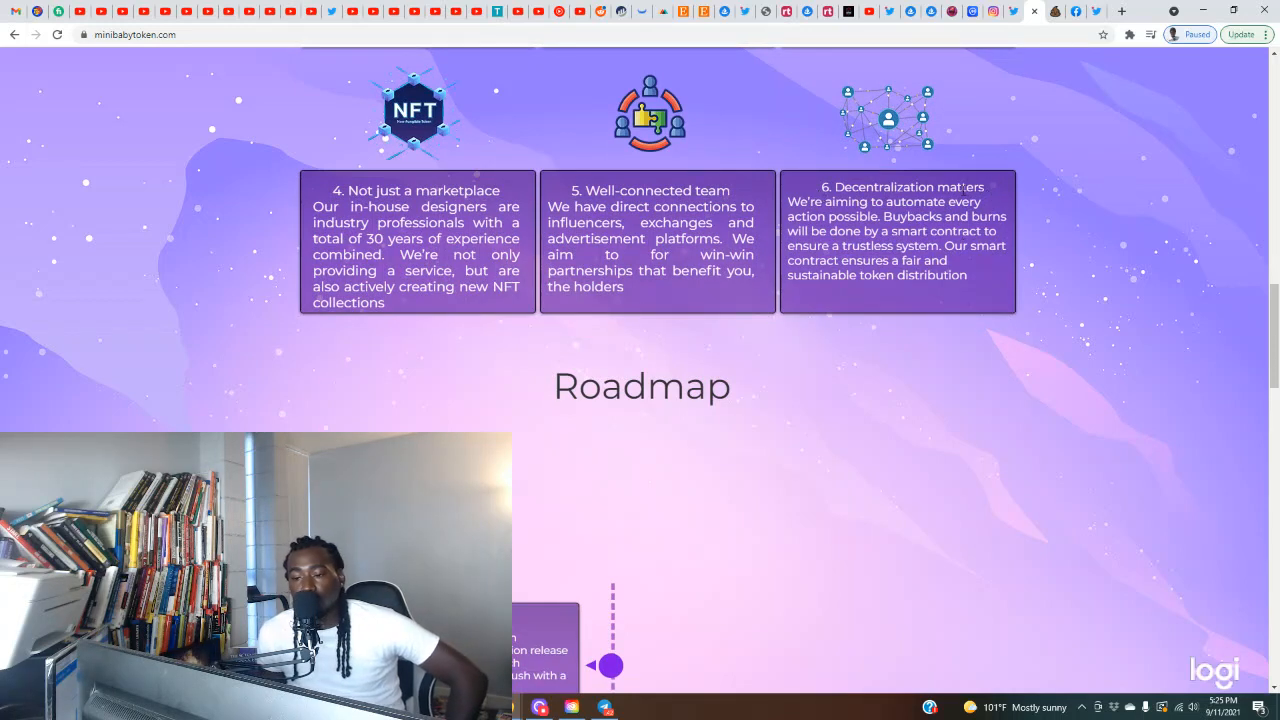
{"action": "mouse_move", "coordinate": [967, 323]}
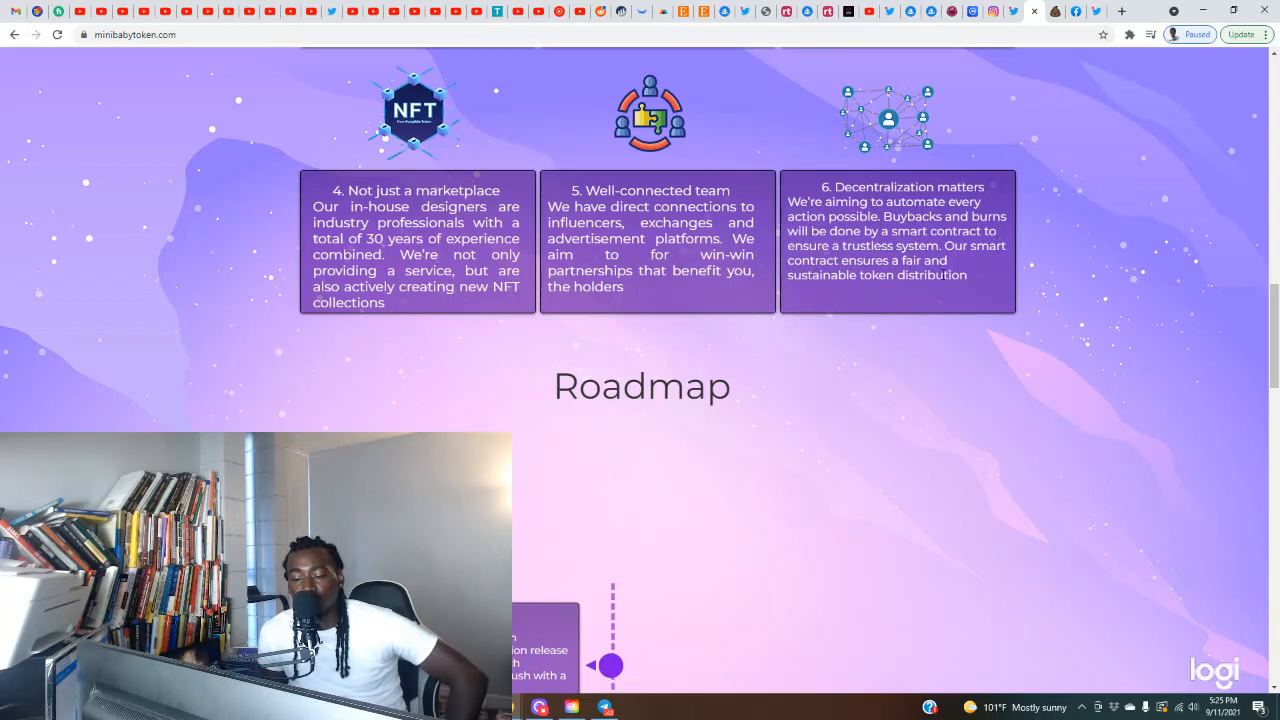
{"action": "mouse_move", "coordinate": [819, 546]}
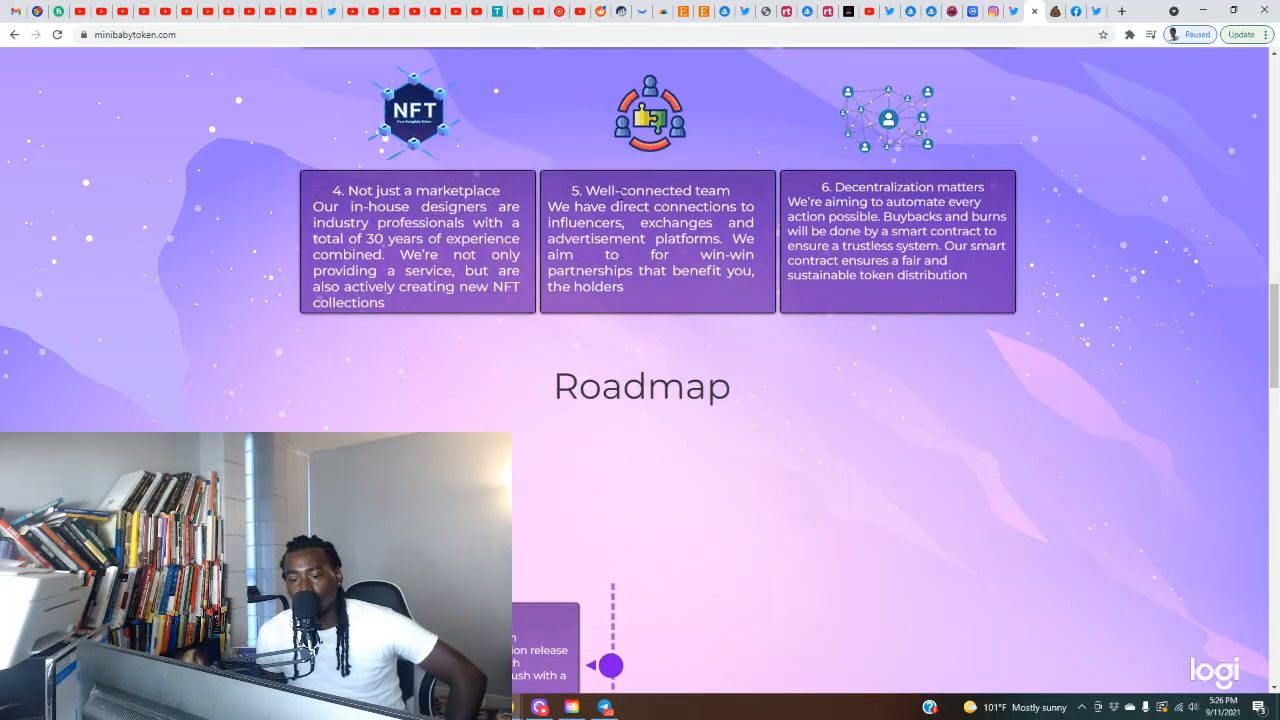
Step: Scroll back and forth over the roadmap's Short term and Mid Term boxes
{"action": "scroll", "scroll_direction": "down", "scroll_amount": 3}
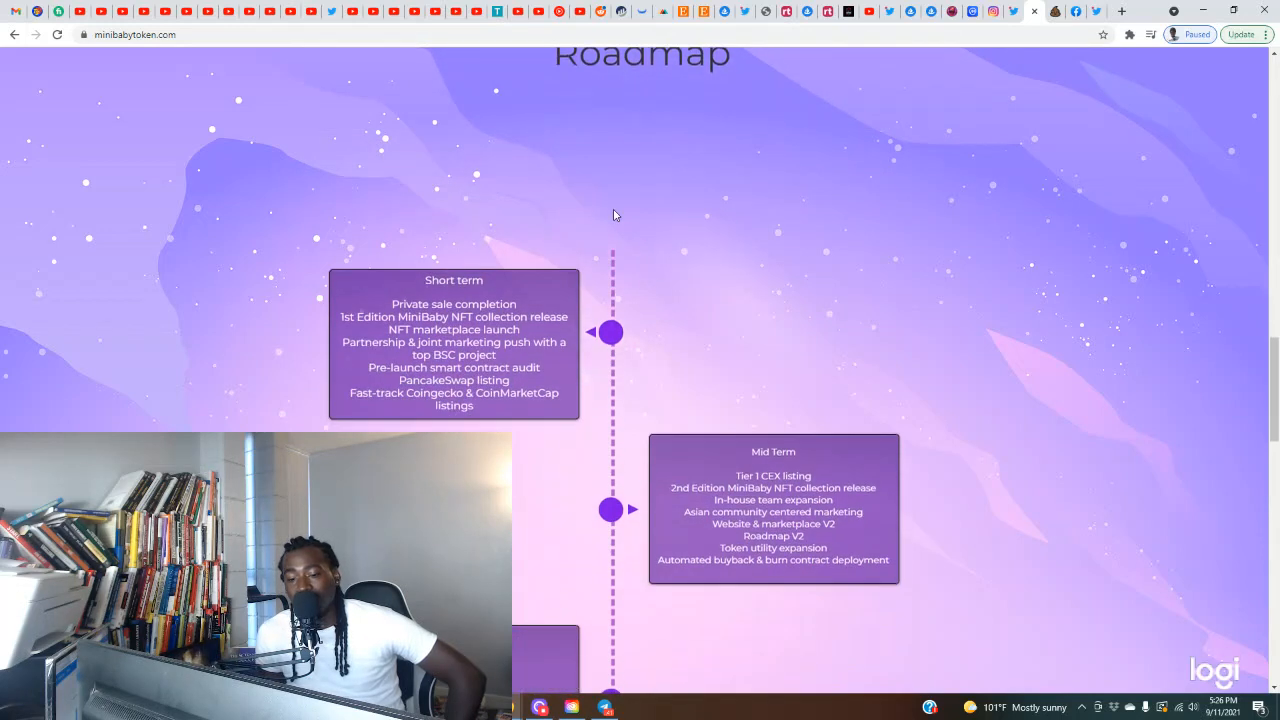
{"action": "scroll", "scroll_direction": "up", "scroll_amount": 3}
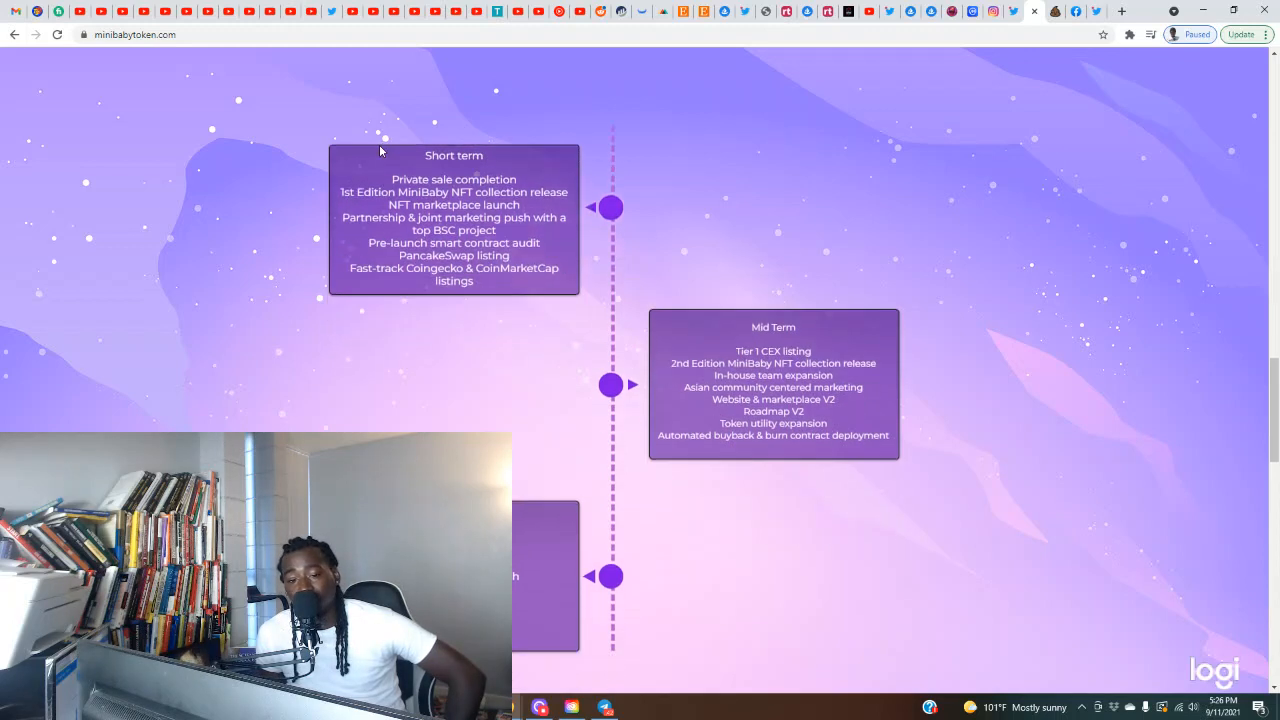
{"action": "scroll", "scroll_direction": "down", "scroll_amount": 3}
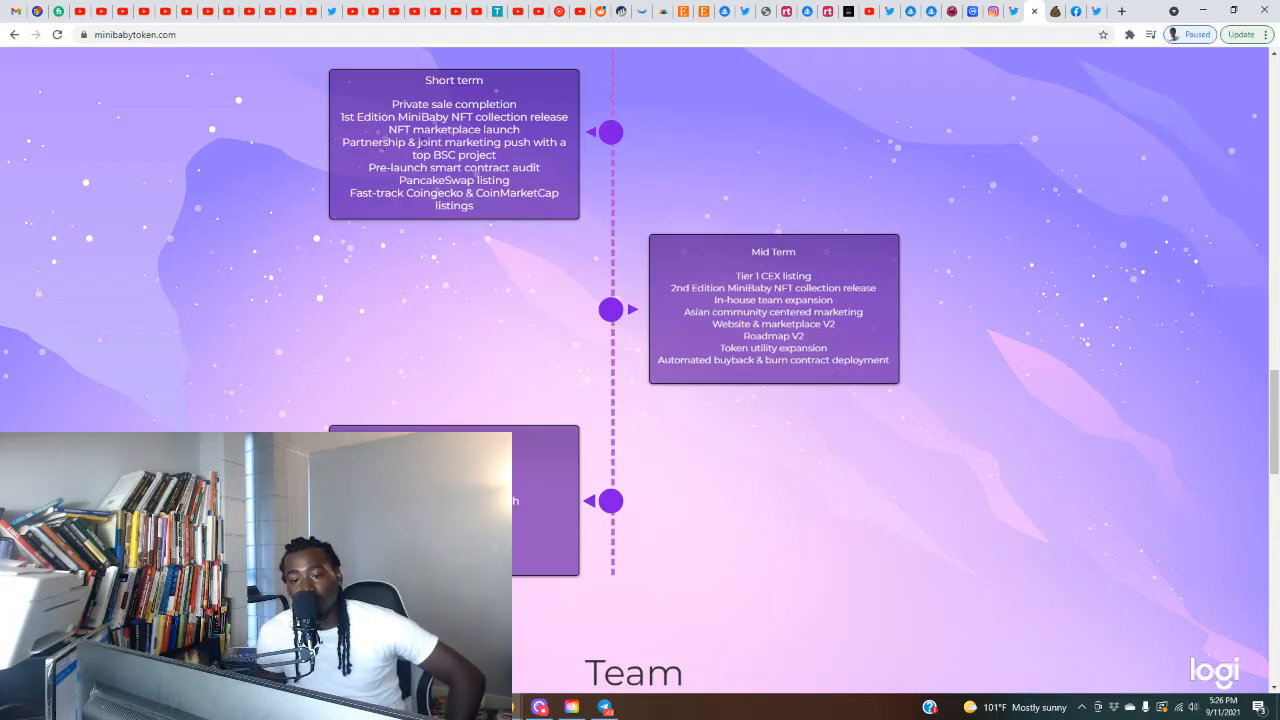
{"action": "scroll", "scroll_direction": "up", "scroll_amount": 3}
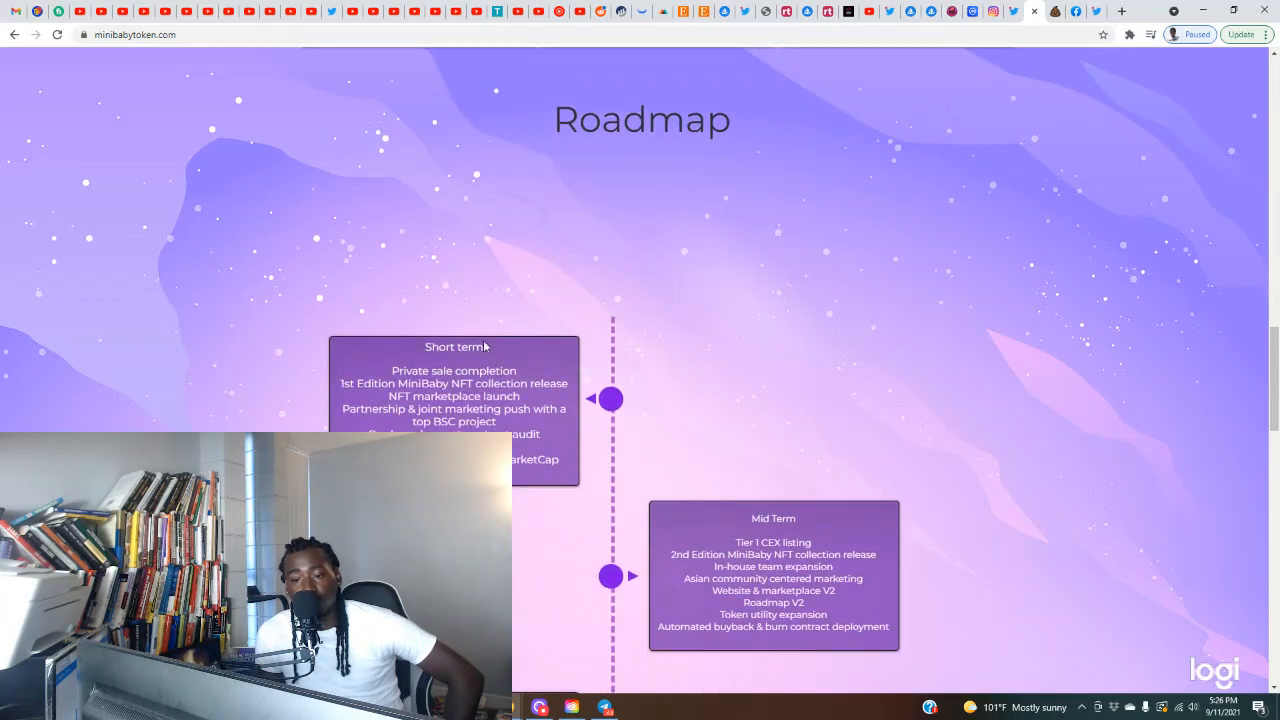
{"action": "scroll", "scroll_direction": "down", "scroll_amount": 3}
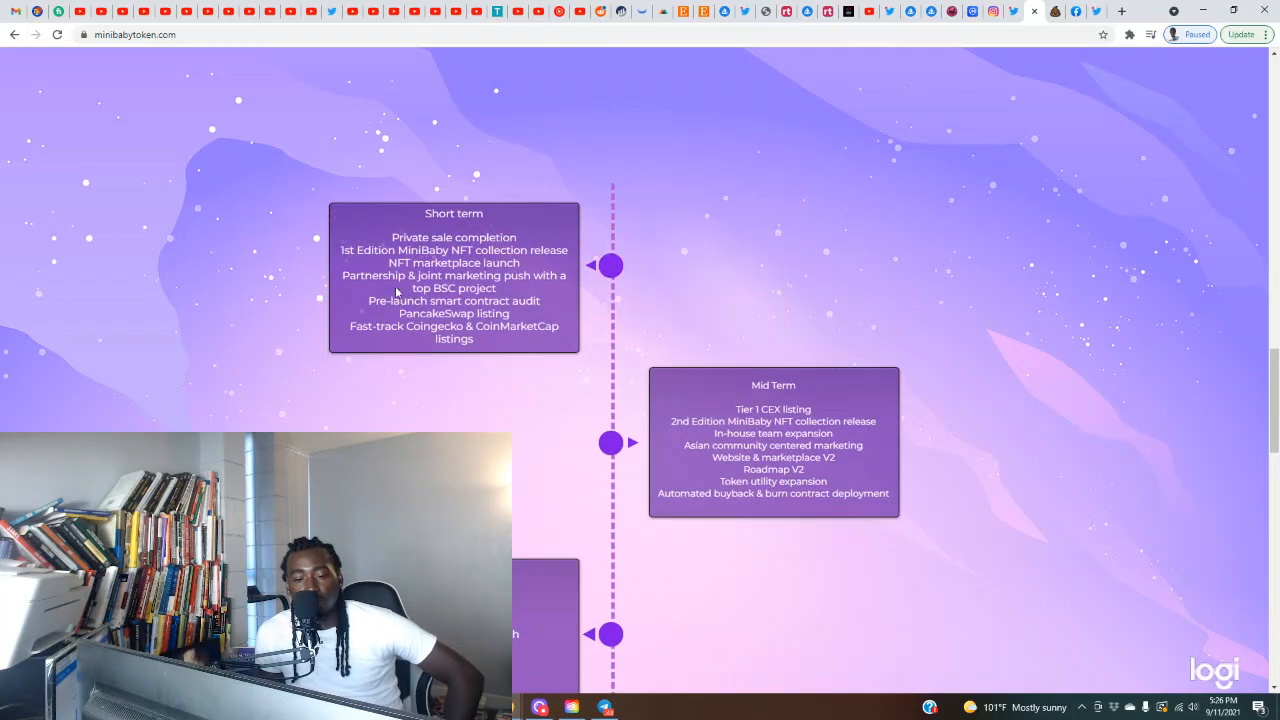
{"action": "mouse_move", "coordinate": [525, 270]}
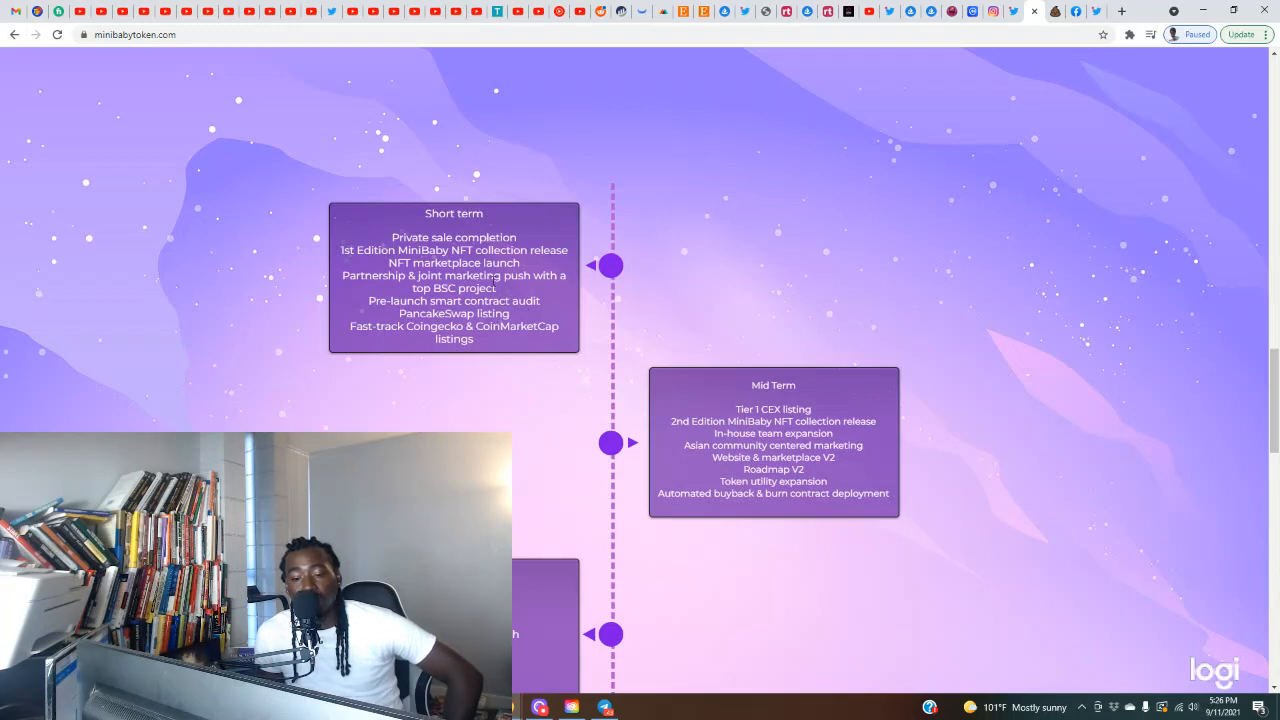
{"action": "mouse_move", "coordinate": [518, 293]}
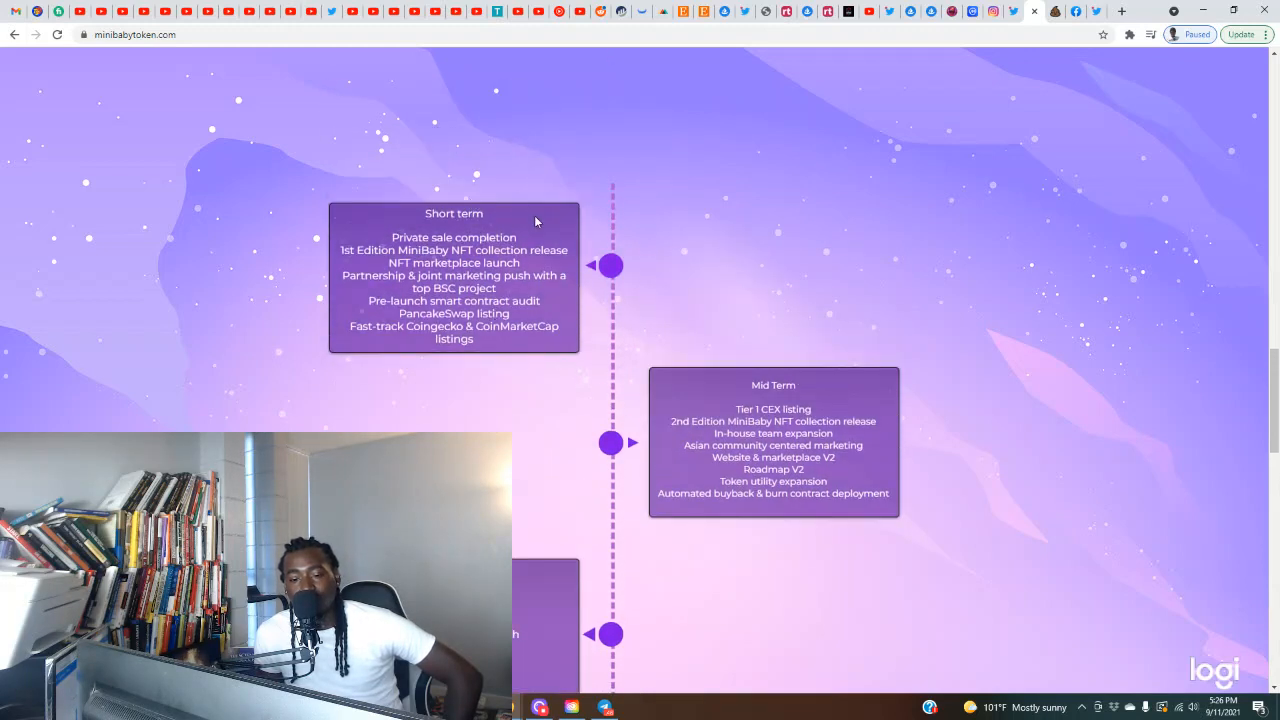
{"action": "mouse_move", "coordinate": [546, 311]}
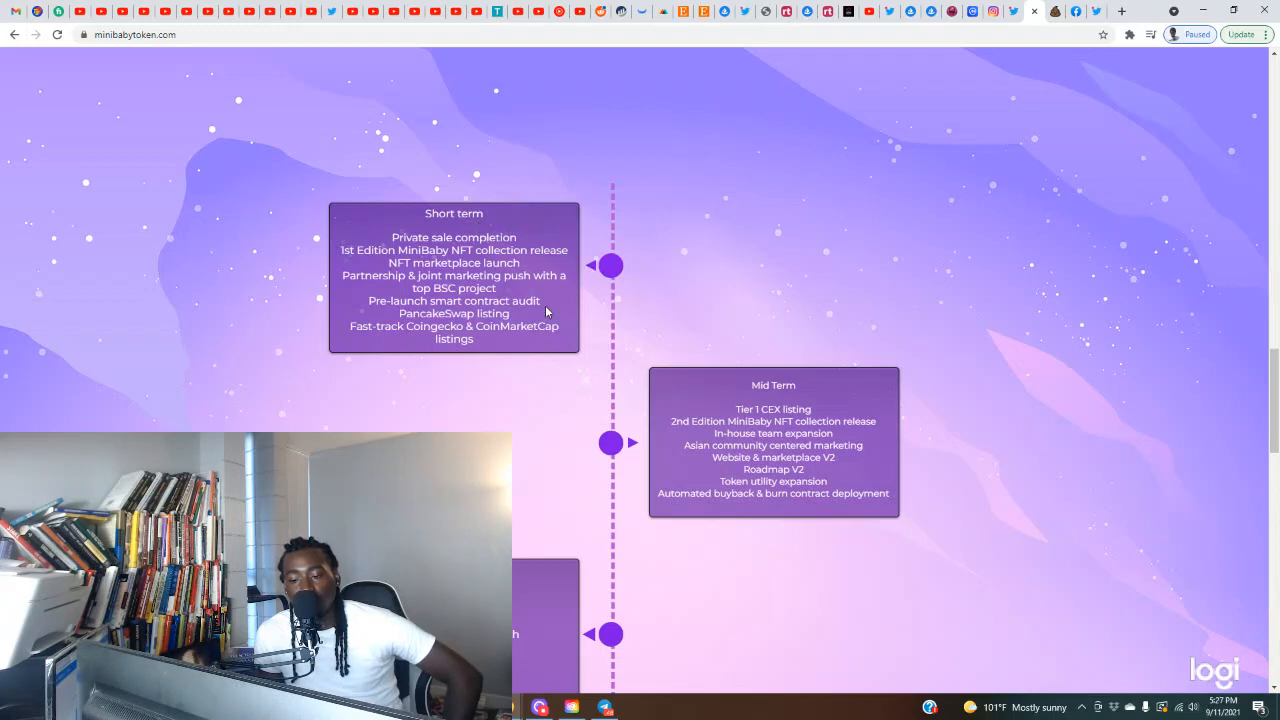
{"action": "mouse_move", "coordinate": [582, 249]}
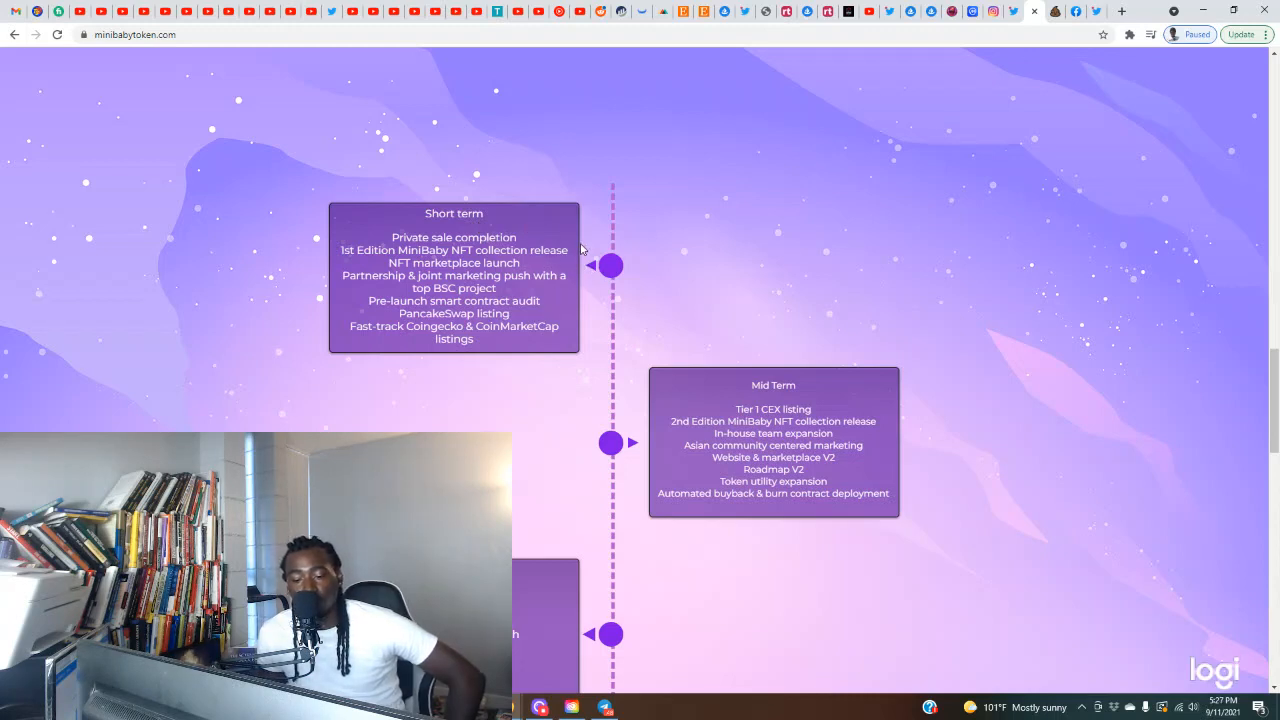
{"action": "scroll", "scroll_direction": "up", "scroll_amount": 3}
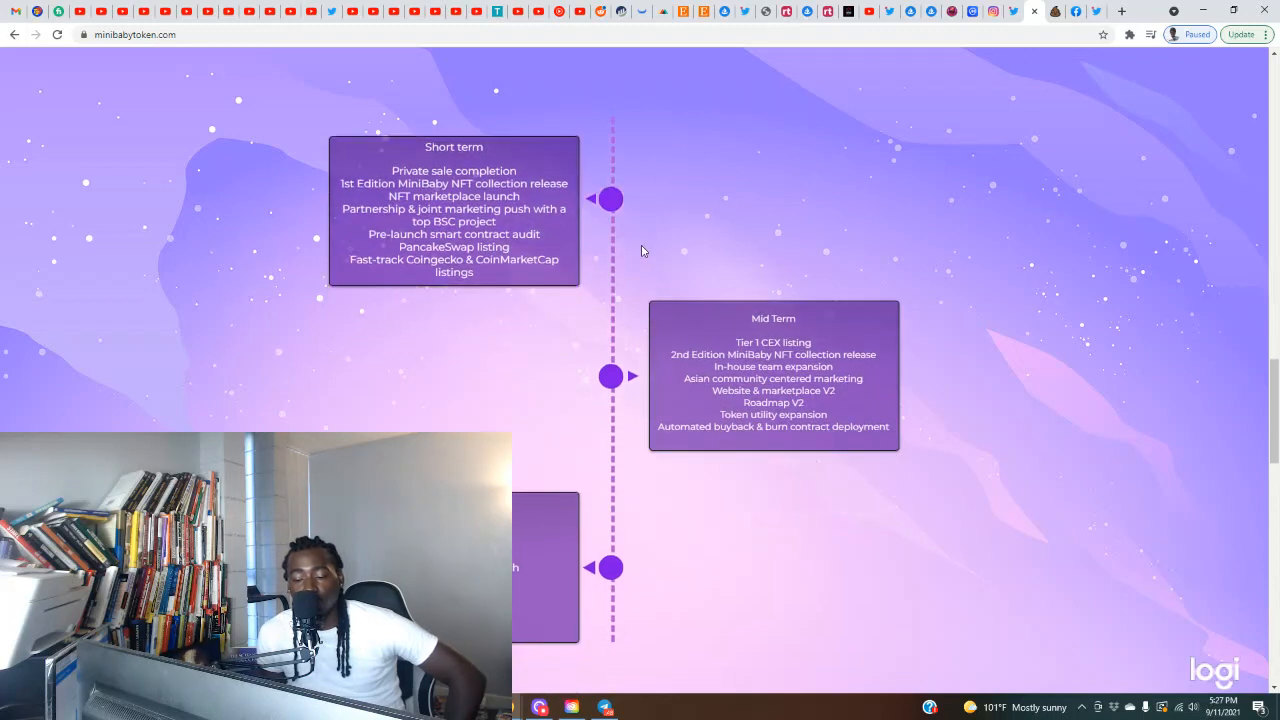
{"action": "scroll", "scroll_direction": "down", "scroll_amount": 3}
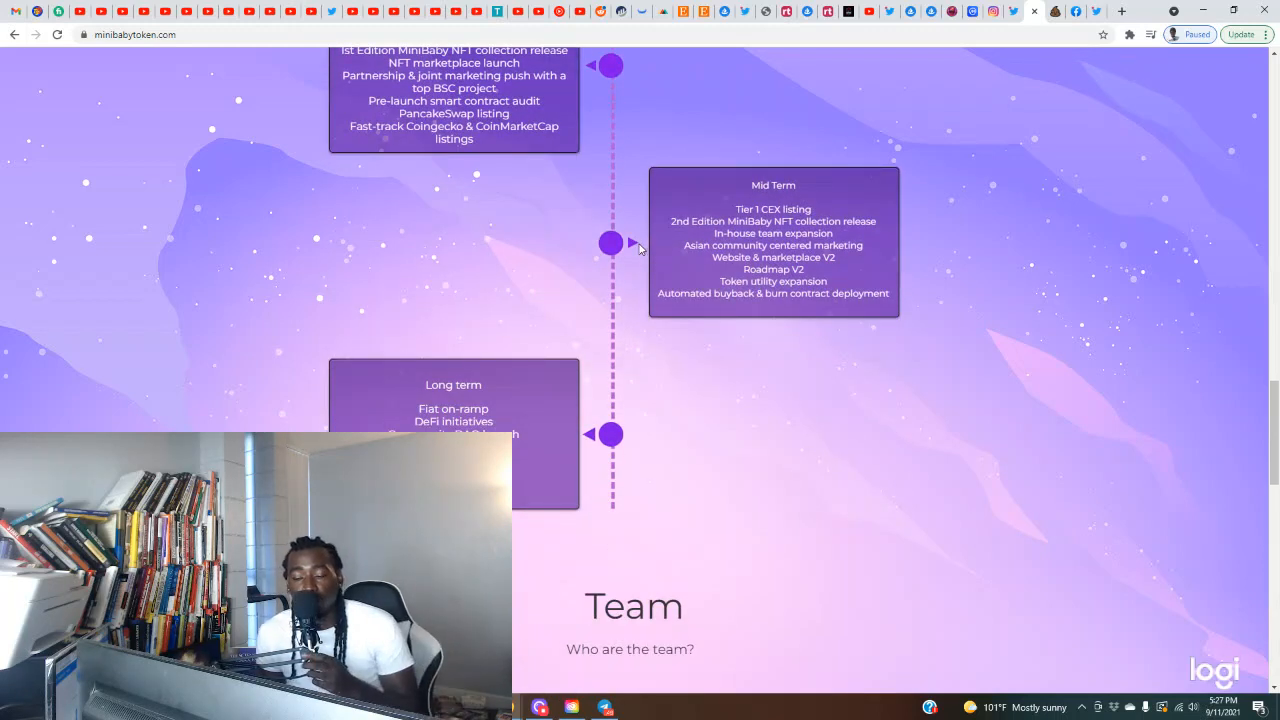
{"action": "scroll", "scroll_direction": "up", "scroll_amount": 3}
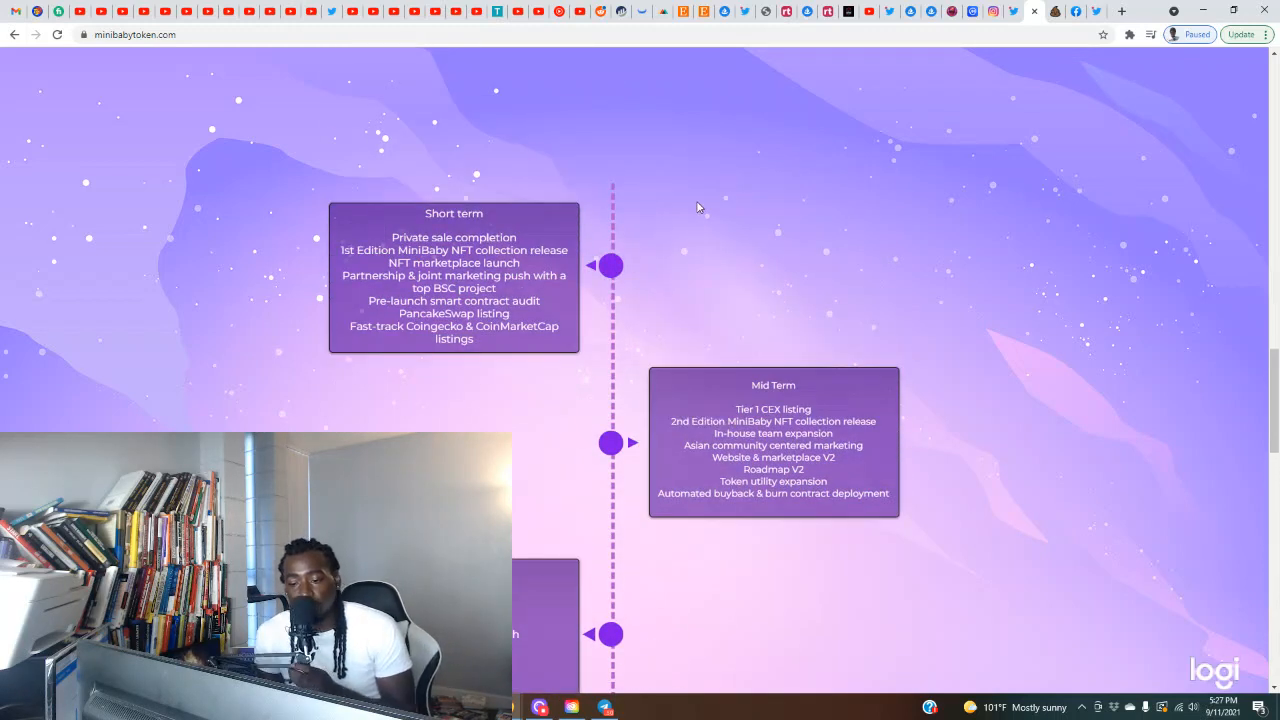
{"action": "scroll", "scroll_direction": "down", "scroll_amount": 3}
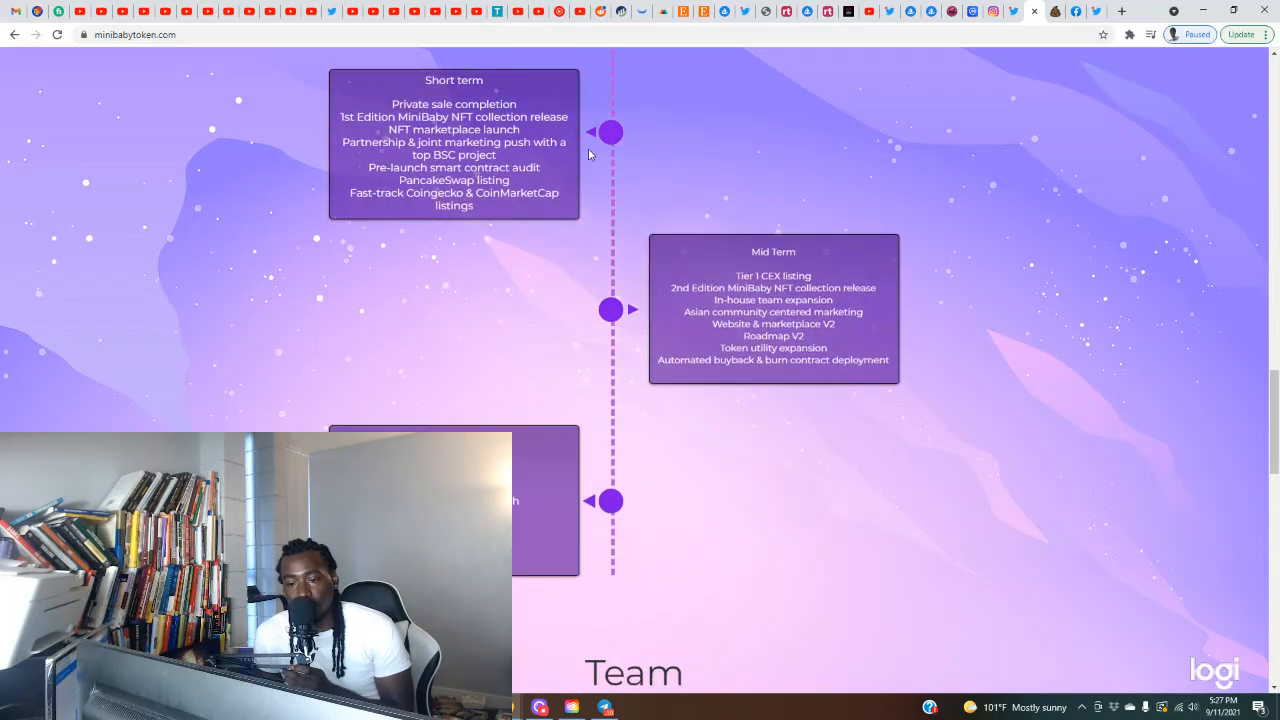
{"action": "scroll", "scroll_direction": "up", "scroll_amount": 3}
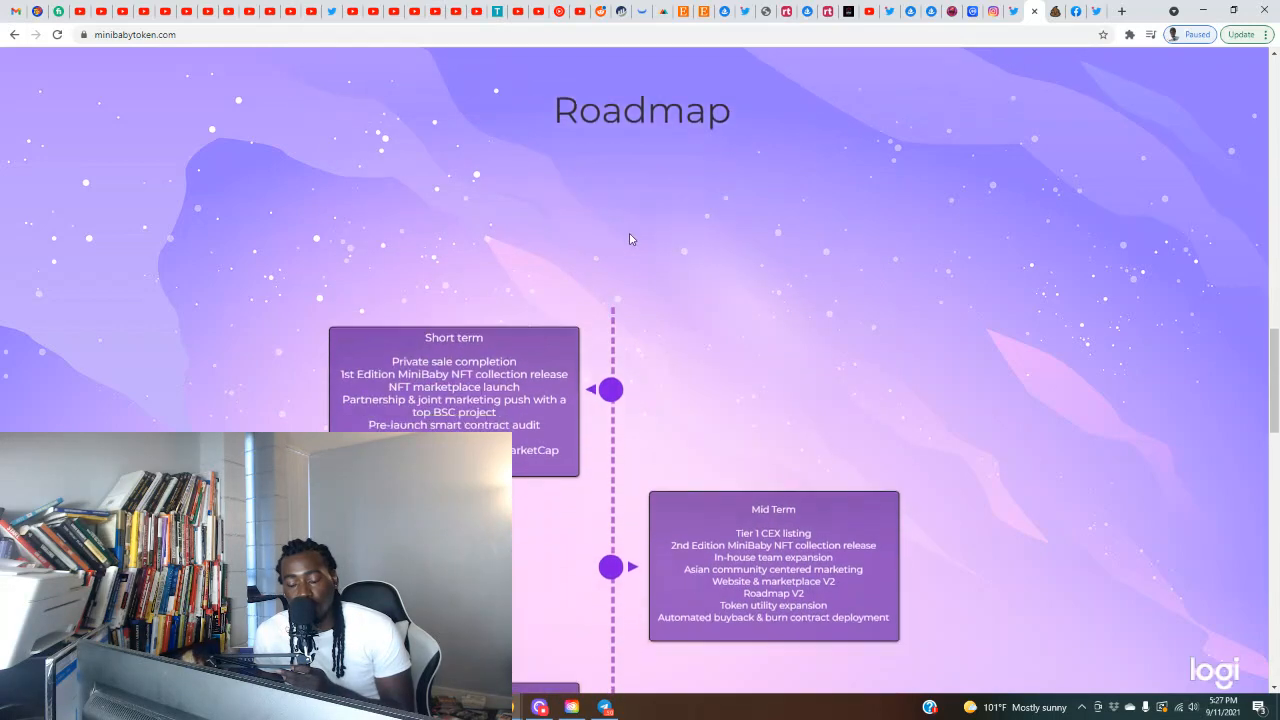
{"action": "scroll", "scroll_direction": "down", "scroll_amount": 3}
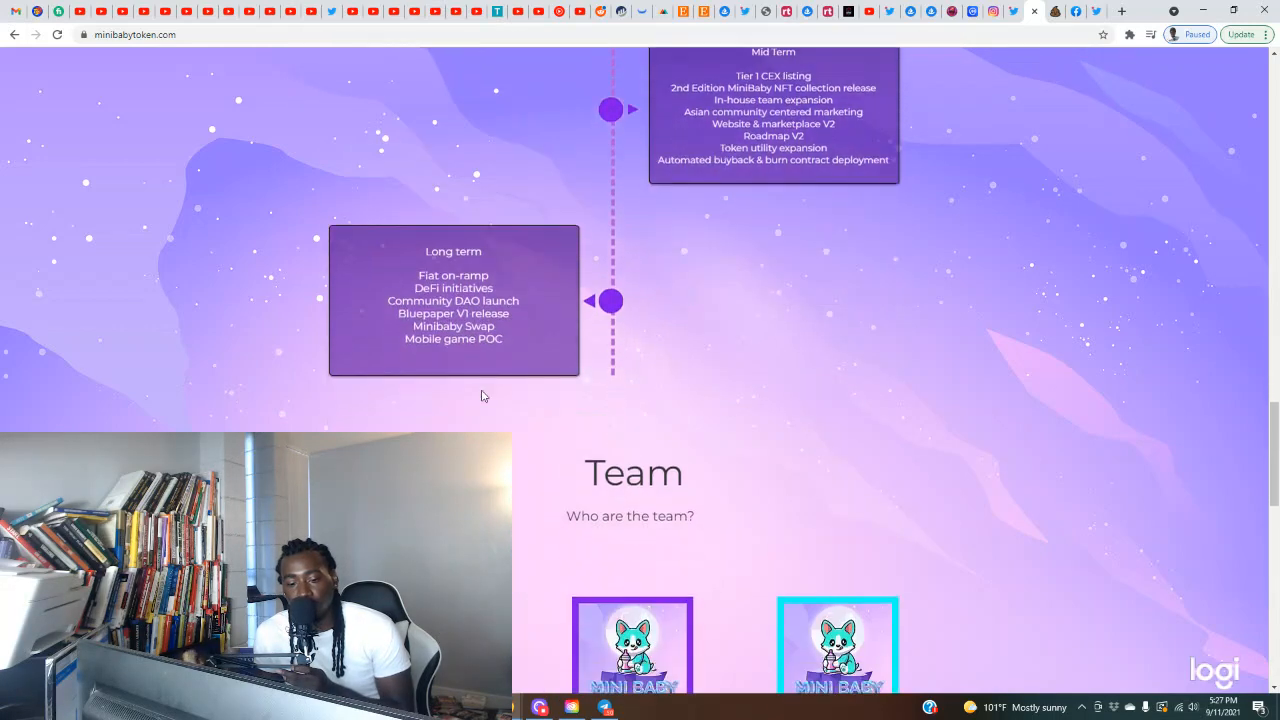
{"action": "scroll", "scroll_direction": "up", "scroll_amount": 3}
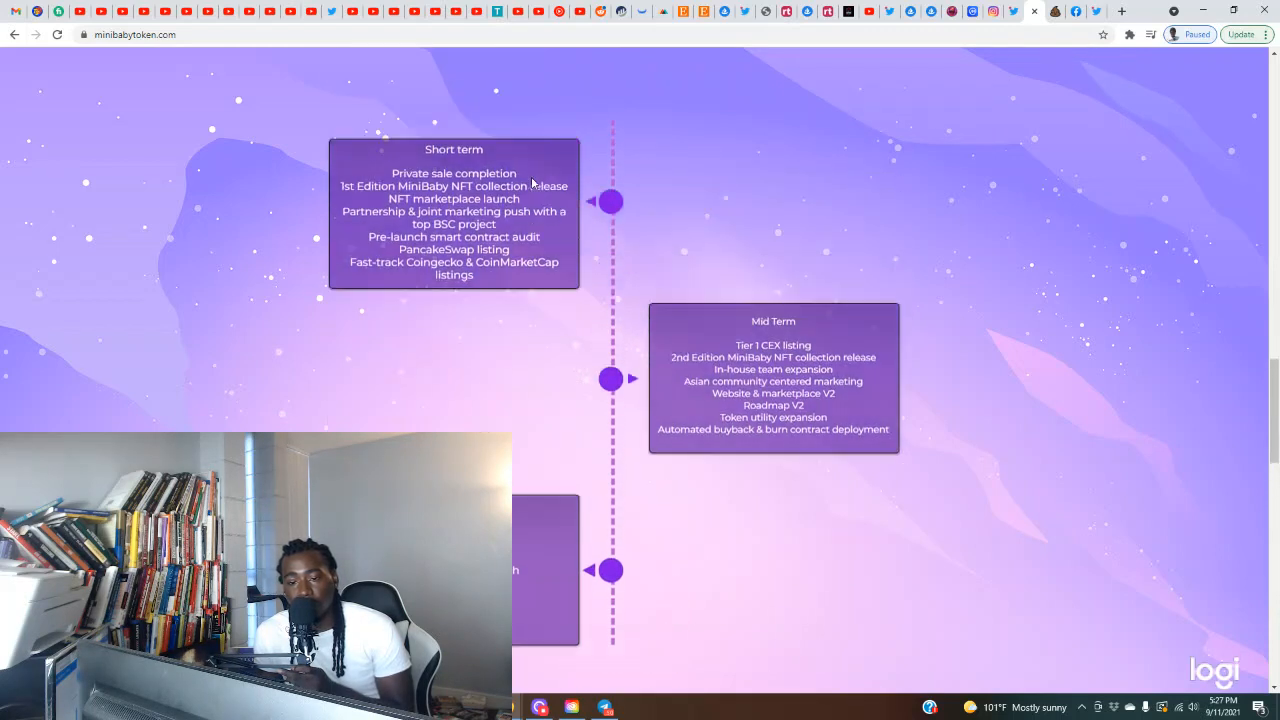
{"action": "scroll", "scroll_direction": "up", "scroll_amount": 3}
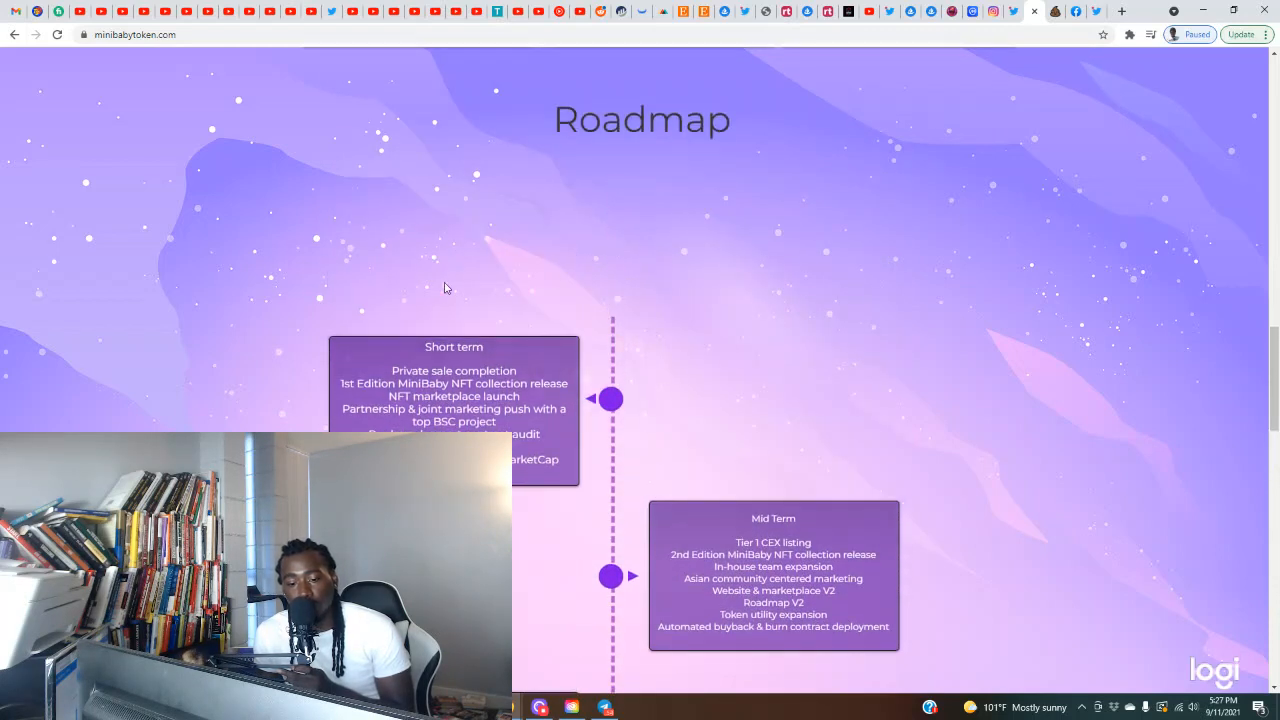
{"action": "mouse_move", "coordinate": [590, 284]}
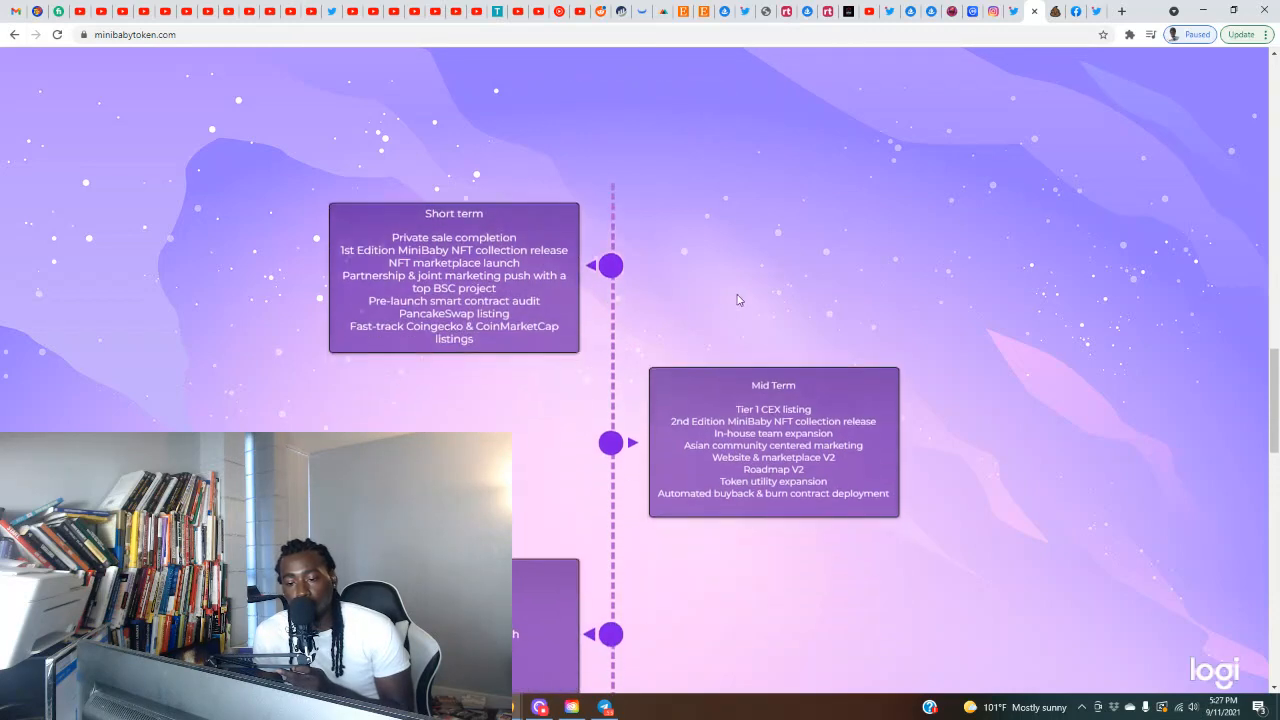
Step: Scroll on to the Long term plans and the Team heading below
{"action": "scroll", "scroll_direction": "down", "scroll_amount": 3}
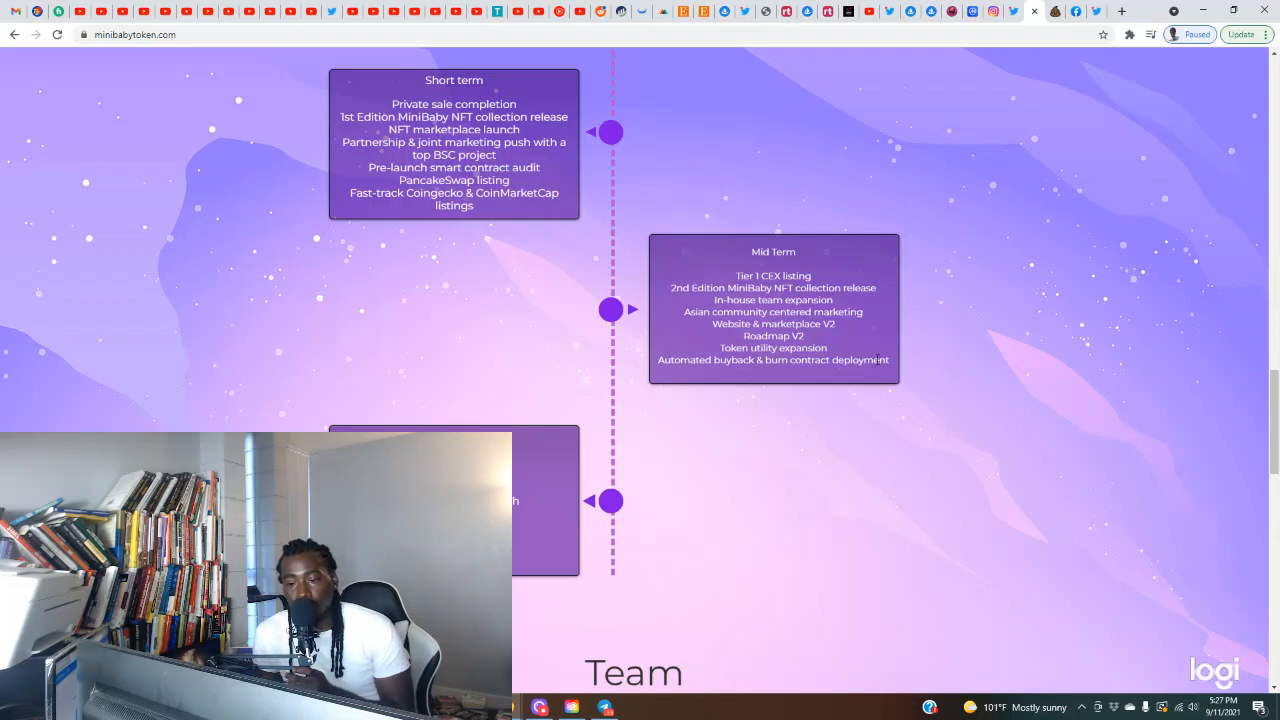
{"action": "mouse_move", "coordinate": [650, 285]}
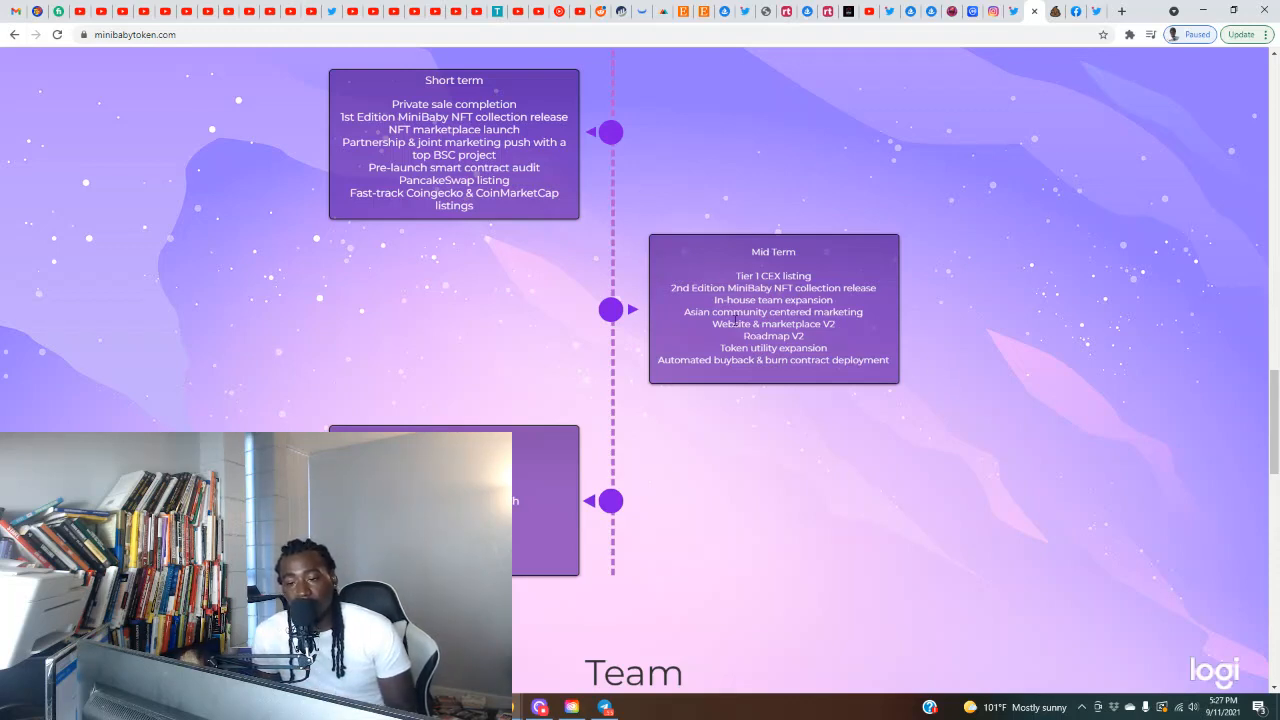
{"action": "mouse_move", "coordinate": [850, 261]}
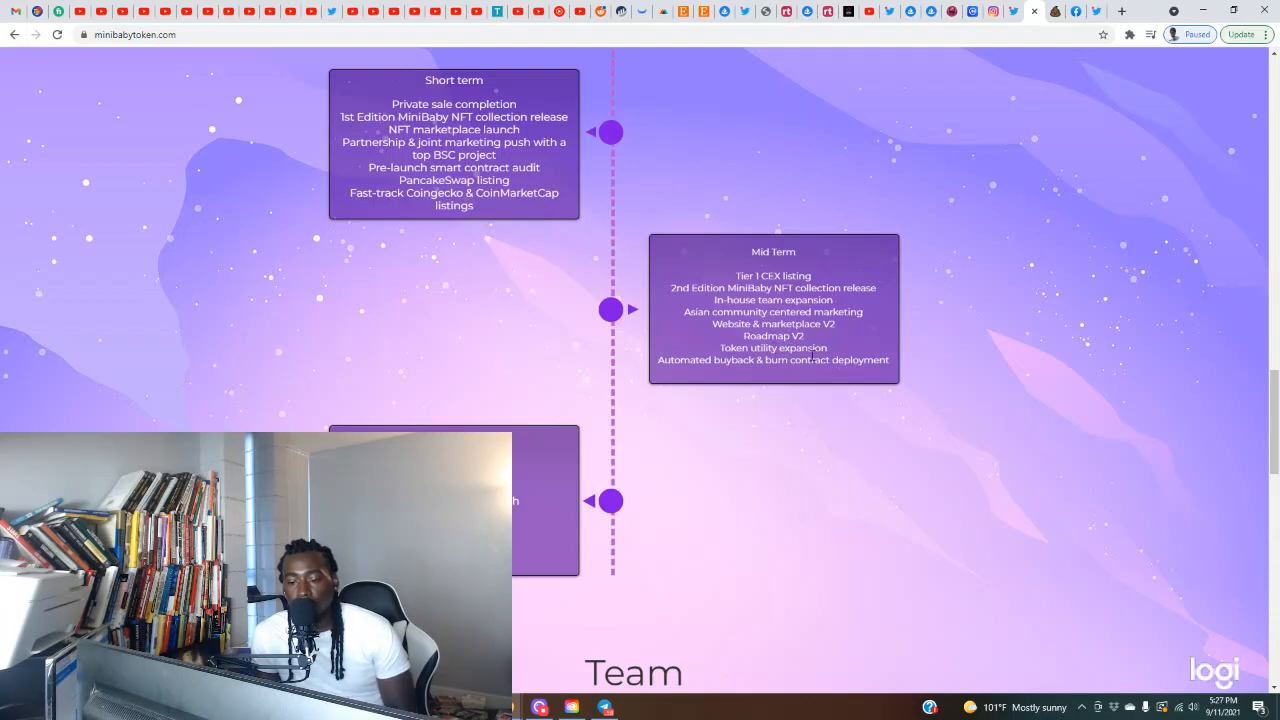
{"action": "scroll", "scroll_direction": "down", "scroll_amount": 3}
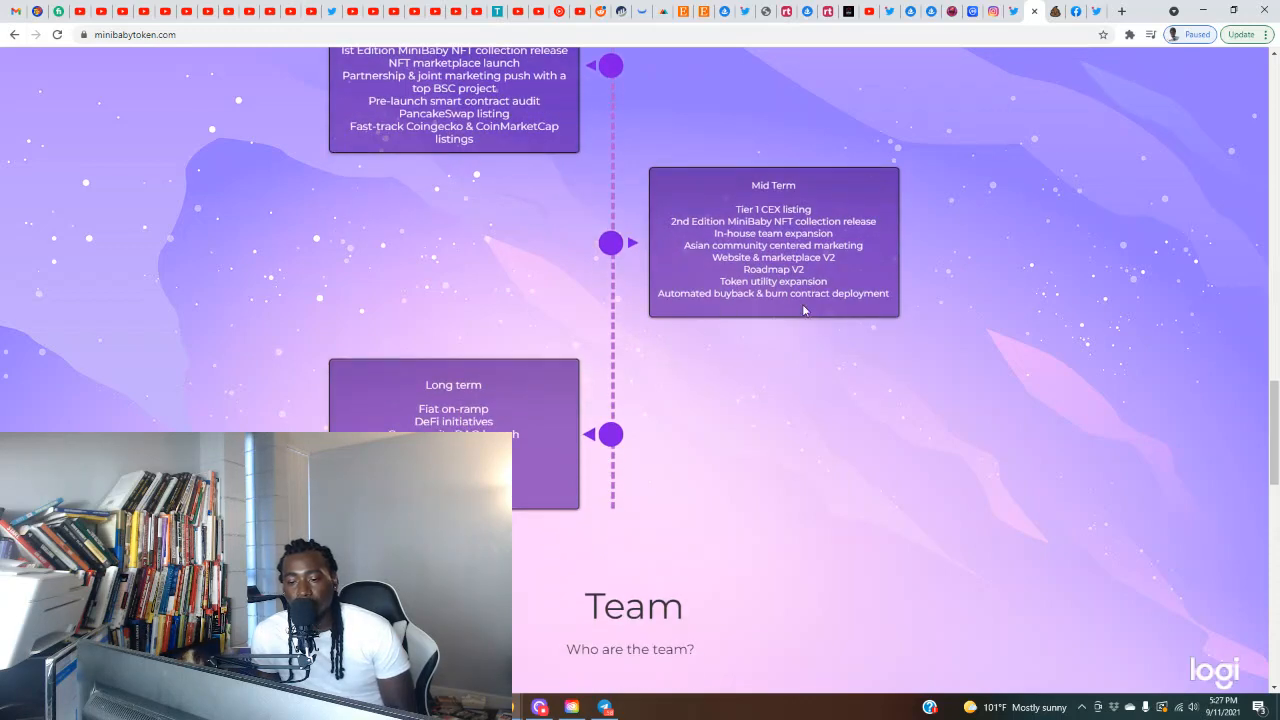
{"action": "scroll", "scroll_direction": "down", "scroll_amount": 3}
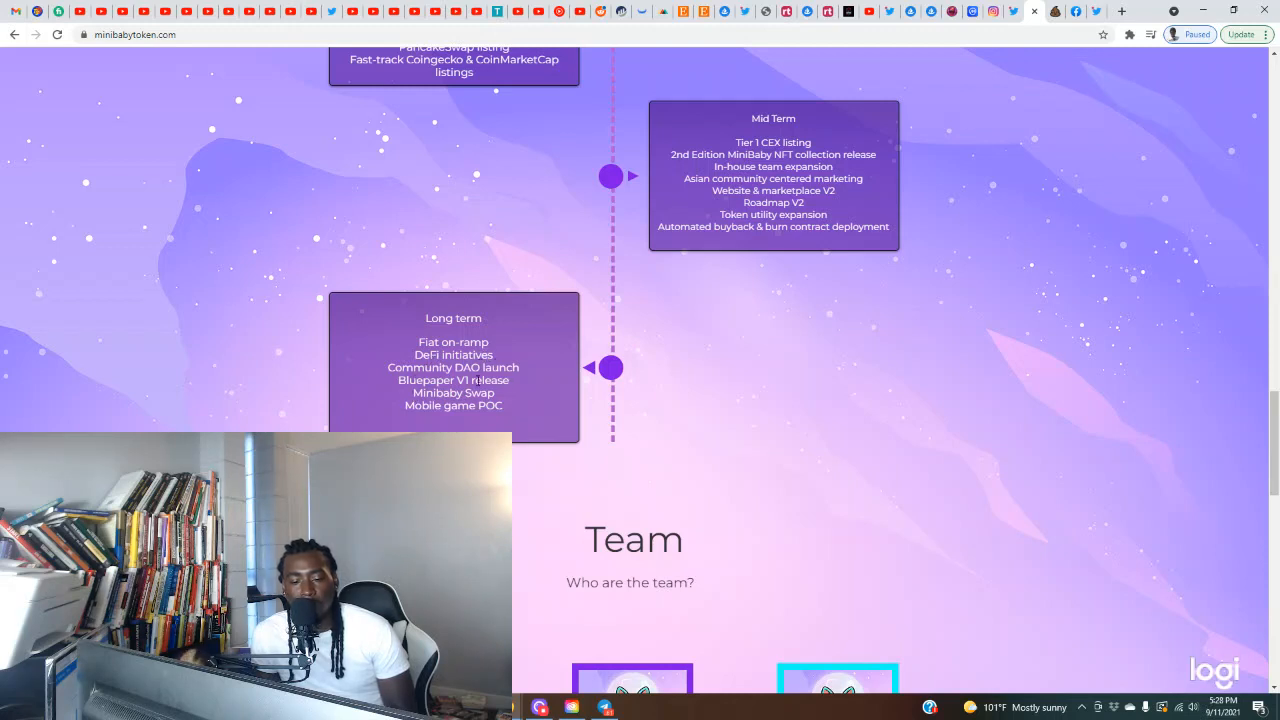
{"action": "mouse_move", "coordinate": [450, 424]}
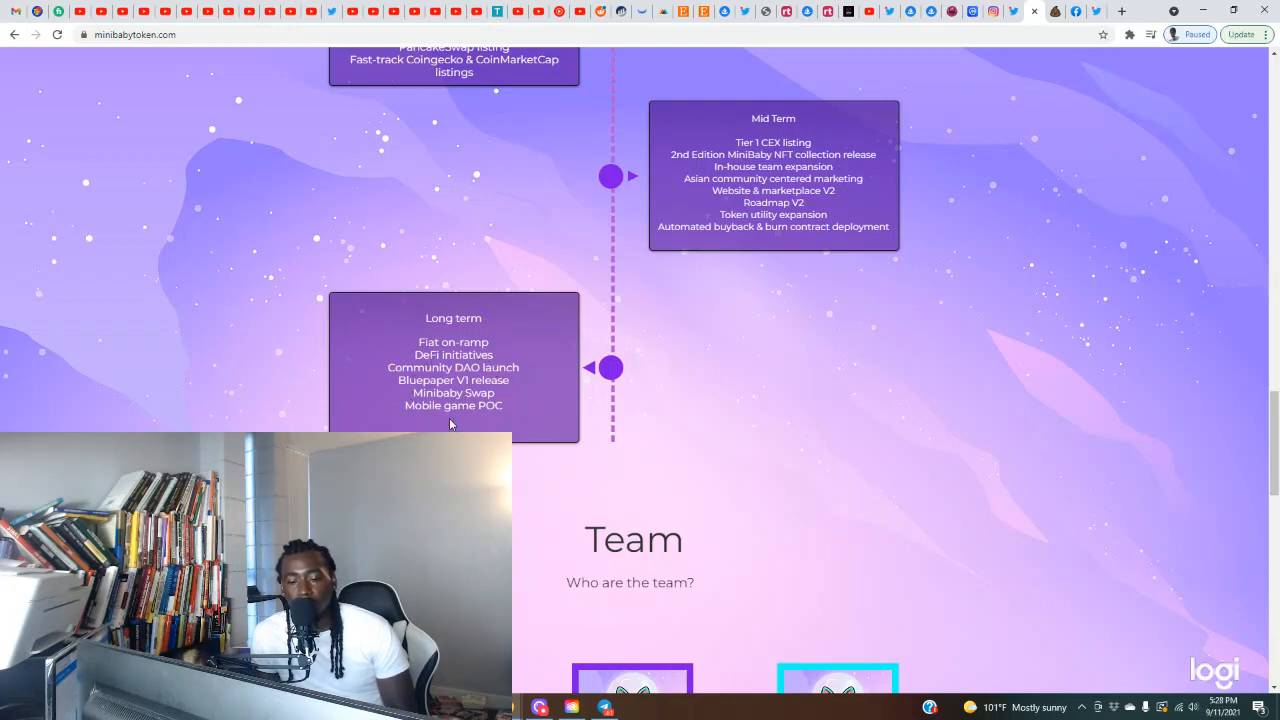
{"action": "scroll", "scroll_direction": "down", "scroll_amount": 3}
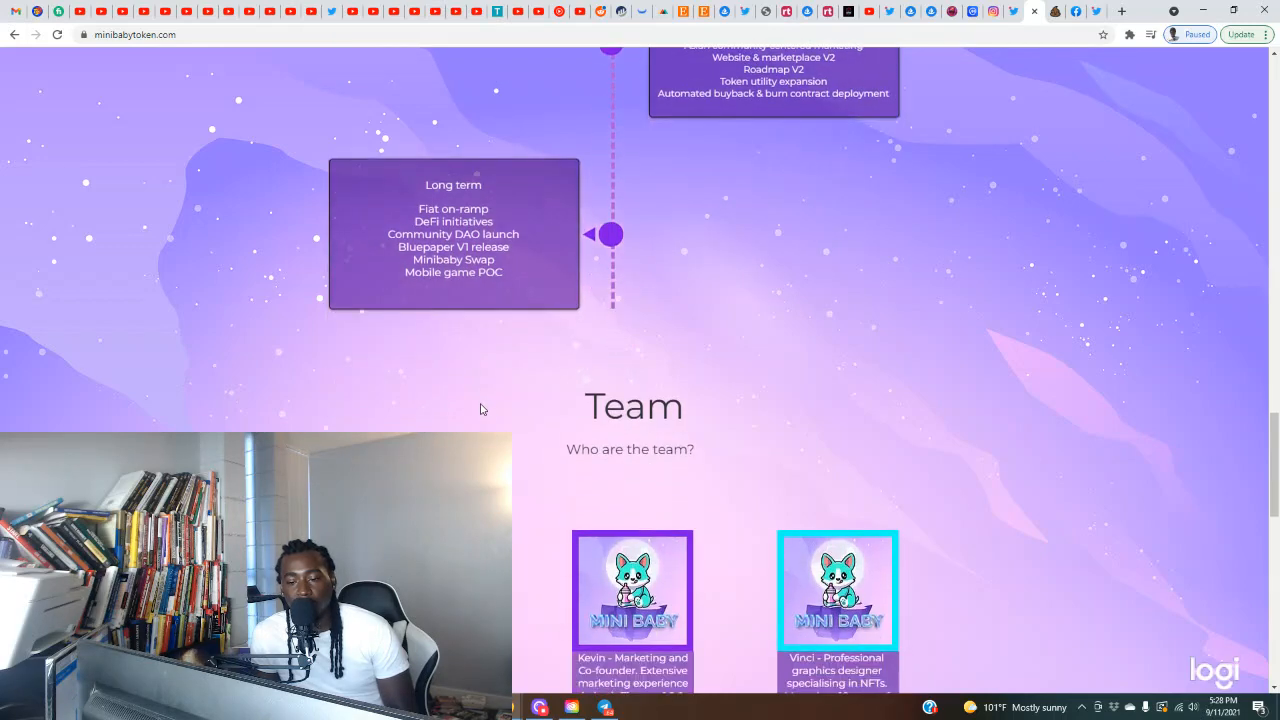
{"action": "scroll", "scroll_direction": "up", "scroll_amount": 3}
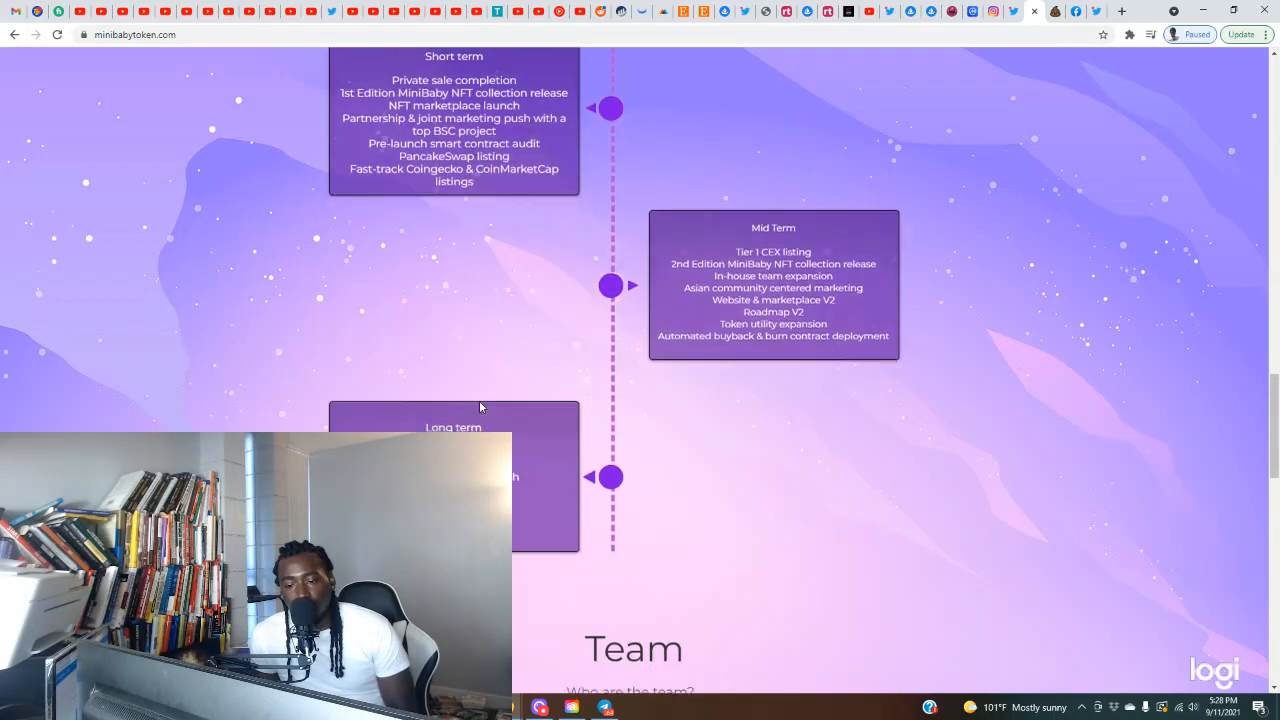
{"action": "scroll", "scroll_direction": "down", "scroll_amount": 3}
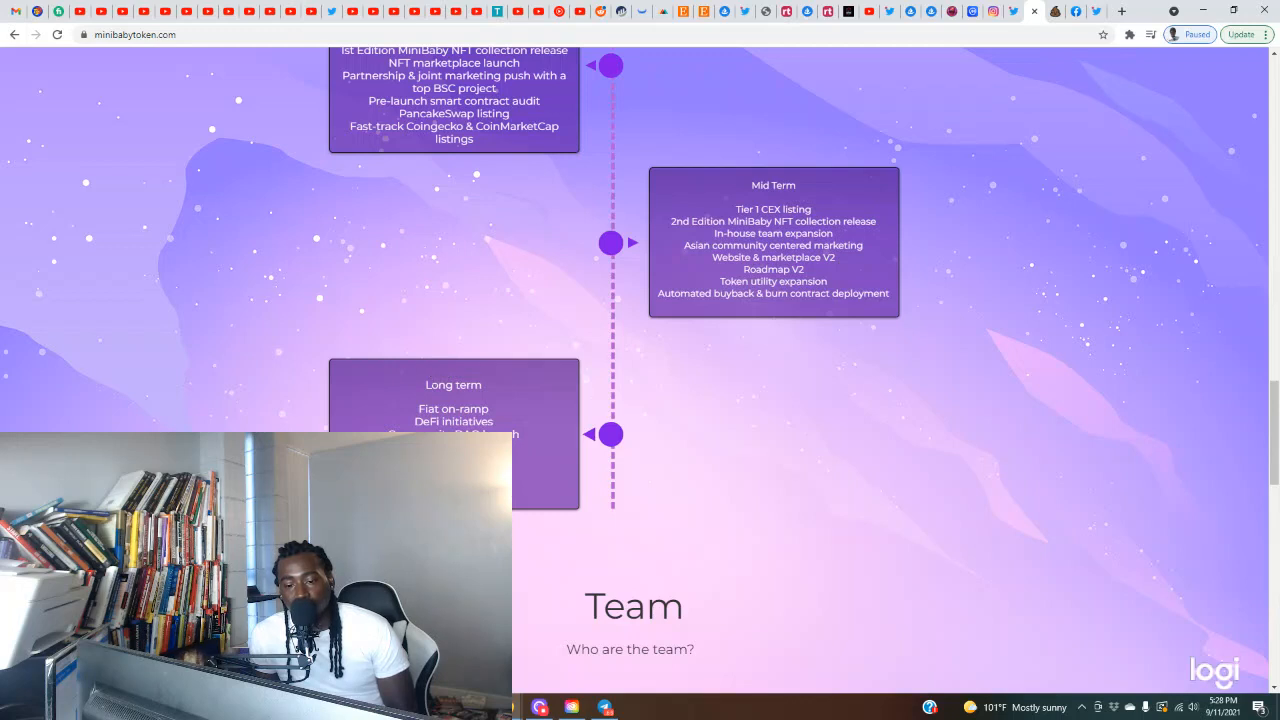
{"action": "mouse_move", "coordinate": [540, 210]}
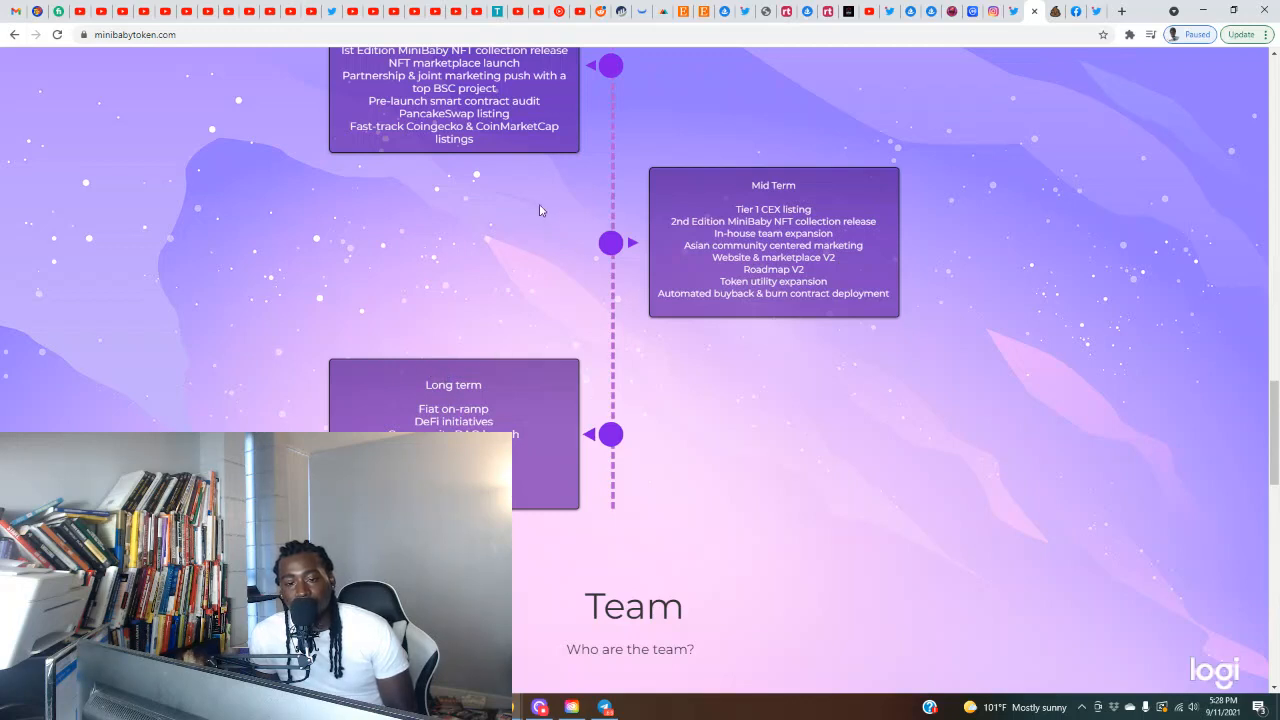
{"action": "scroll", "scroll_direction": "up", "scroll_amount": 3}
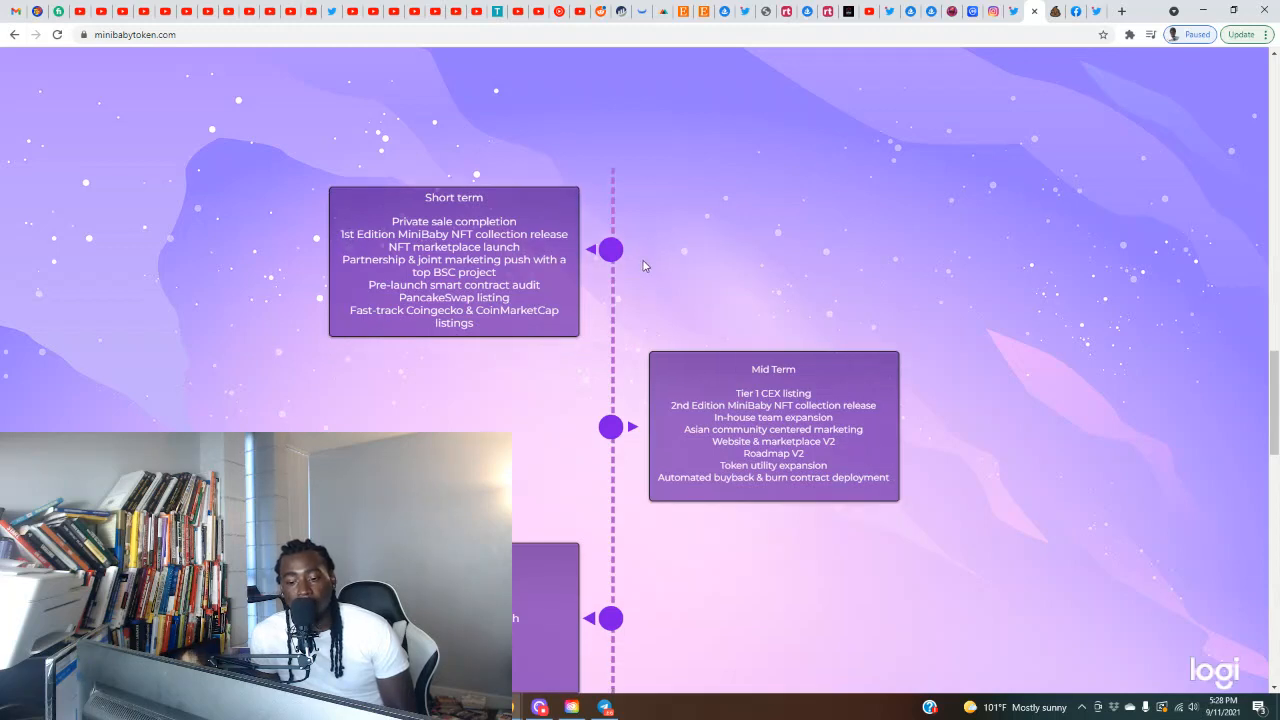
{"action": "scroll", "scroll_direction": "down", "scroll_amount": 3}
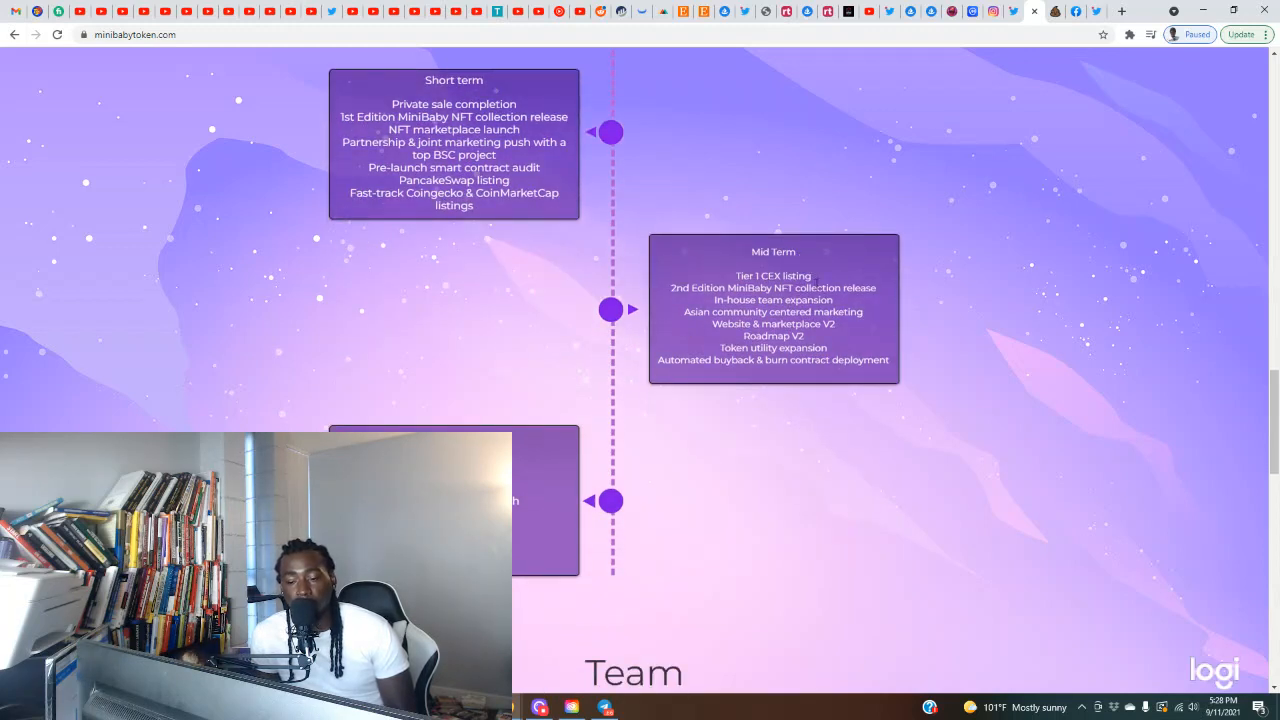
Step: Scroll down to the Team cards for Mark, Kevin and Vinci
{"action": "scroll", "scroll_direction": "down", "scroll_amount": 3}
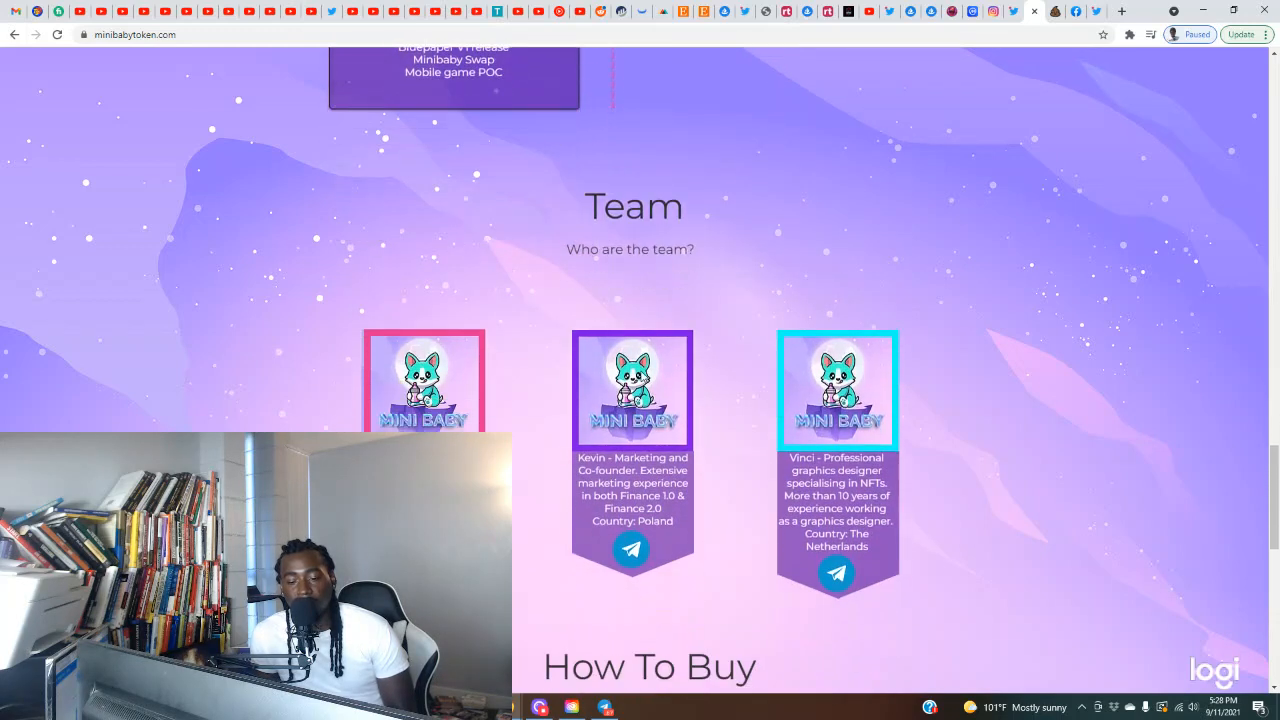
{"action": "mouse_move", "coordinate": [868, 221]}
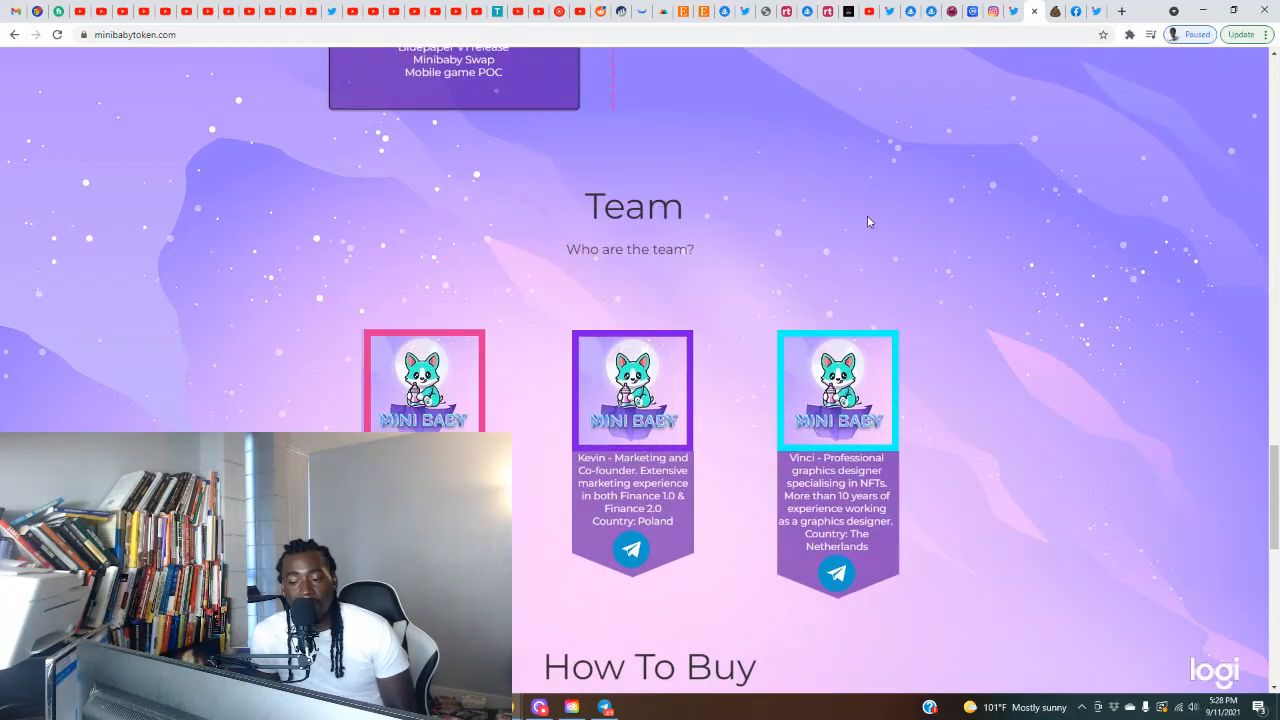
{"action": "mouse_move", "coordinate": [698, 225]}
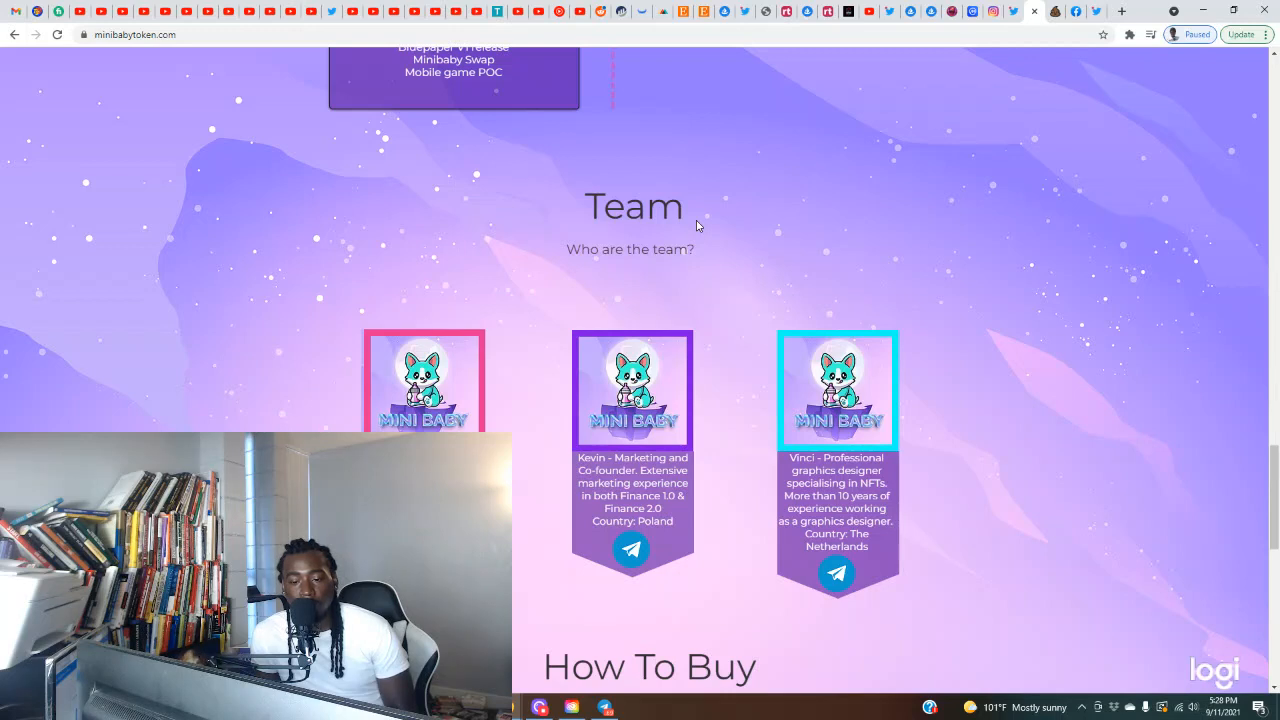
{"action": "scroll", "scroll_direction": "down", "scroll_amount": 3}
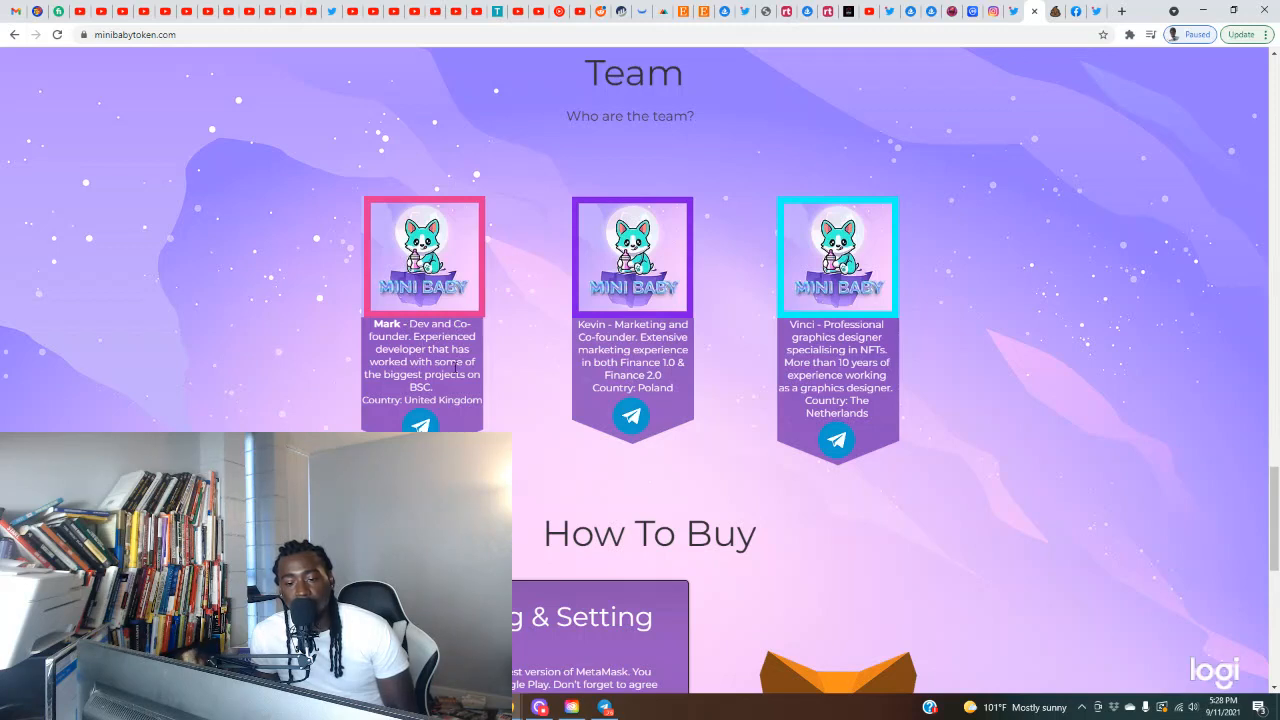
{"action": "mouse_move", "coordinate": [463, 391]}
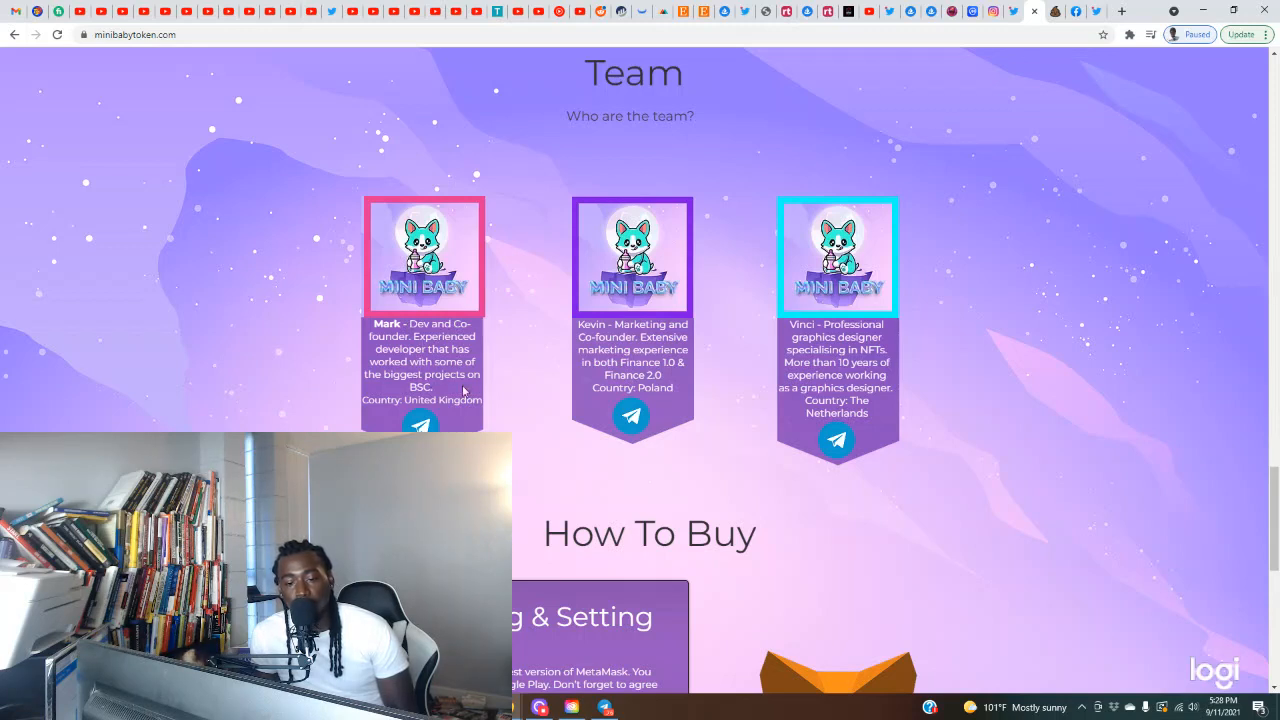
{"action": "mouse_move", "coordinate": [430, 405]}
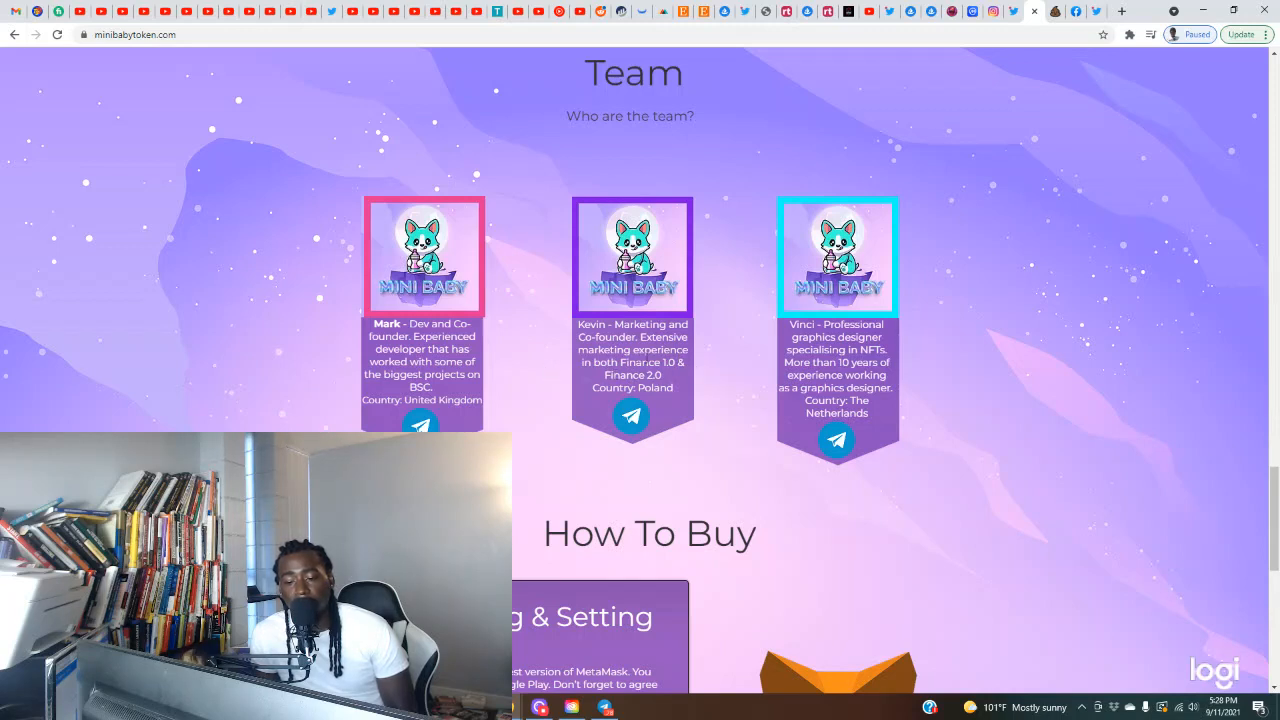
{"action": "mouse_move", "coordinate": [893, 348]}
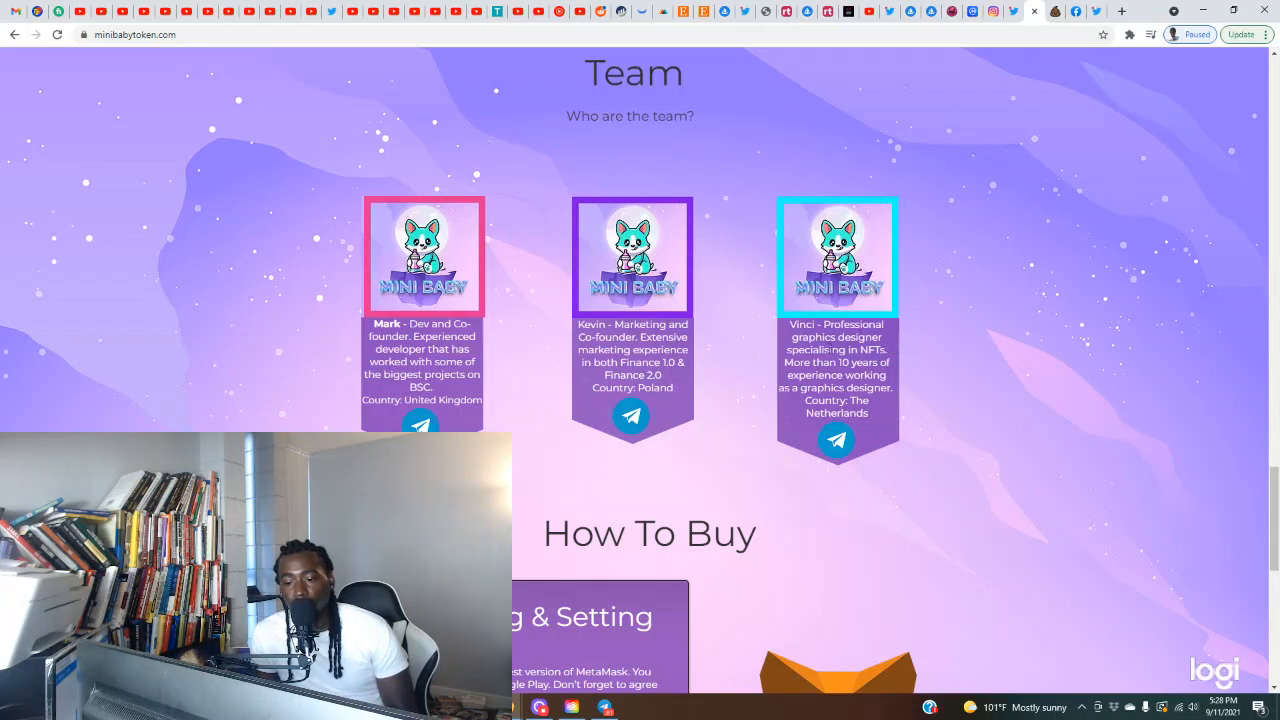
{"action": "mouse_move", "coordinate": [937, 377]}
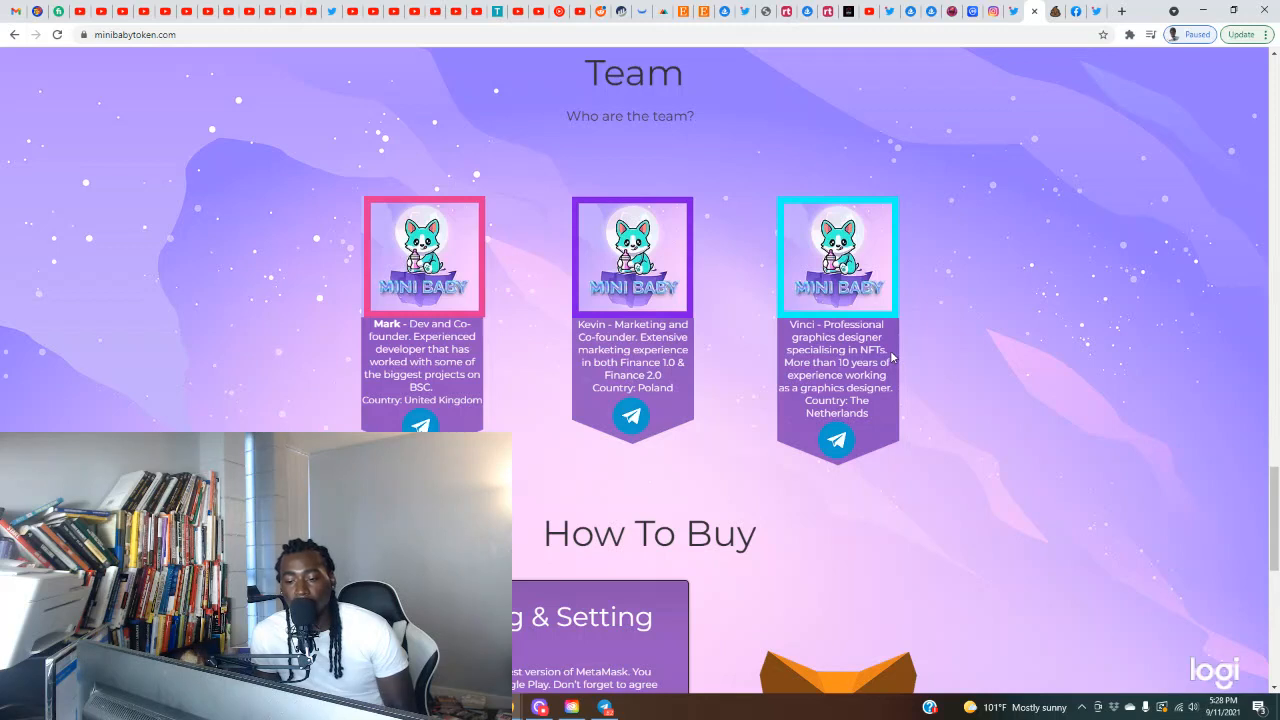
Step: Scroll through the How To Buy steps down to the footer and social links
{"action": "scroll", "scroll_direction": "down", "scroll_amount": 3}
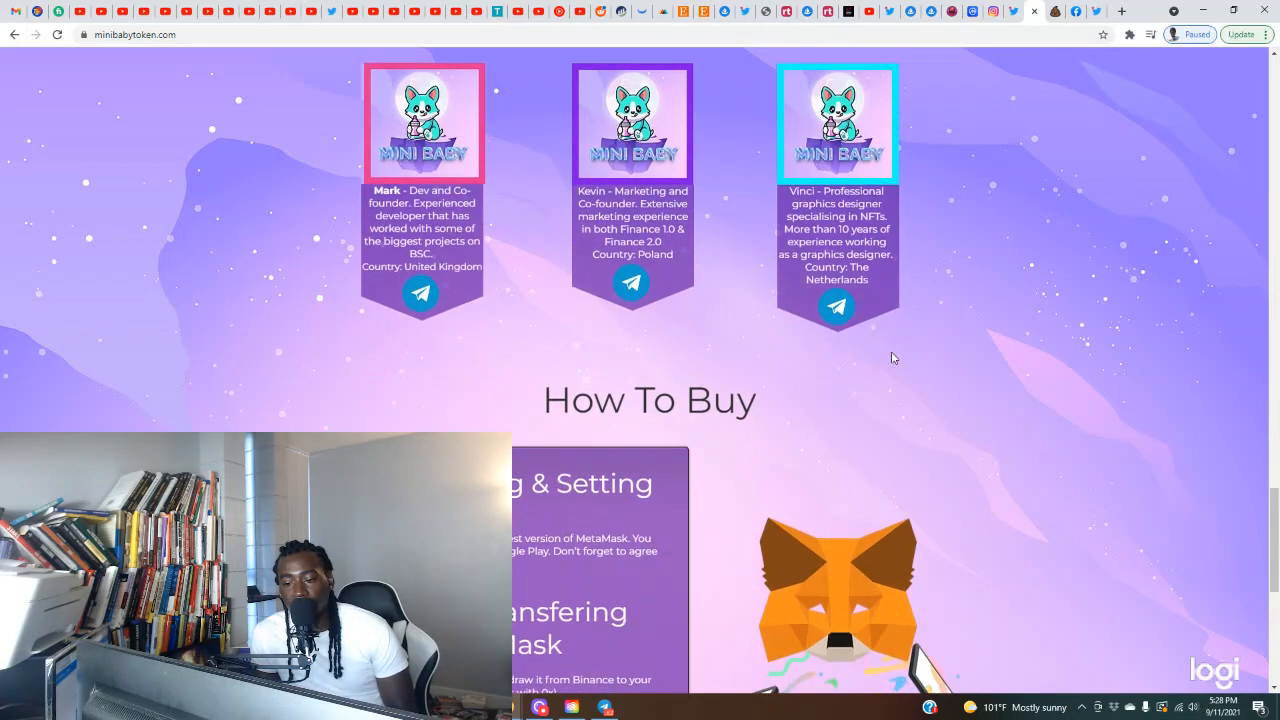
{"action": "scroll", "scroll_direction": "down", "scroll_amount": 3}
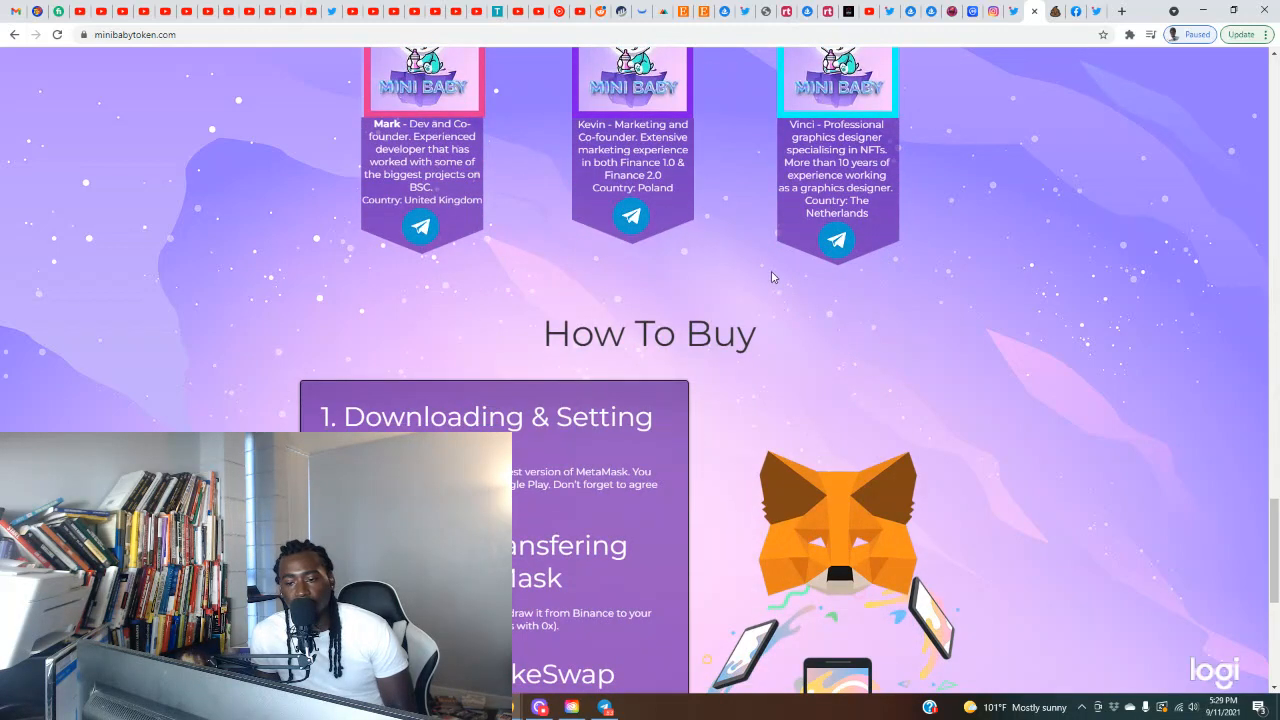
{"action": "mouse_move", "coordinate": [420, 227]}
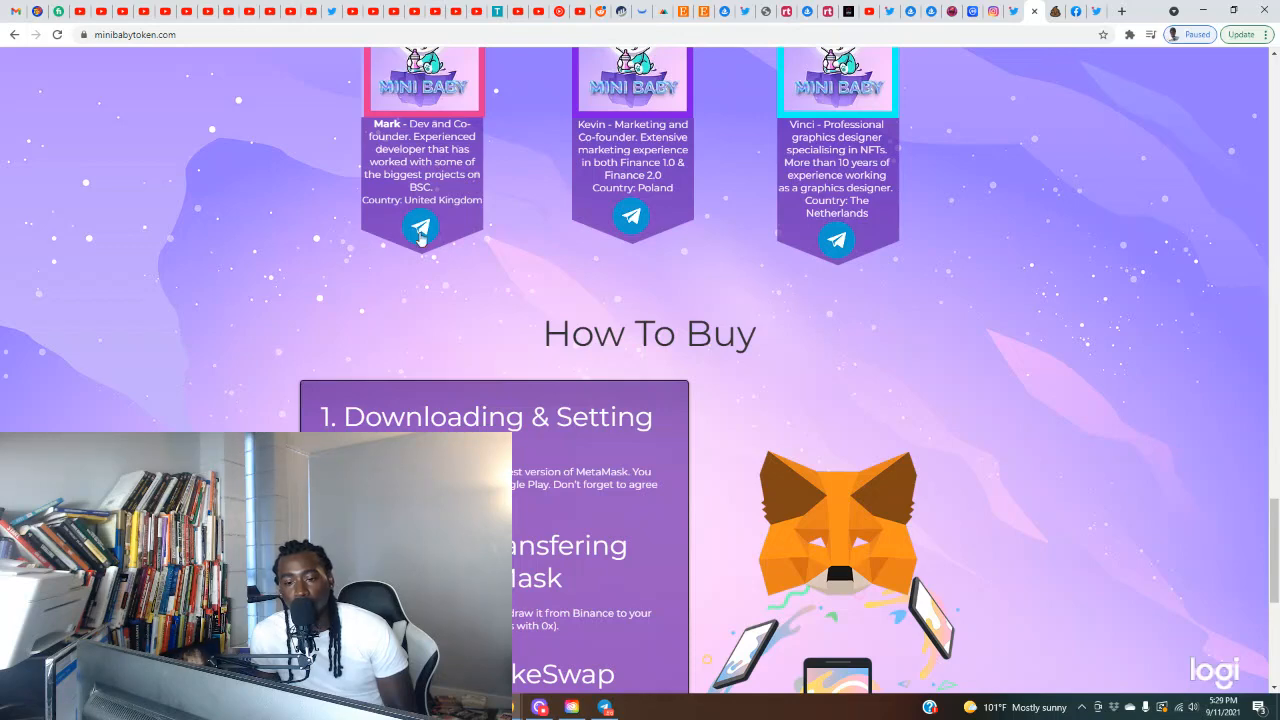
{"action": "mouse_move", "coordinate": [845, 260]}
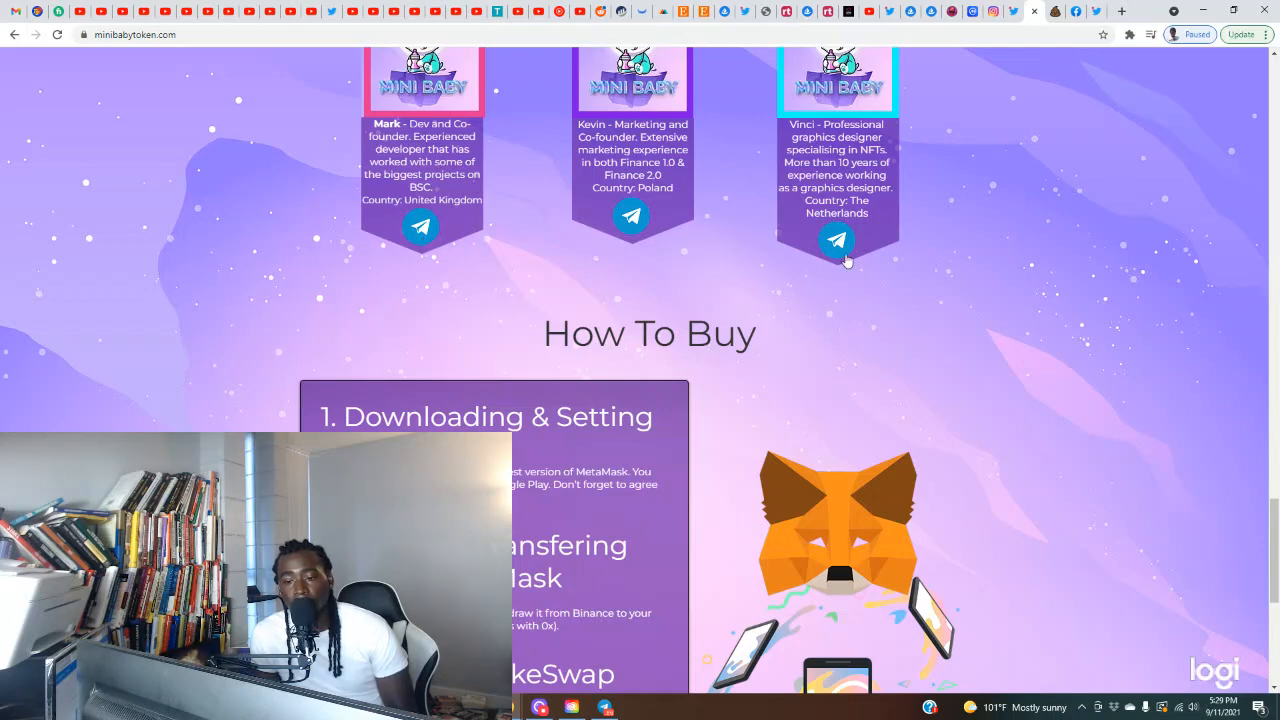
{"action": "scroll", "scroll_direction": "down", "scroll_amount": 3}
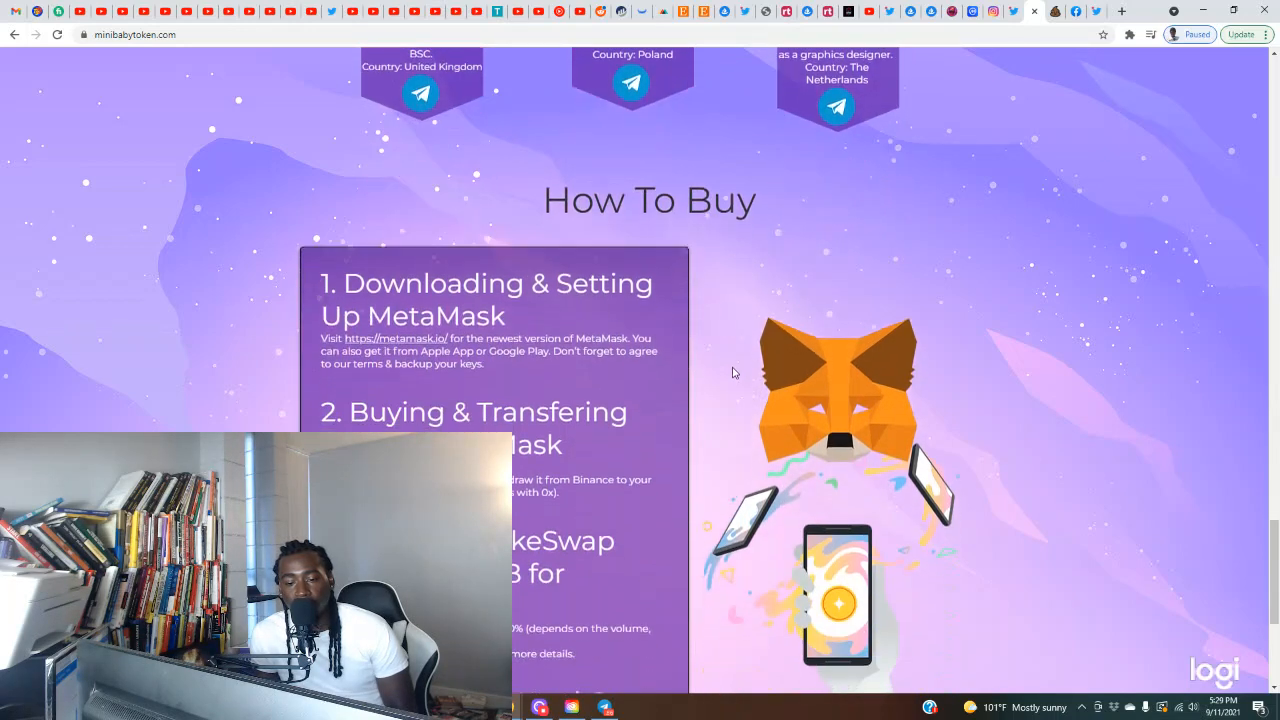
{"action": "scroll", "scroll_direction": "down", "scroll_amount": 3}
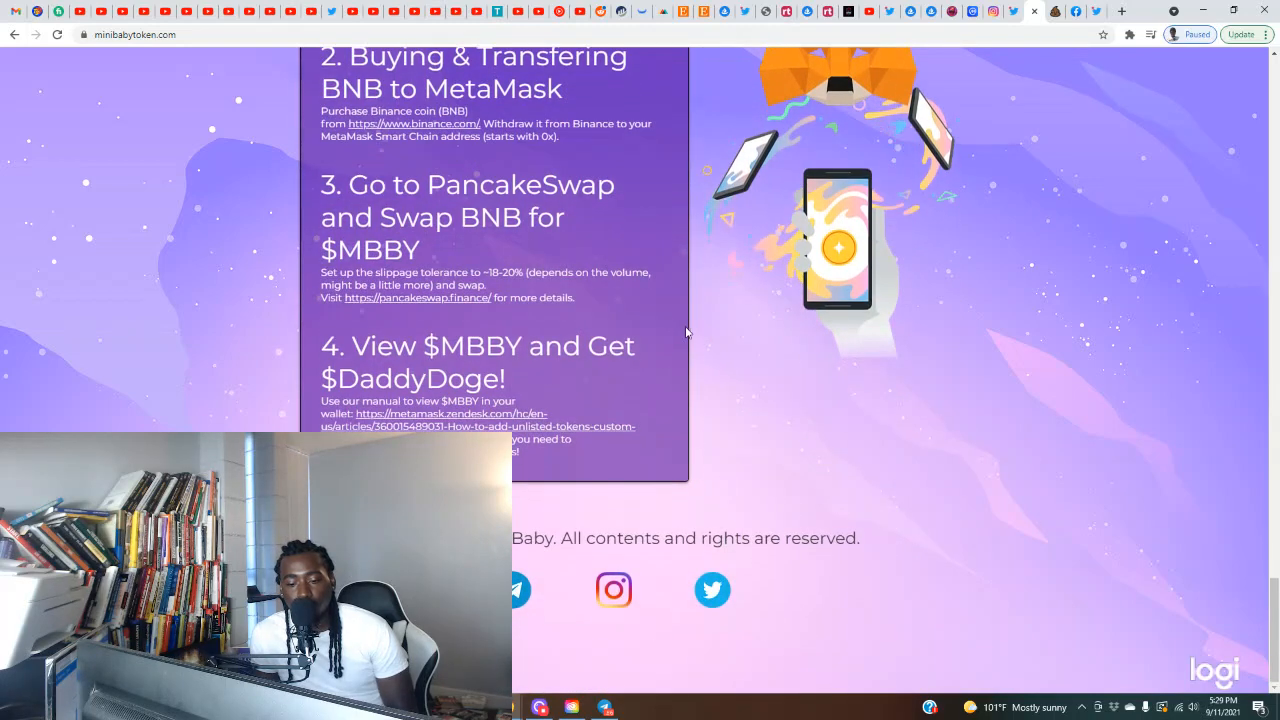
{"action": "scroll", "scroll_direction": "up", "scroll_amount": 3}
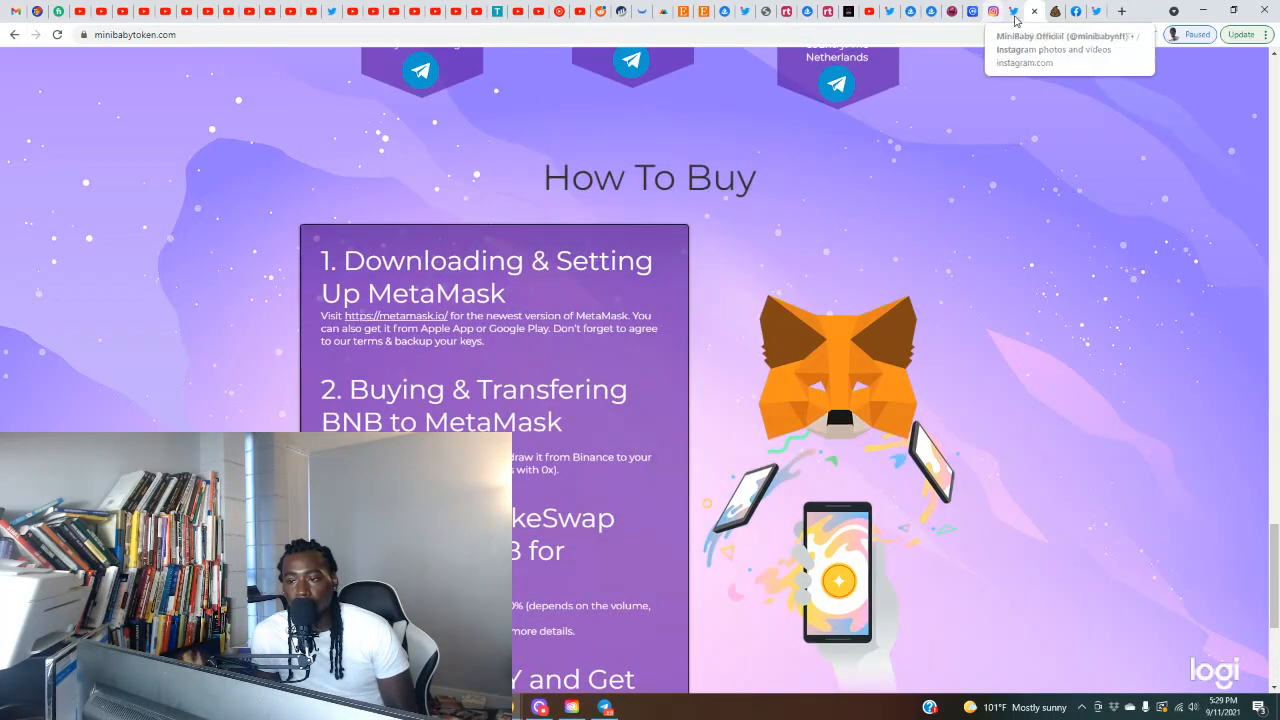
Step: Open the MiniBabyNFT Twitter profile and scroll to its pinned 1300-holders tweet
{"action": "left_click", "coordinate": [1014, 11]}
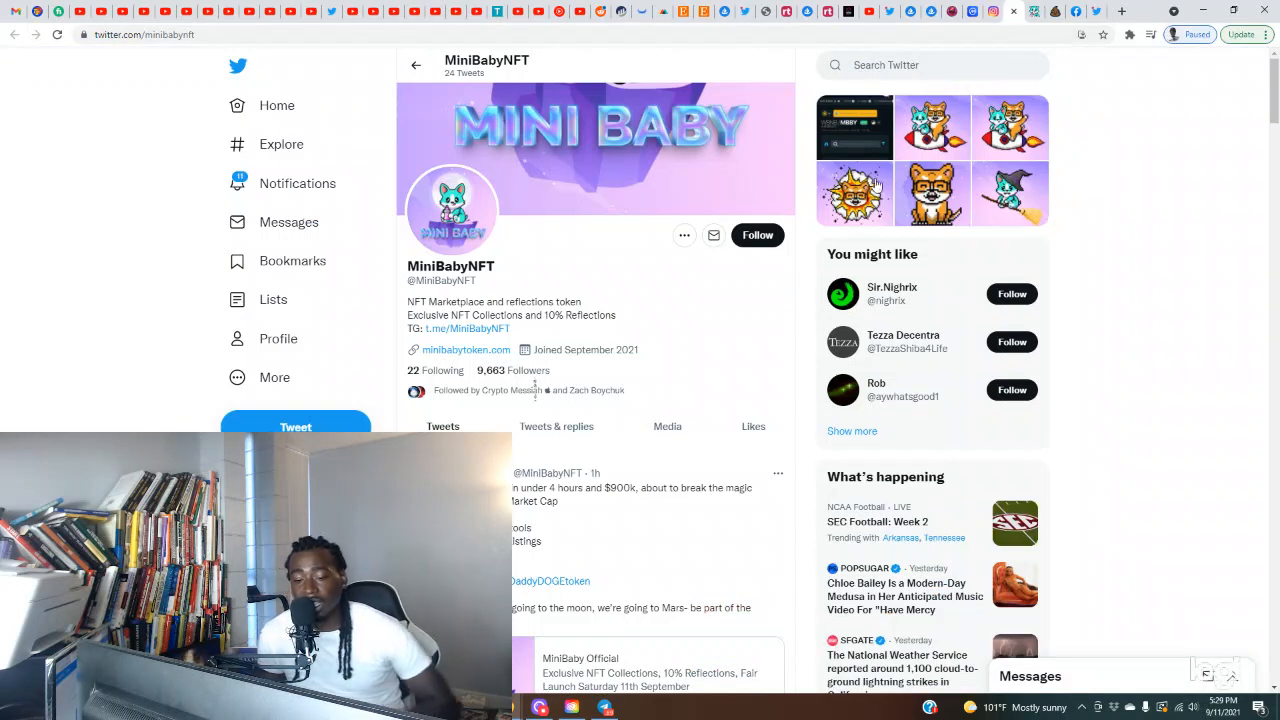
{"action": "mouse_move", "coordinate": [556, 11]}
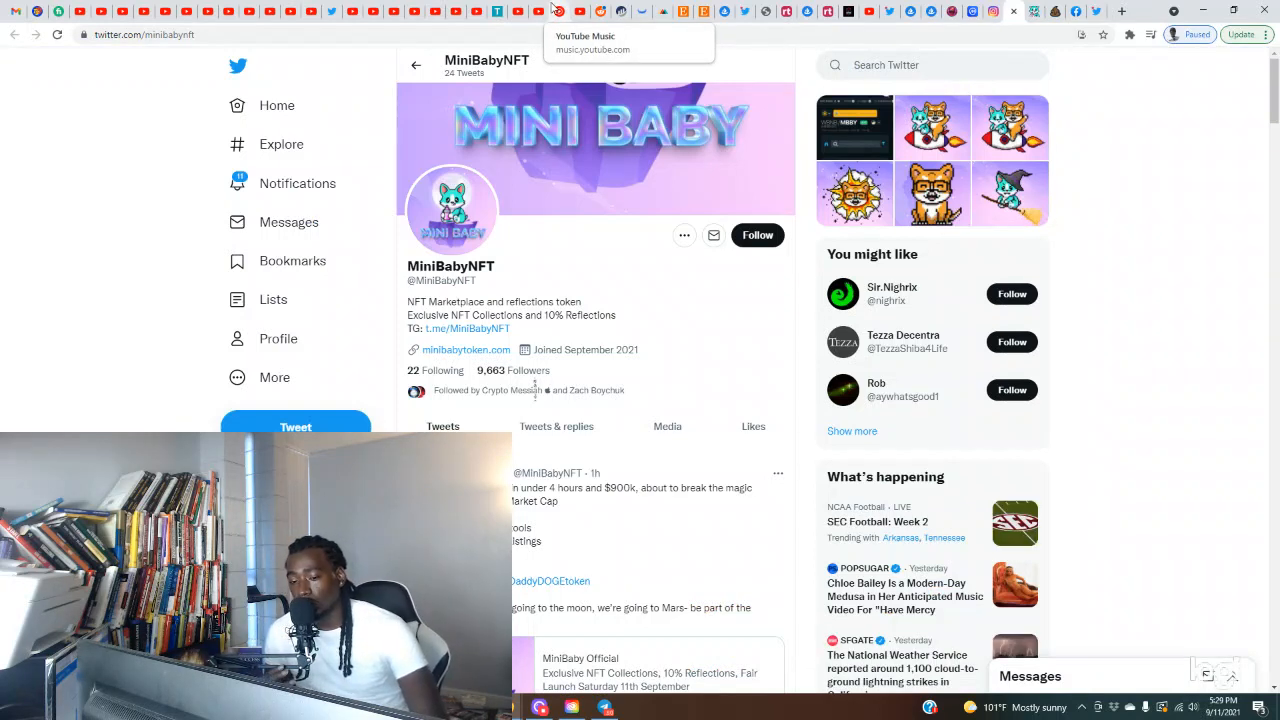
{"action": "mouse_move", "coordinate": [630, 299]}
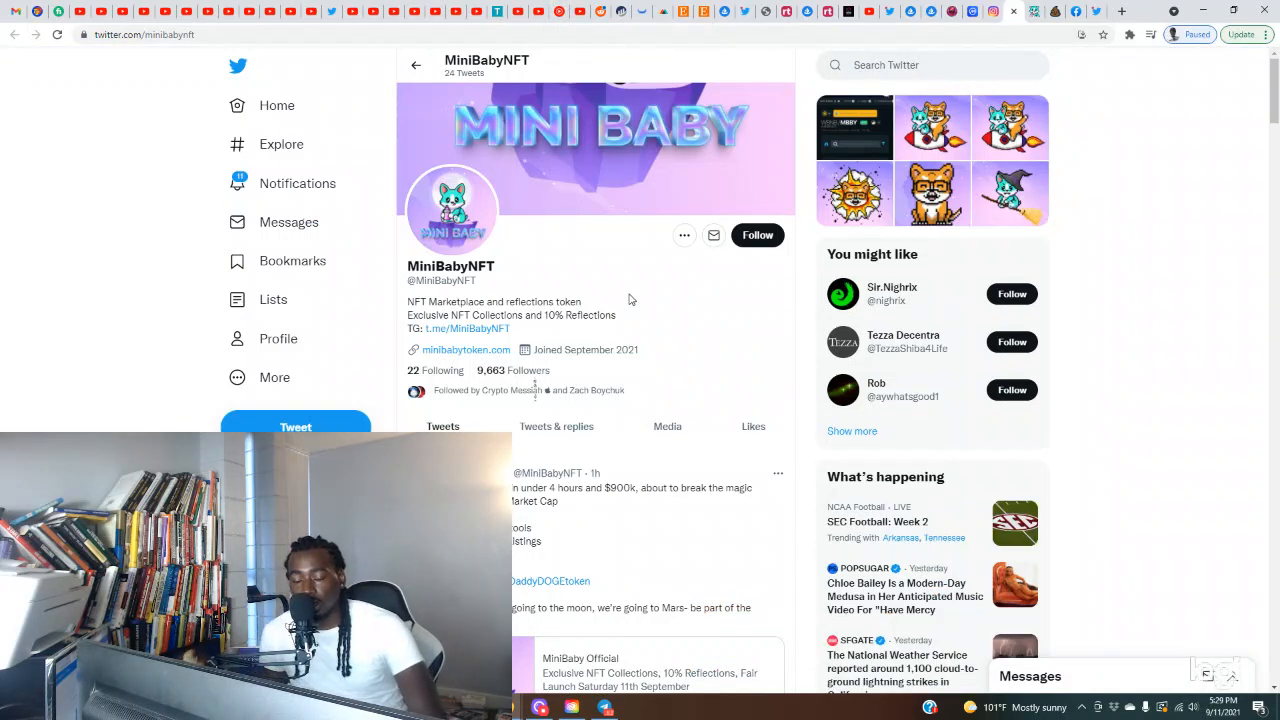
{"action": "scroll", "scroll_direction": "down", "scroll_amount": 3}
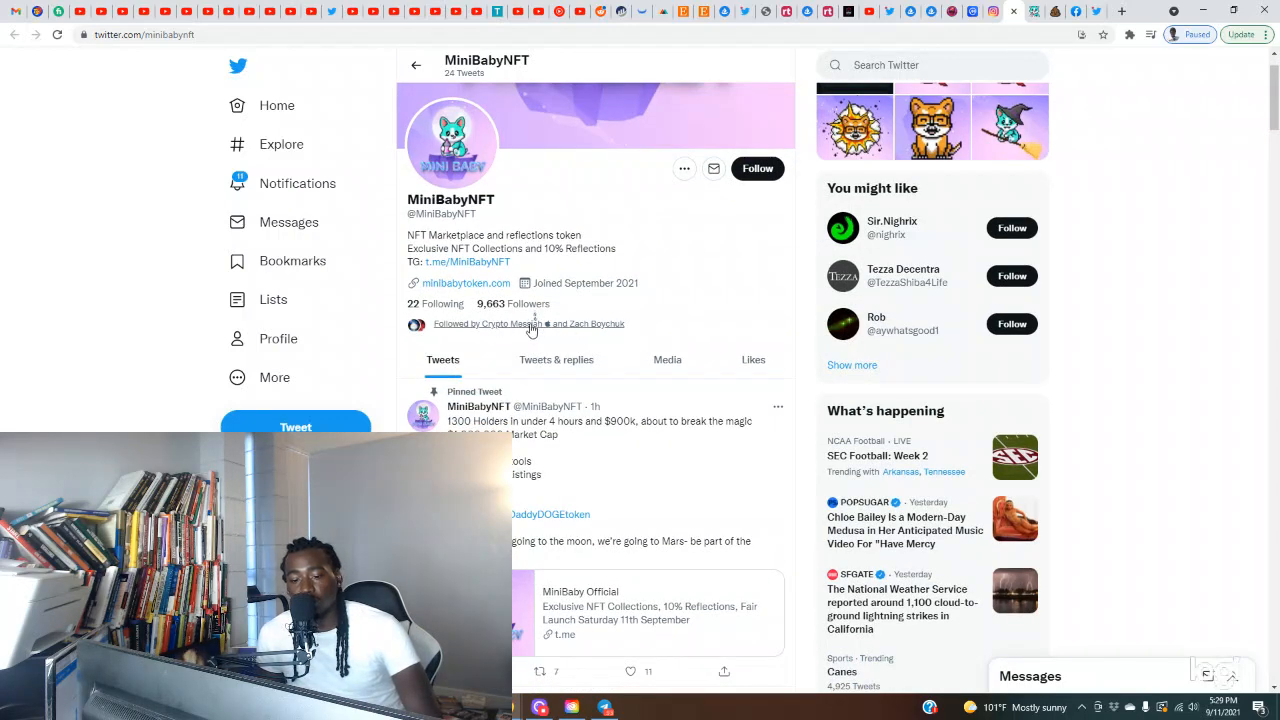
{"action": "mouse_move", "coordinate": [503, 332]}
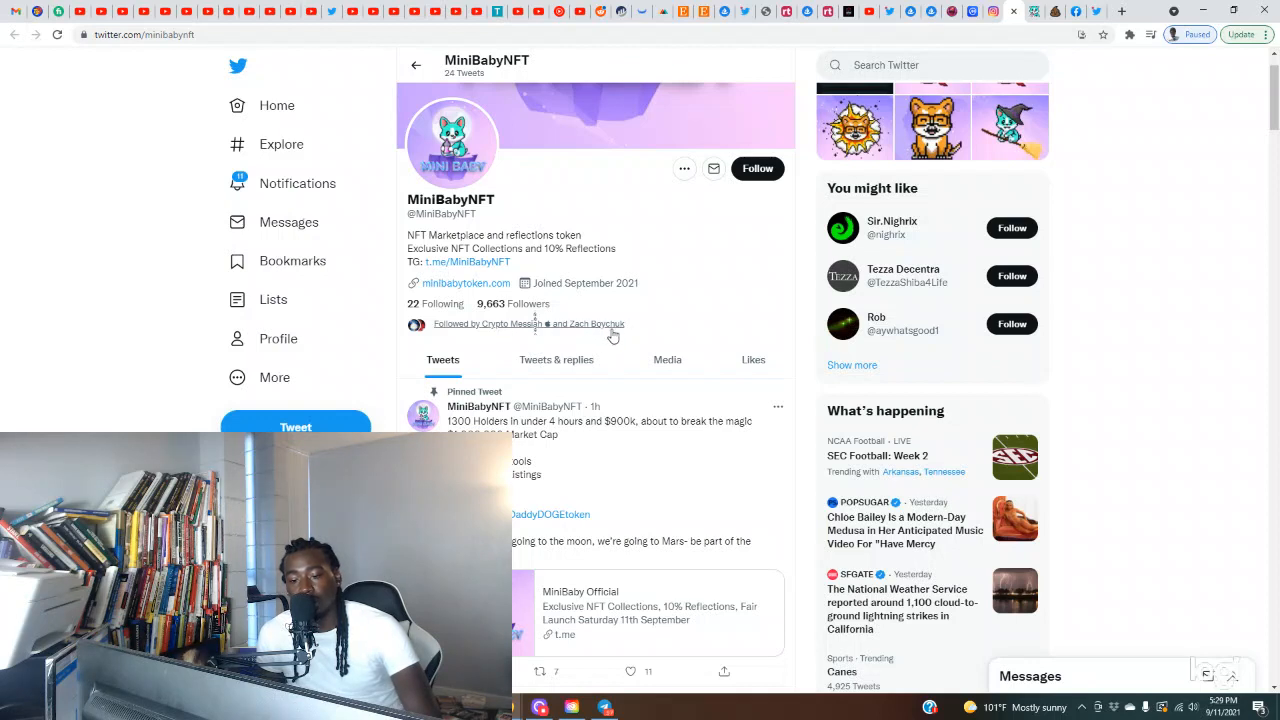
{"action": "mouse_move", "coordinate": [617, 214]}
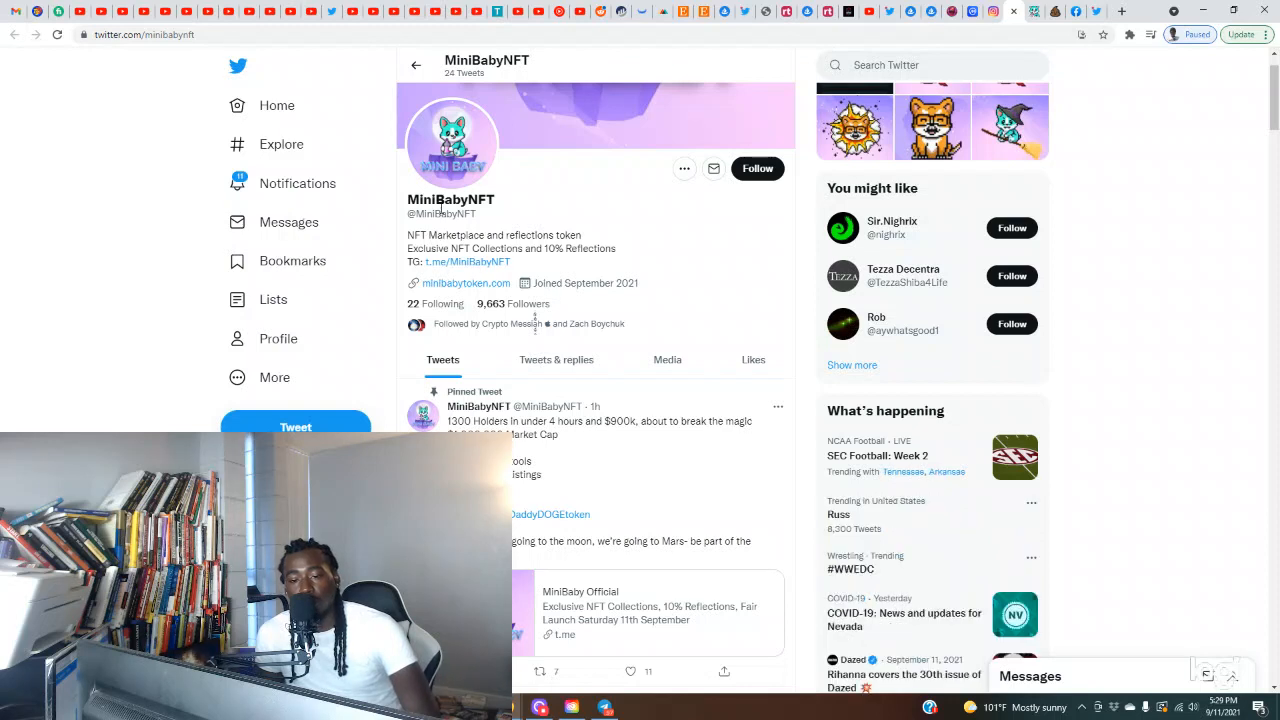
{"action": "mouse_move", "coordinate": [385, 218]}
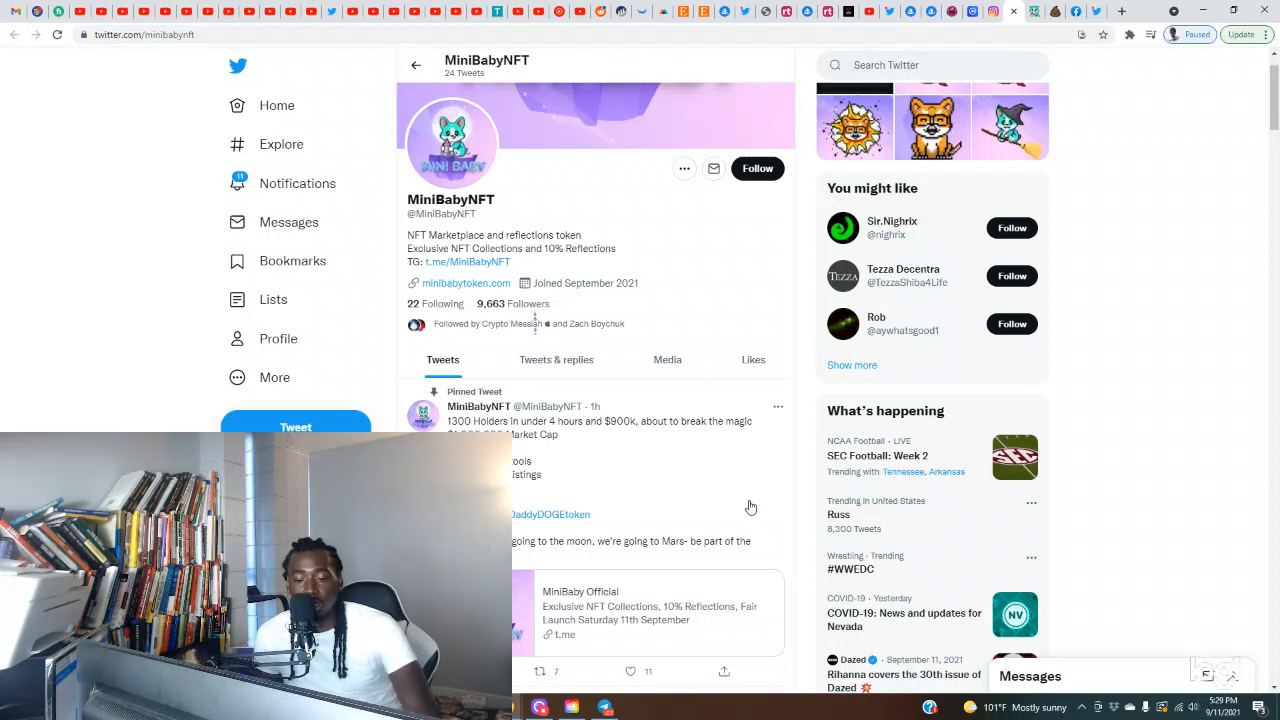
{"action": "mouse_move", "coordinate": [689, 369]}
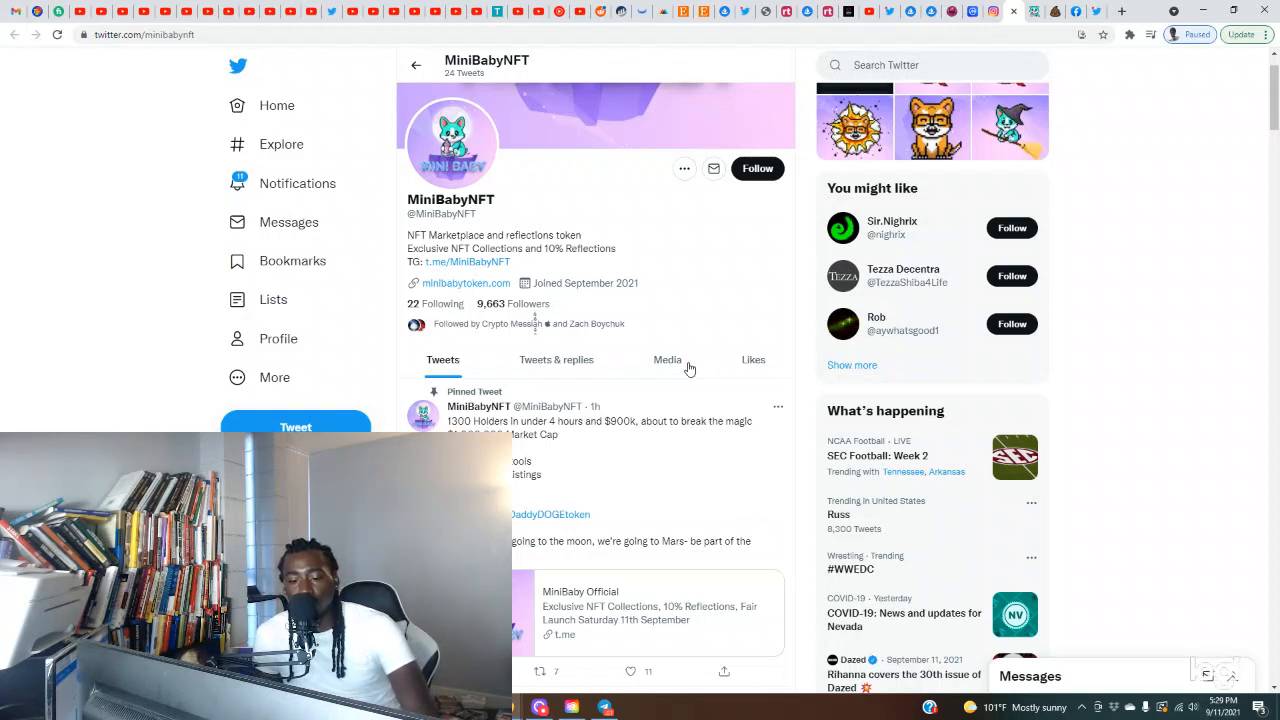
{"action": "mouse_move", "coordinate": [639, 441]}
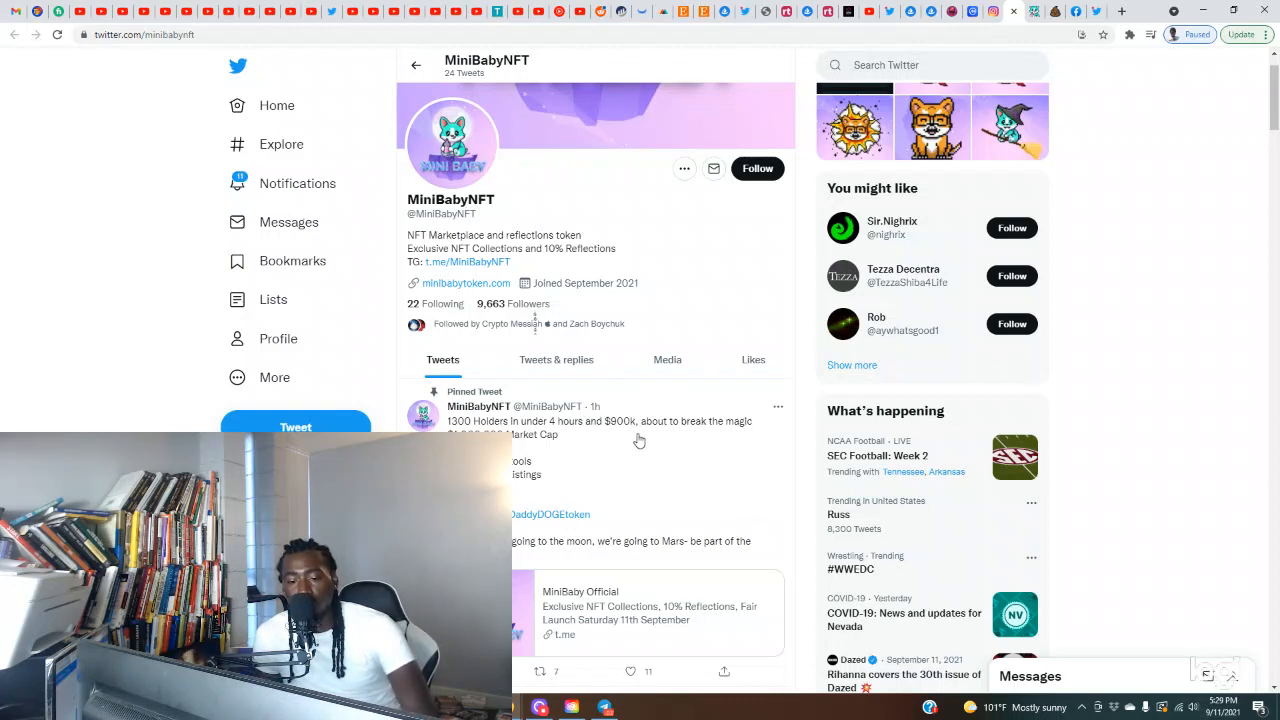
{"action": "mouse_move", "coordinate": [677, 440]}
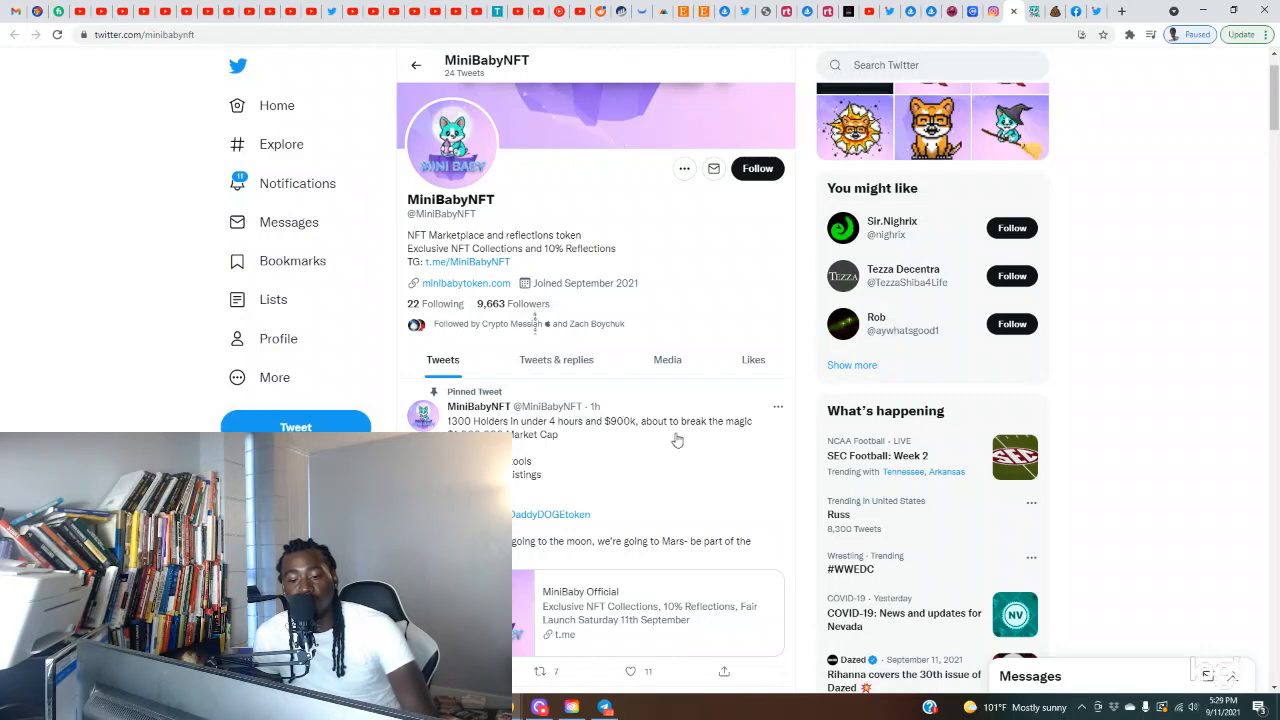
{"action": "mouse_move", "coordinate": [659, 452]}
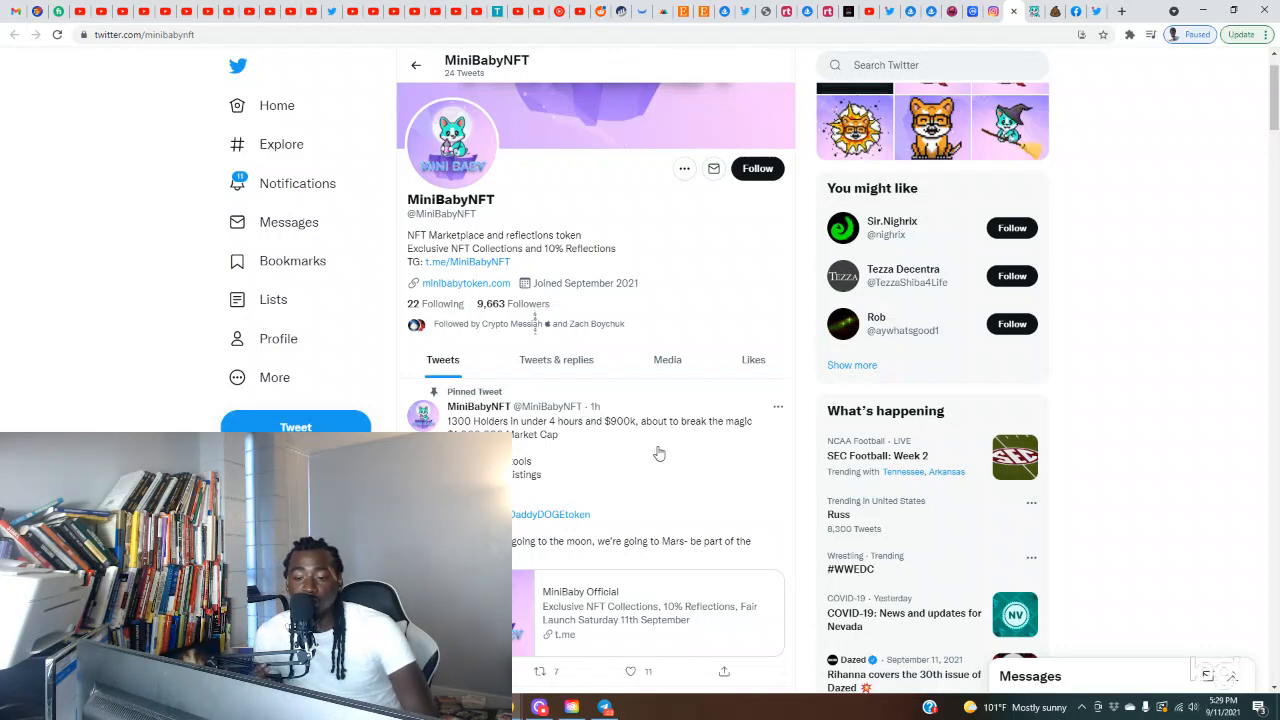
{"action": "scroll", "scroll_direction": "down", "scroll_amount": 3}
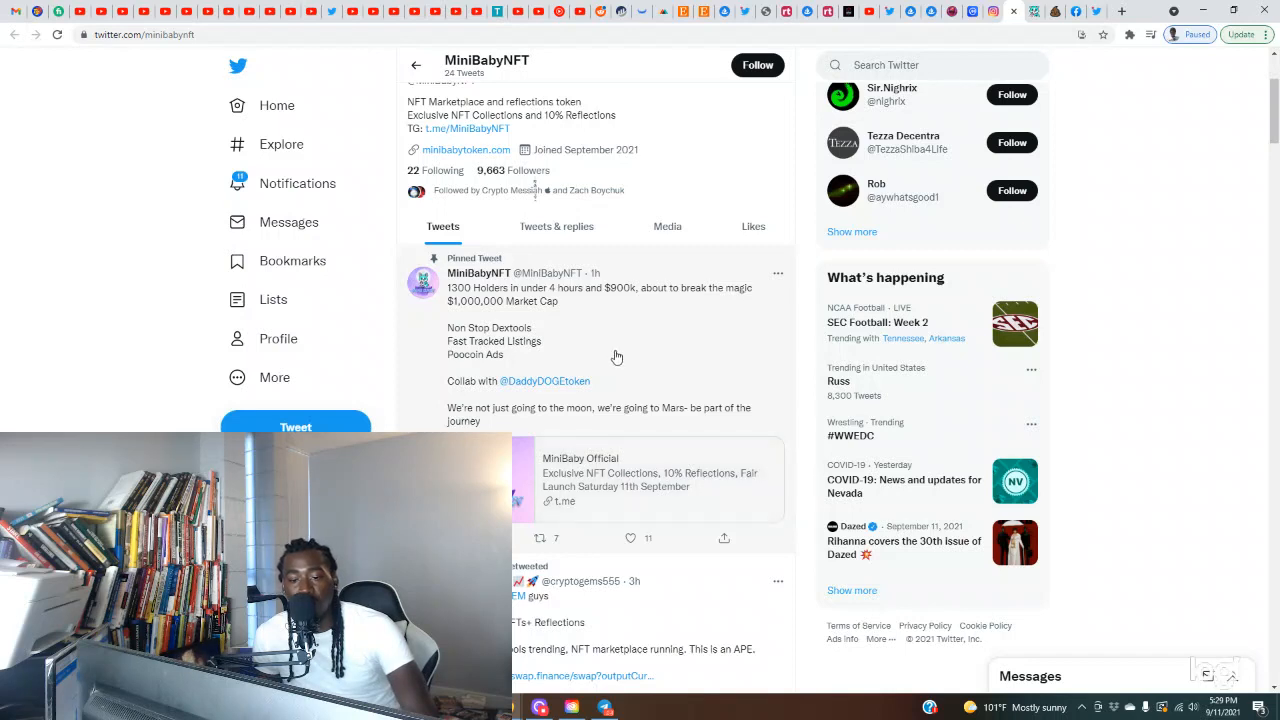
{"action": "mouse_move", "coordinate": [558, 347]}
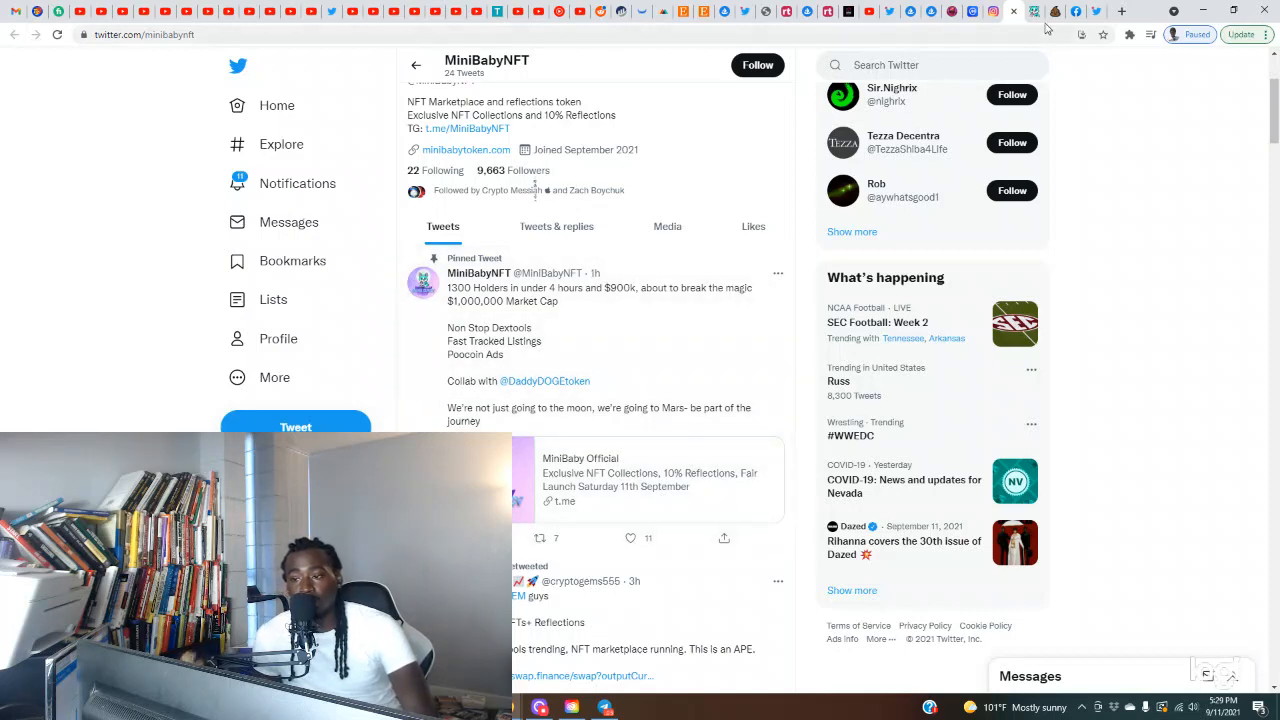
{"action": "left_click", "coordinate": [1054, 11]}
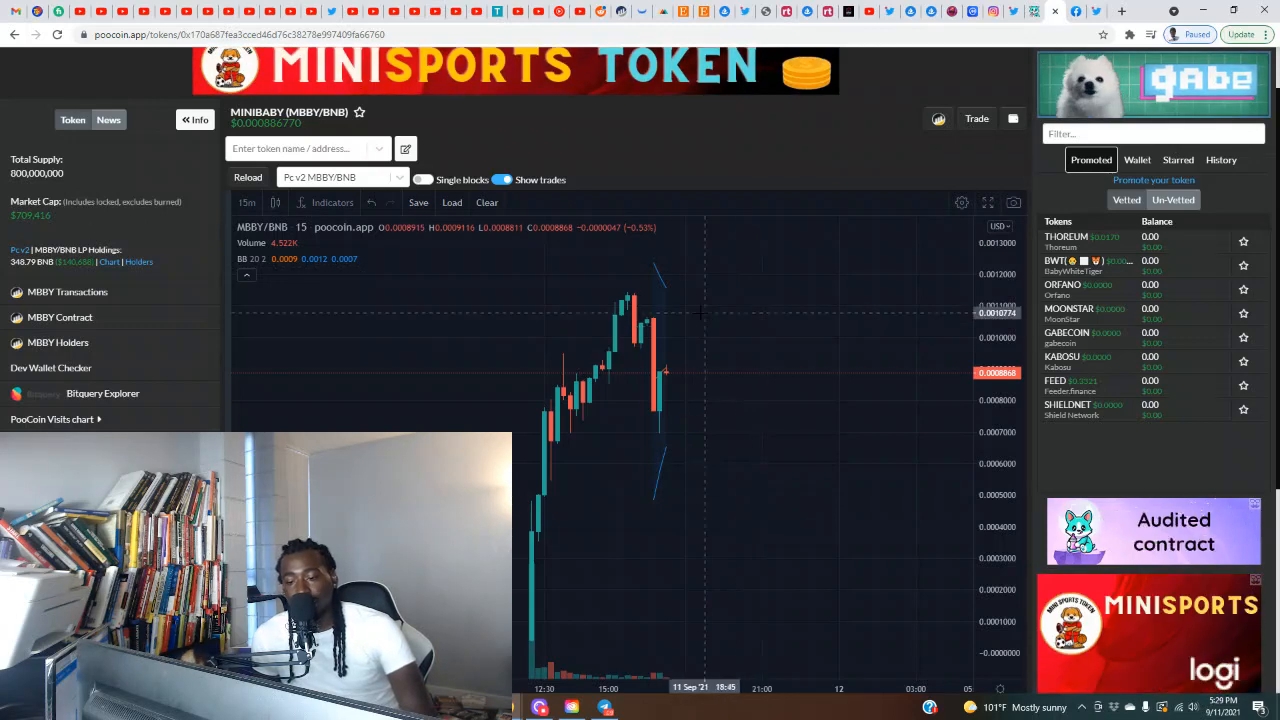
{"action": "mouse_move", "coordinate": [1098, 17]}
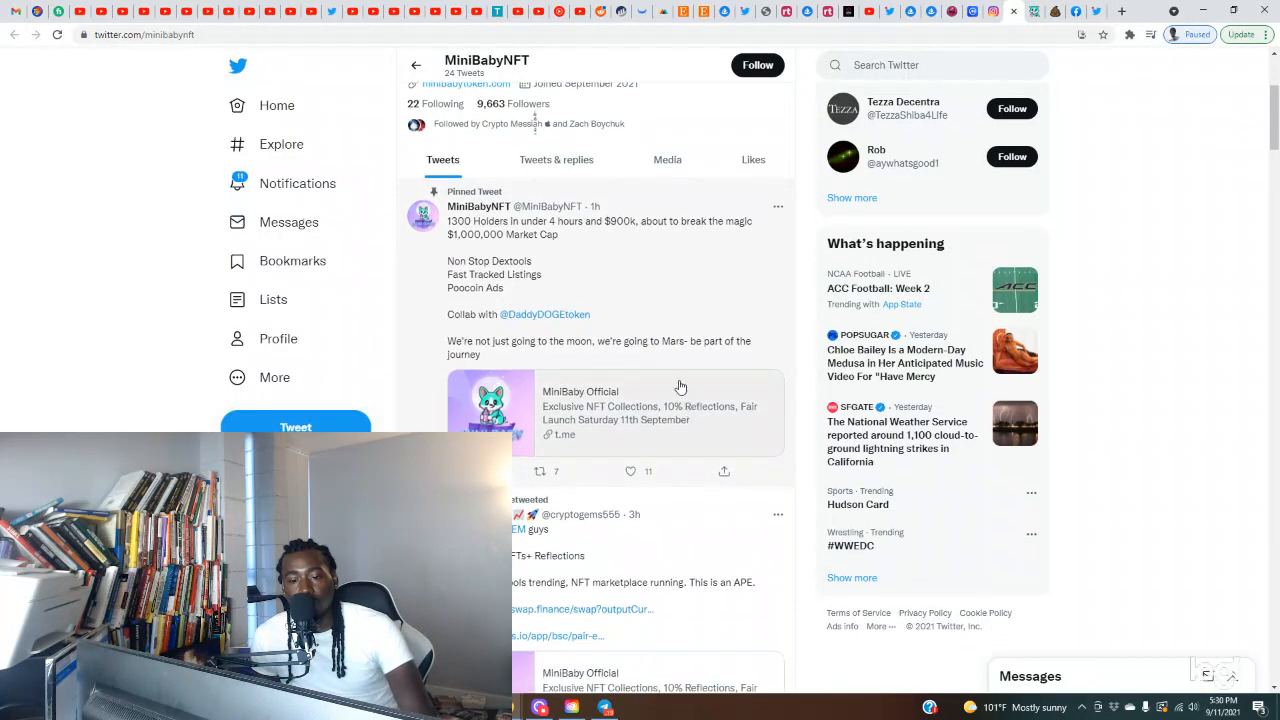
Step: Scroll past the pinned tweet to the Crypto GEMs and Crypto Defi Gems retweets
{"action": "scroll", "scroll_direction": "up", "scroll_amount": 3}
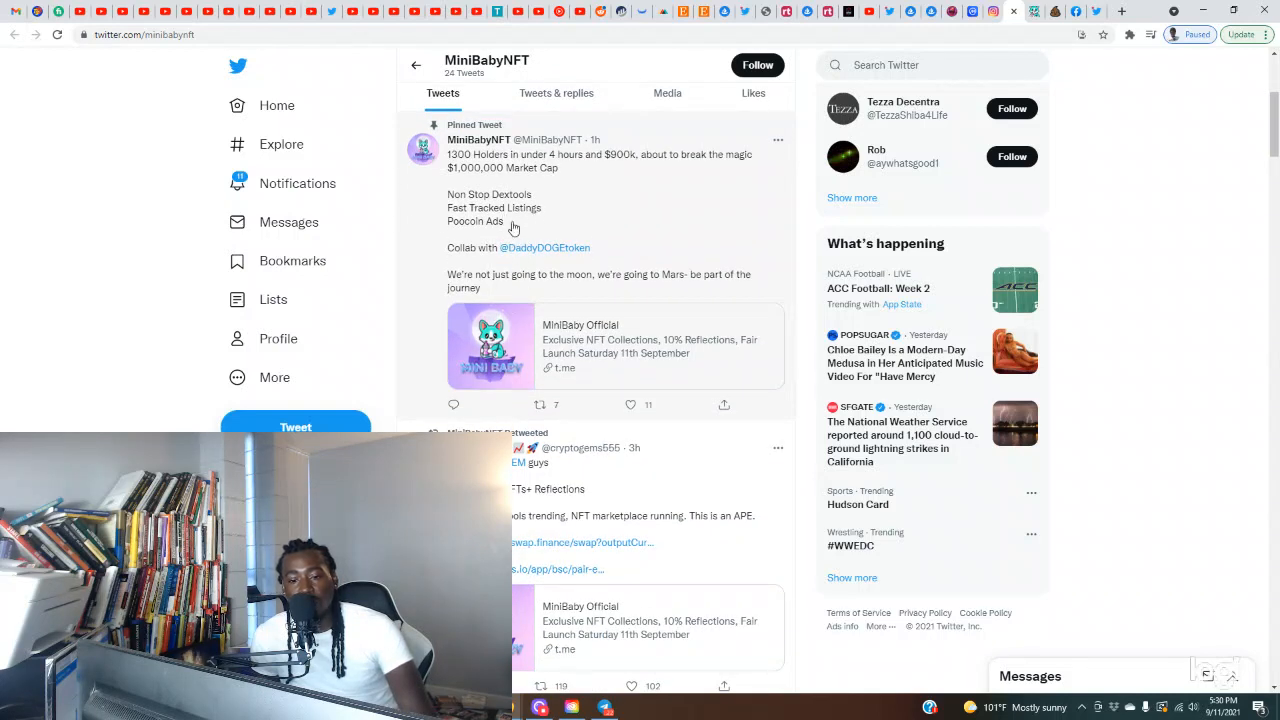
{"action": "mouse_move", "coordinate": [485, 256]}
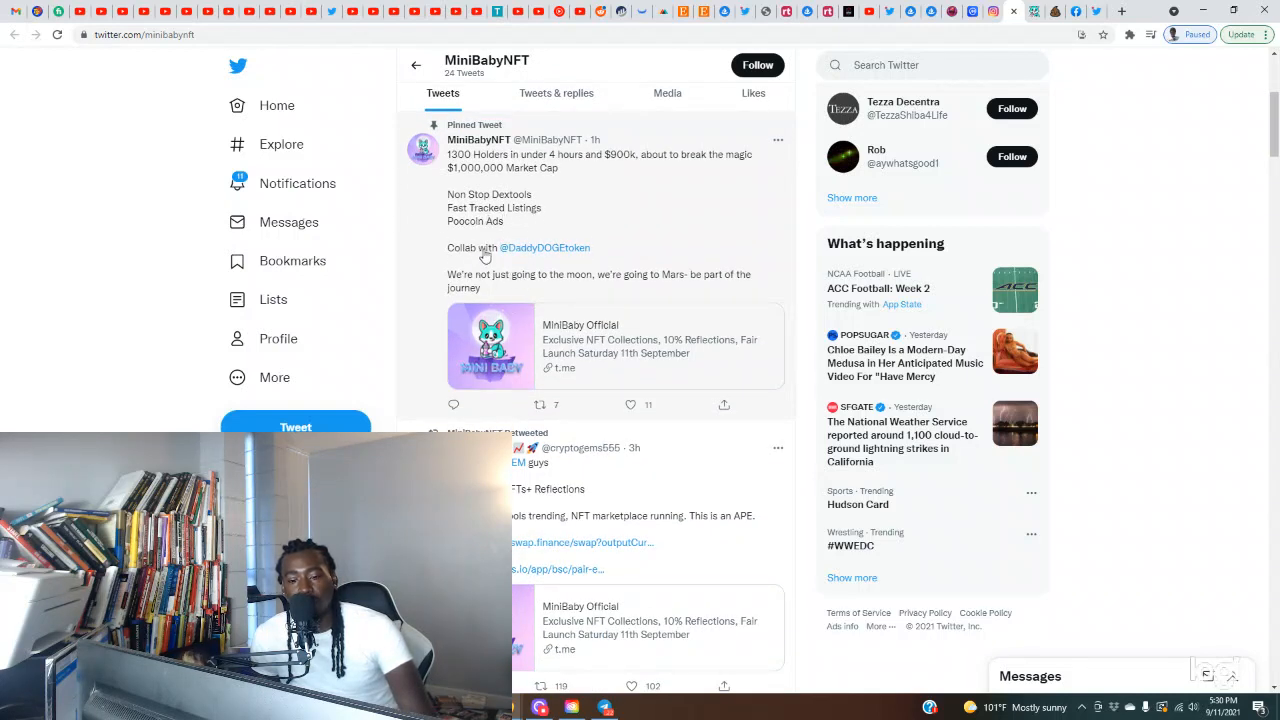
{"action": "mouse_move", "coordinate": [505, 316]}
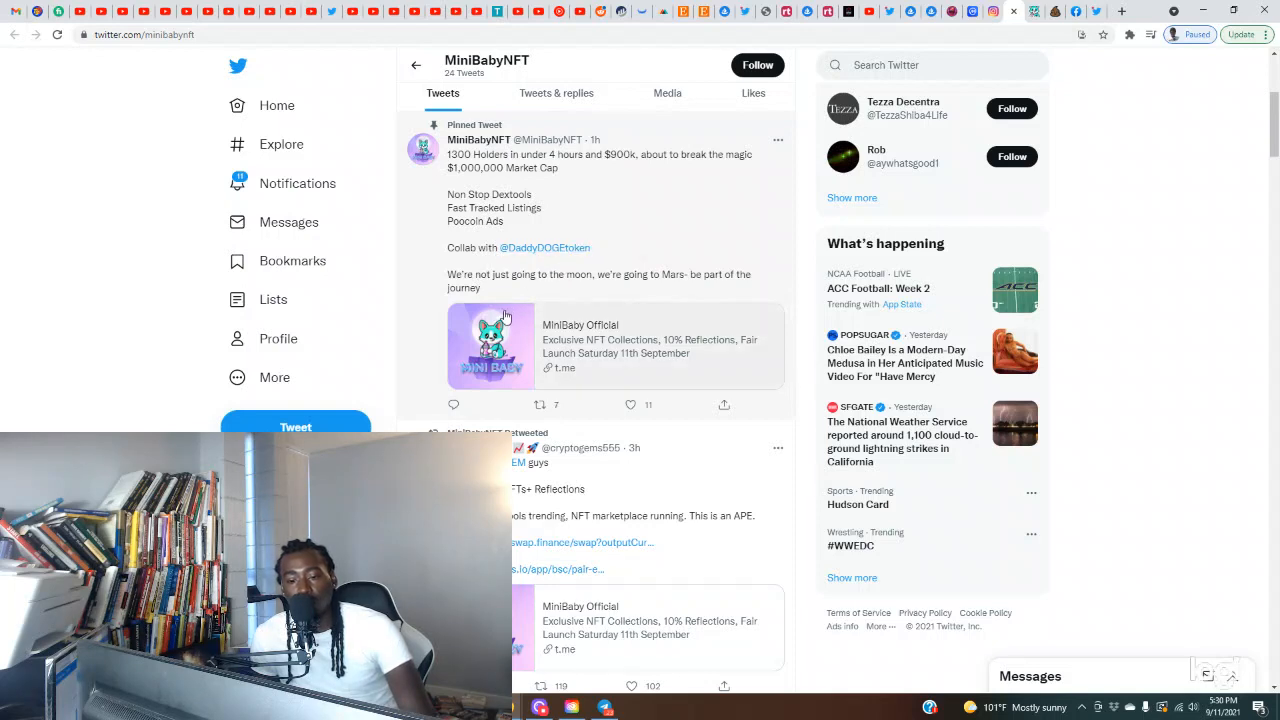
{"action": "mouse_move", "coordinate": [661, 290]}
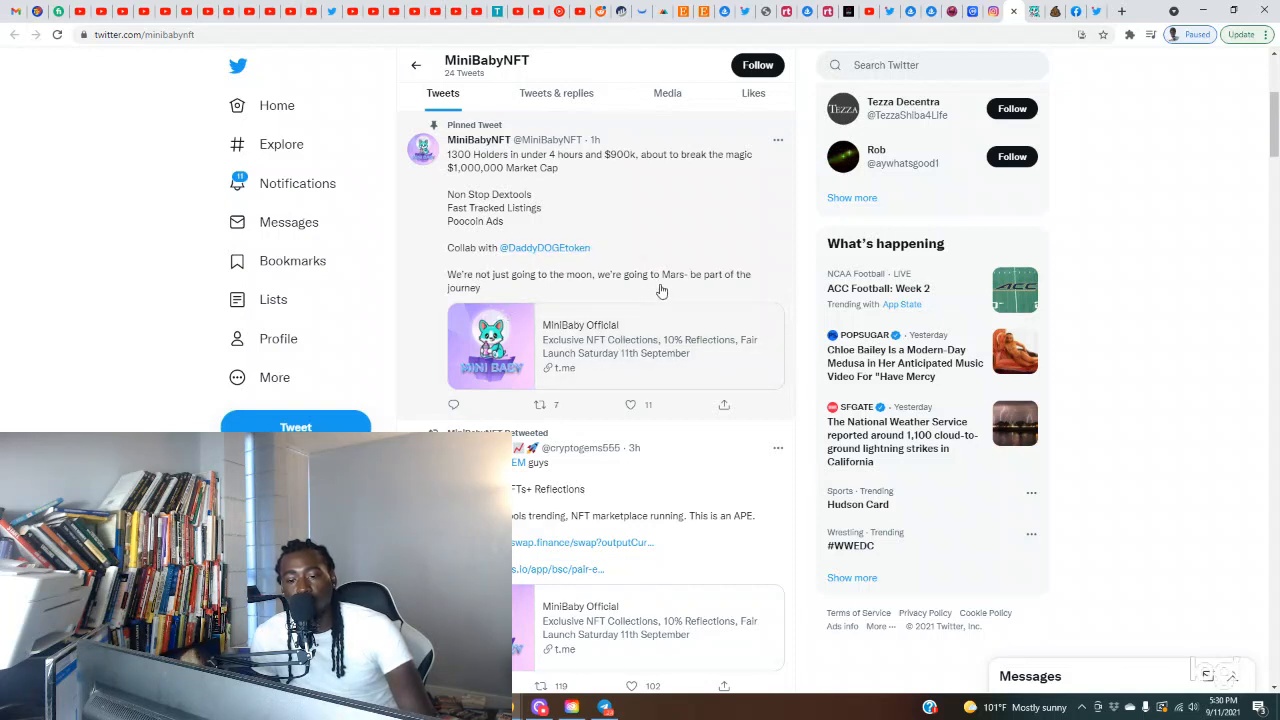
{"action": "scroll", "scroll_direction": "down", "scroll_amount": 3}
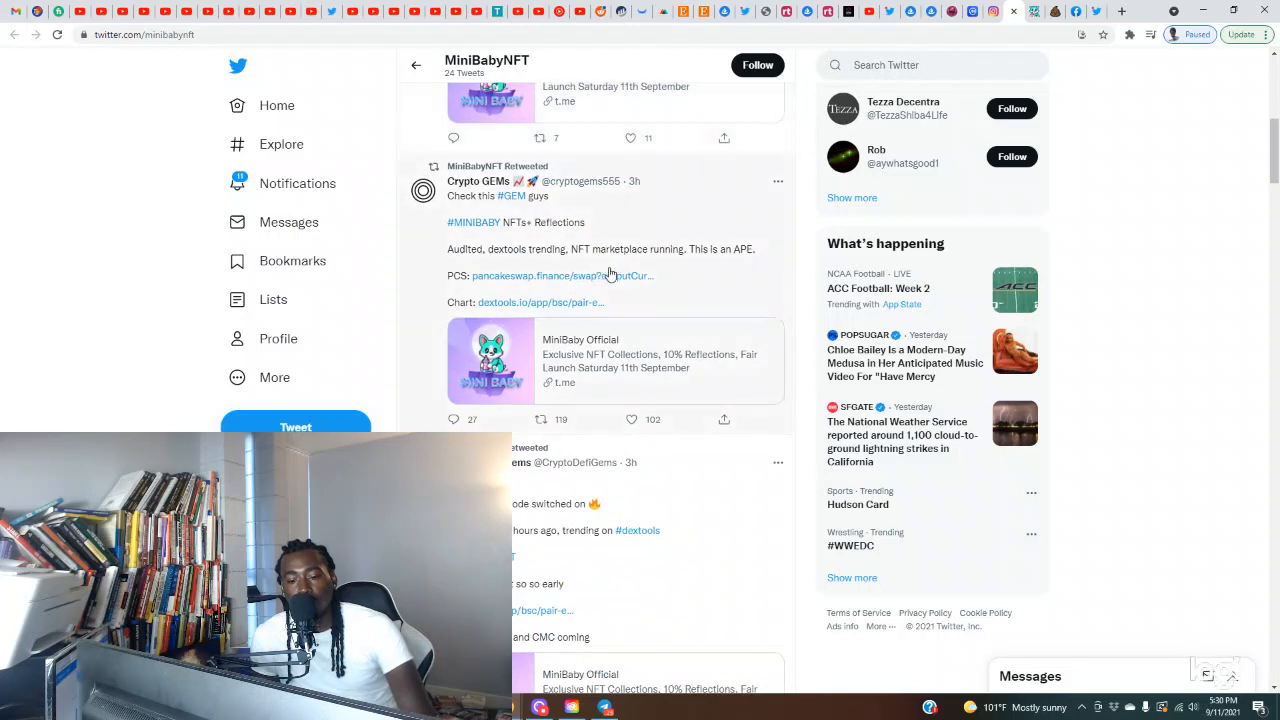
{"action": "mouse_move", "coordinate": [572, 262]}
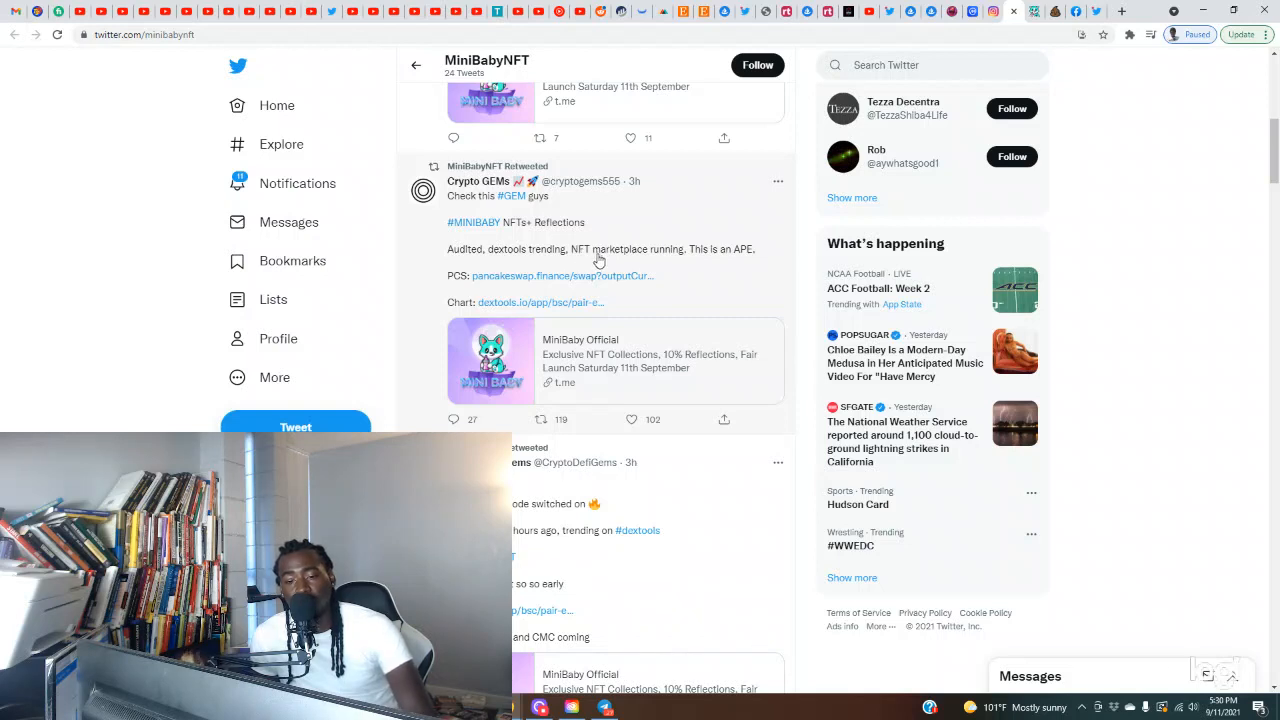
{"action": "mouse_move", "coordinate": [643, 262]}
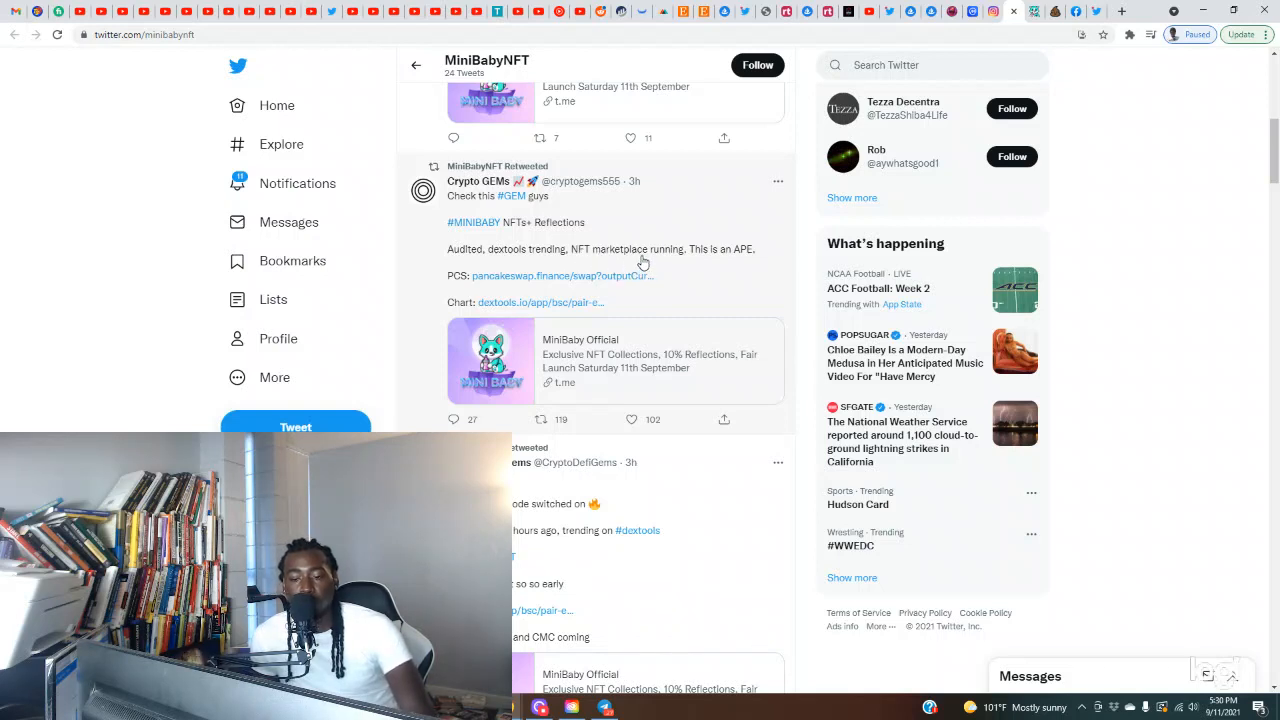
{"action": "mouse_move", "coordinate": [743, 266]}
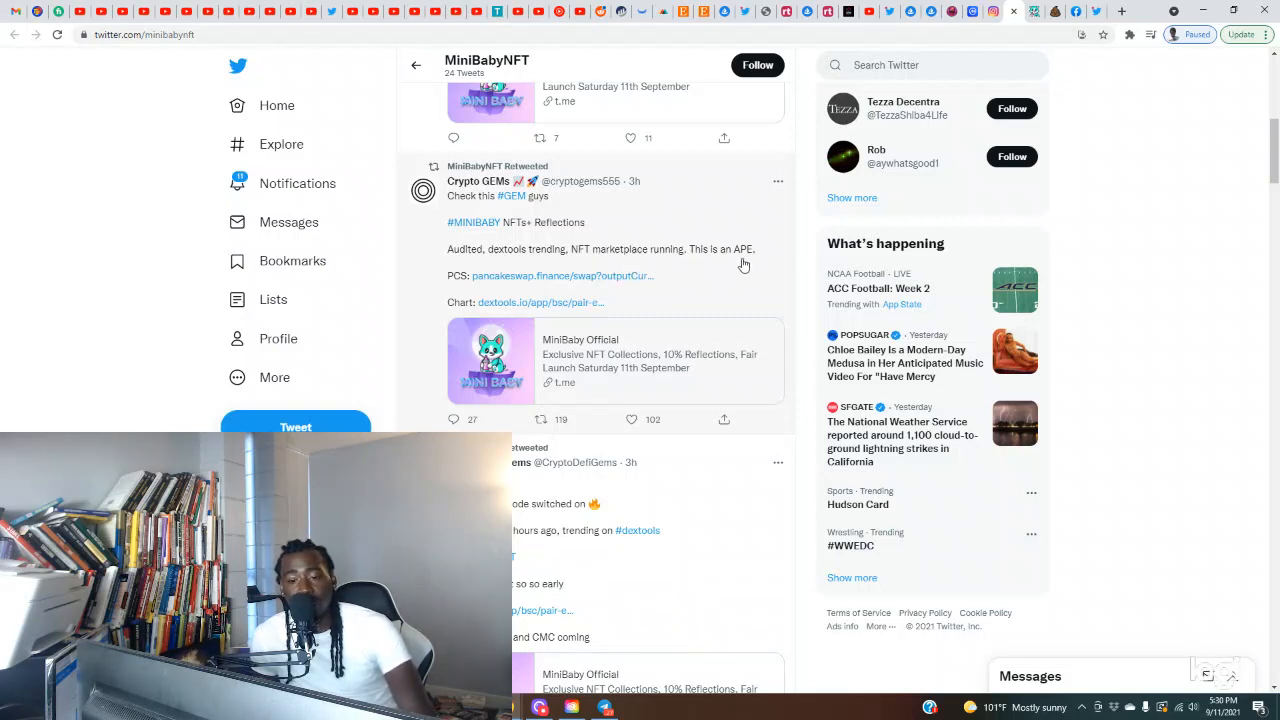
{"action": "scroll", "scroll_direction": "down", "scroll_amount": 3}
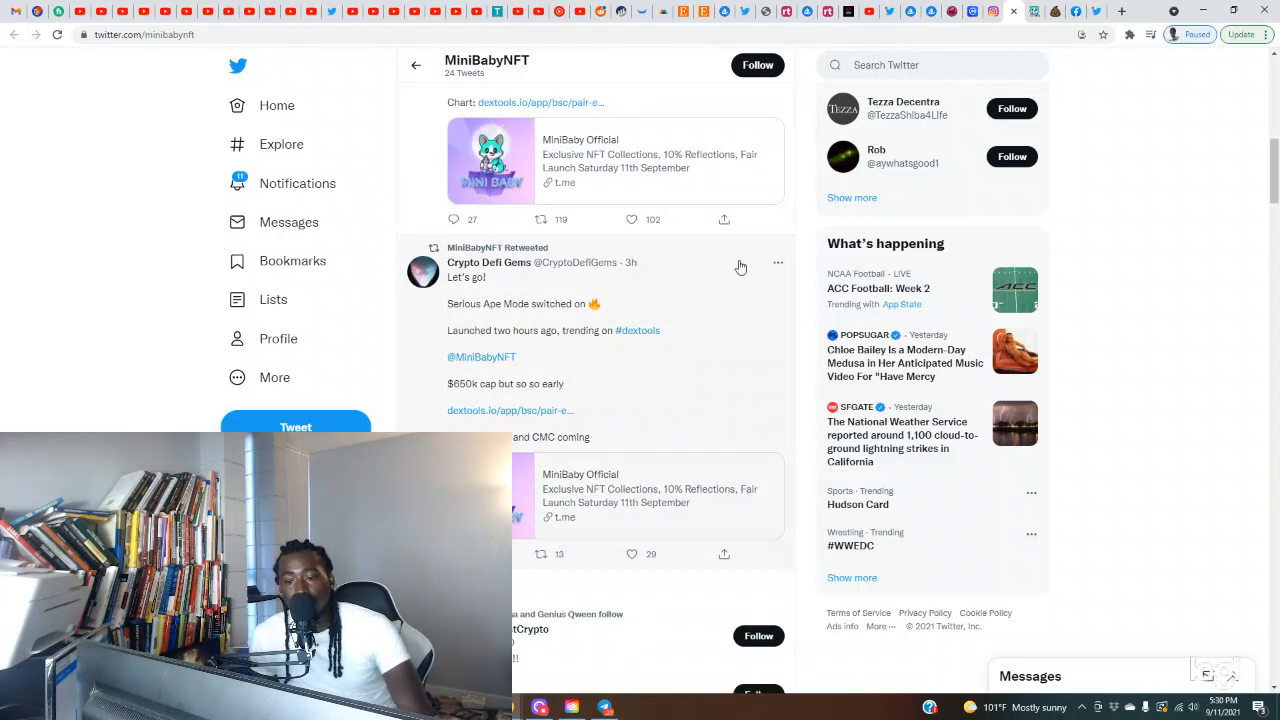
Step: Follow MiniBabyNFT, then scroll back up to its bio and follower count
{"action": "left_click", "coordinate": [757, 65]}
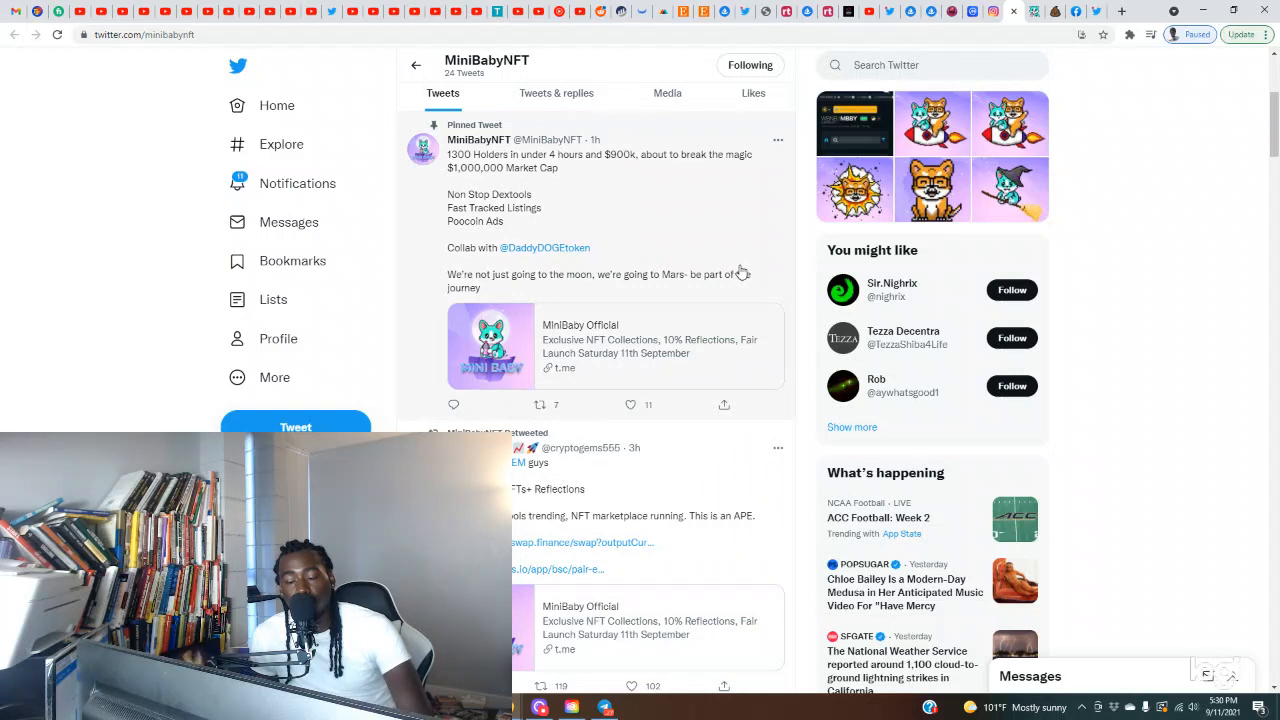
{"action": "scroll", "scroll_direction": "up", "scroll_amount": 3}
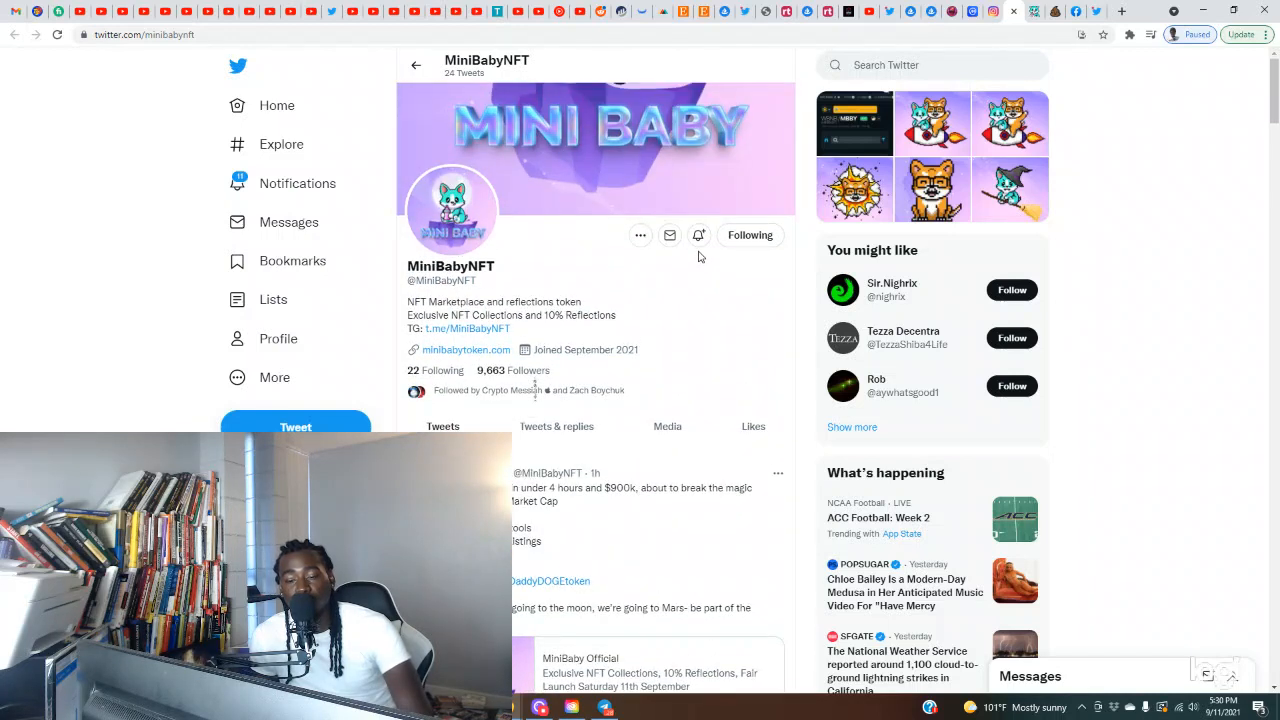
{"action": "mouse_move", "coordinate": [540, 250]}
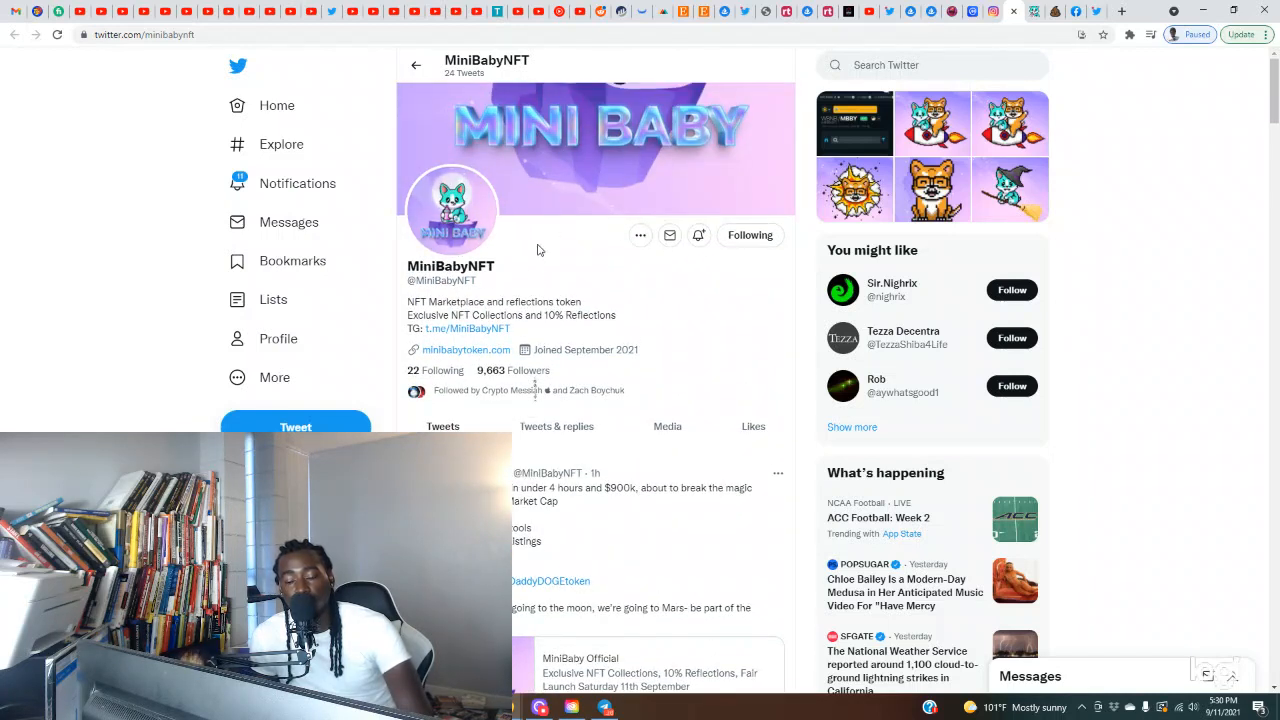
{"action": "mouse_move", "coordinate": [593, 268]}
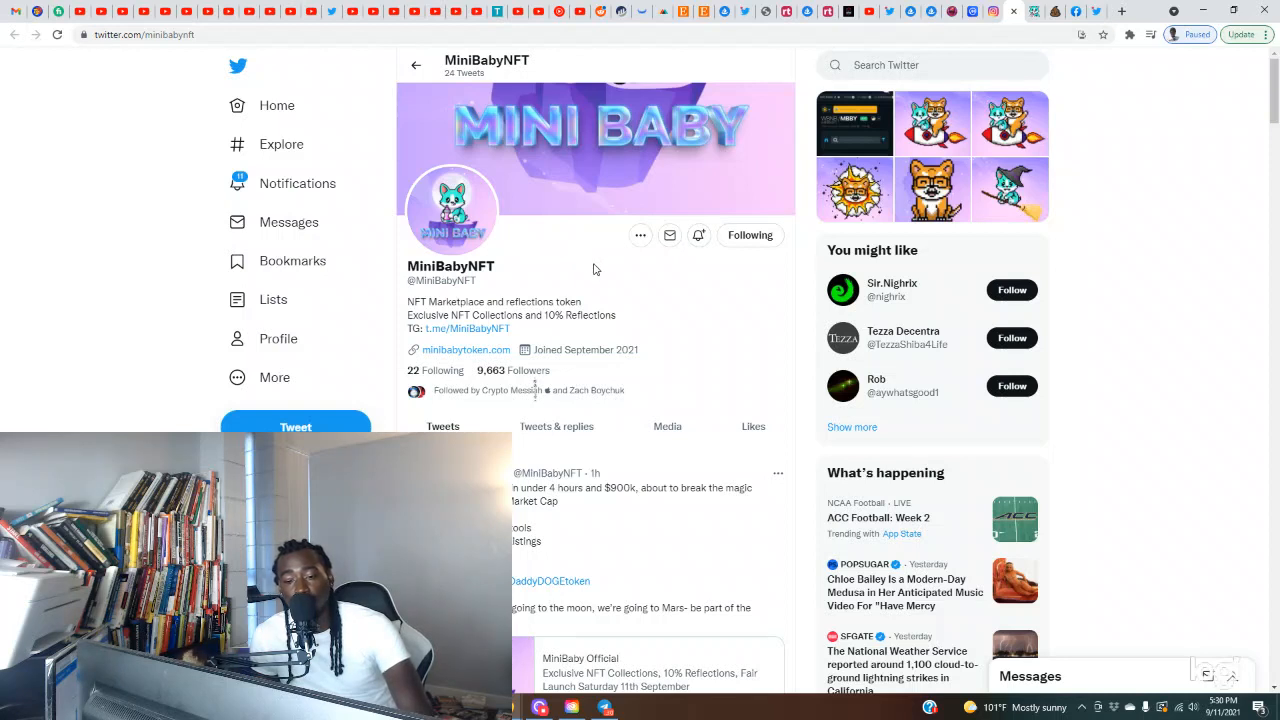
{"action": "mouse_move", "coordinate": [589, 287]}
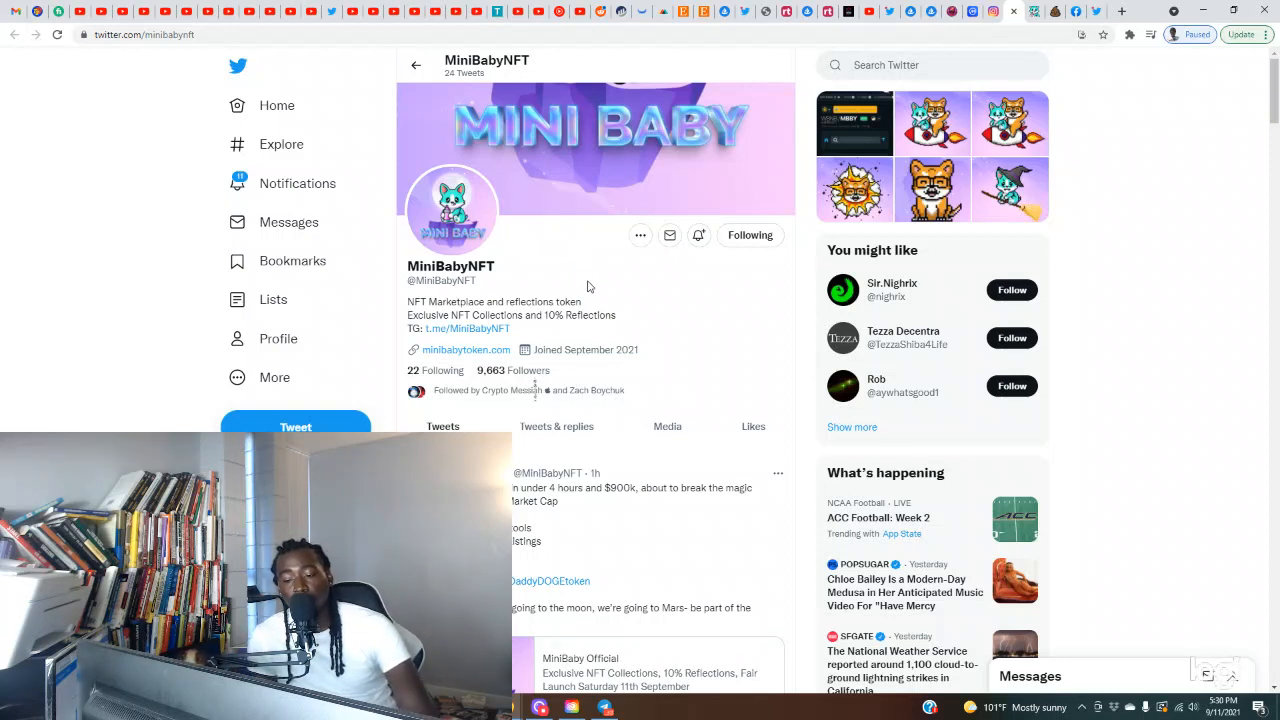
{"action": "mouse_move", "coordinate": [629, 332]}
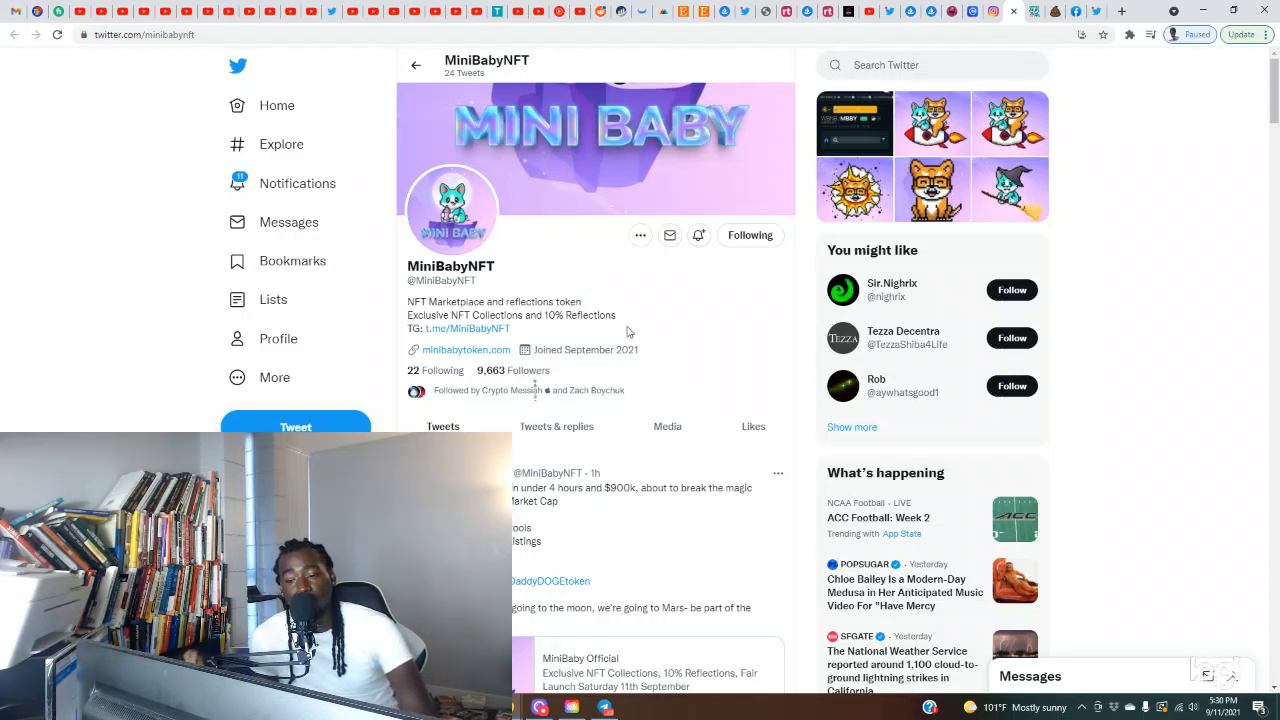
{"action": "mouse_move", "coordinate": [727, 338]}
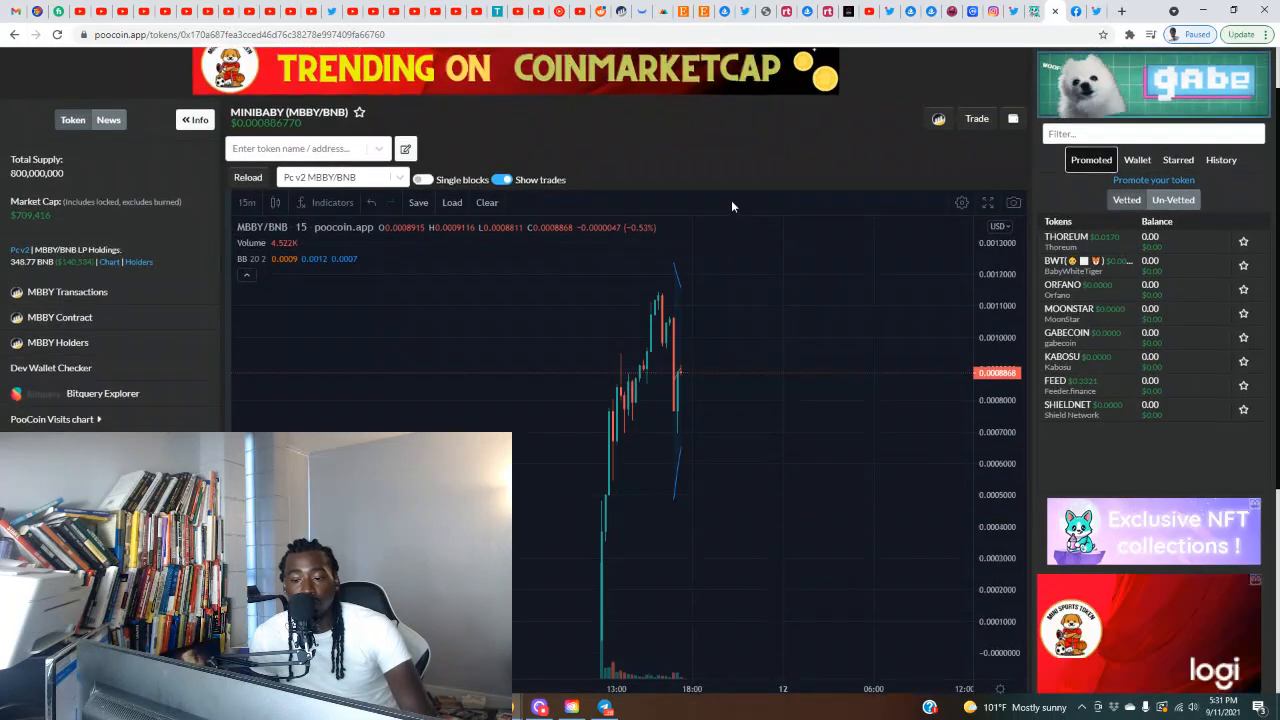
{"action": "mouse_move", "coordinate": [780, 540]}
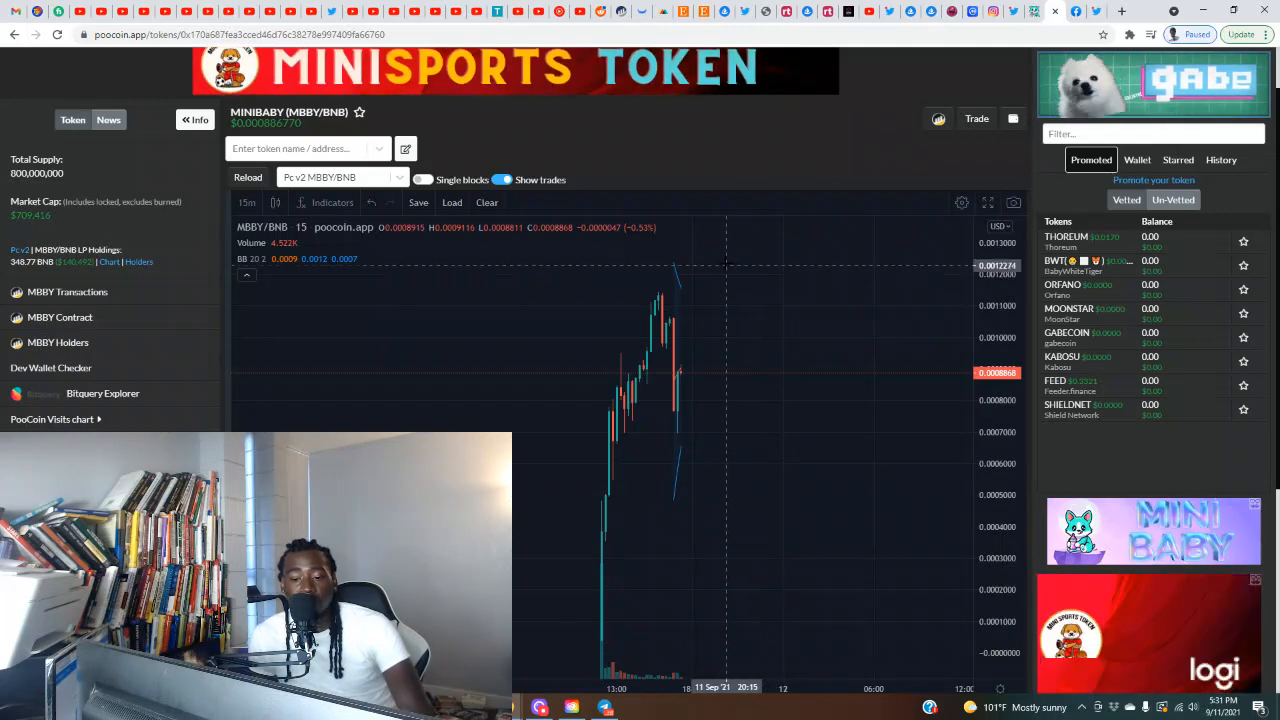
{"action": "mouse_move", "coordinate": [841, 178]}
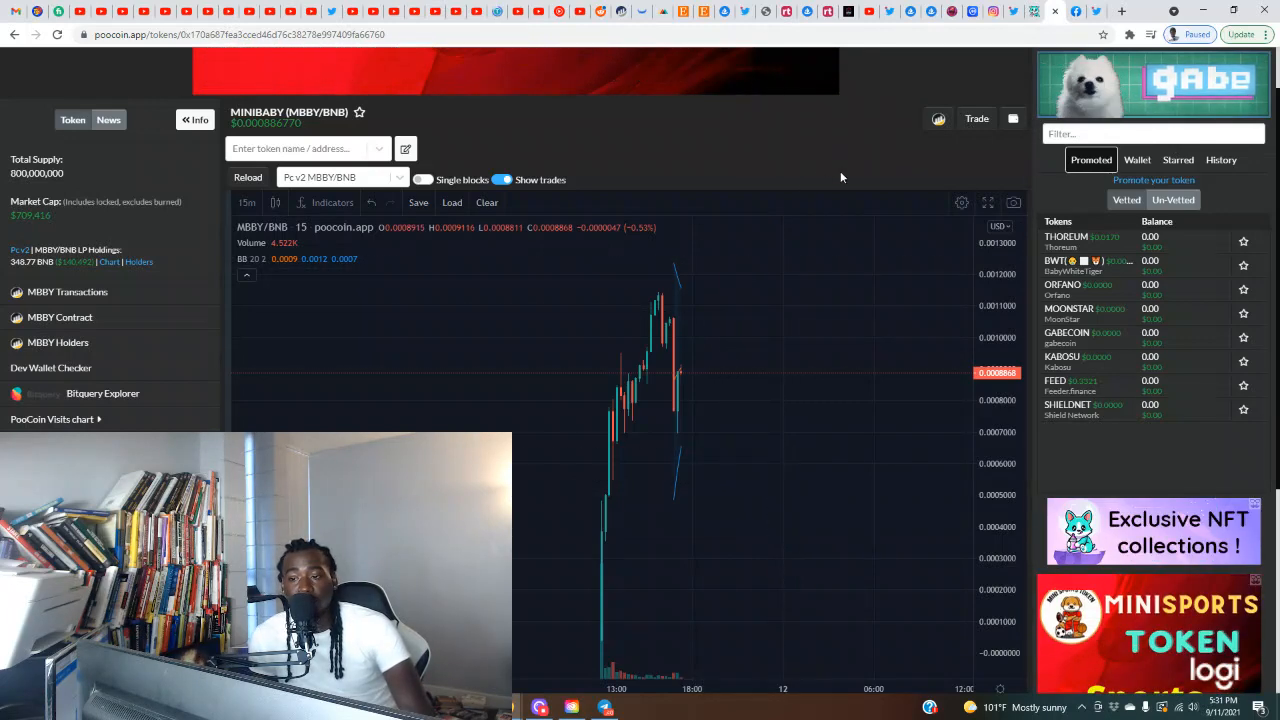